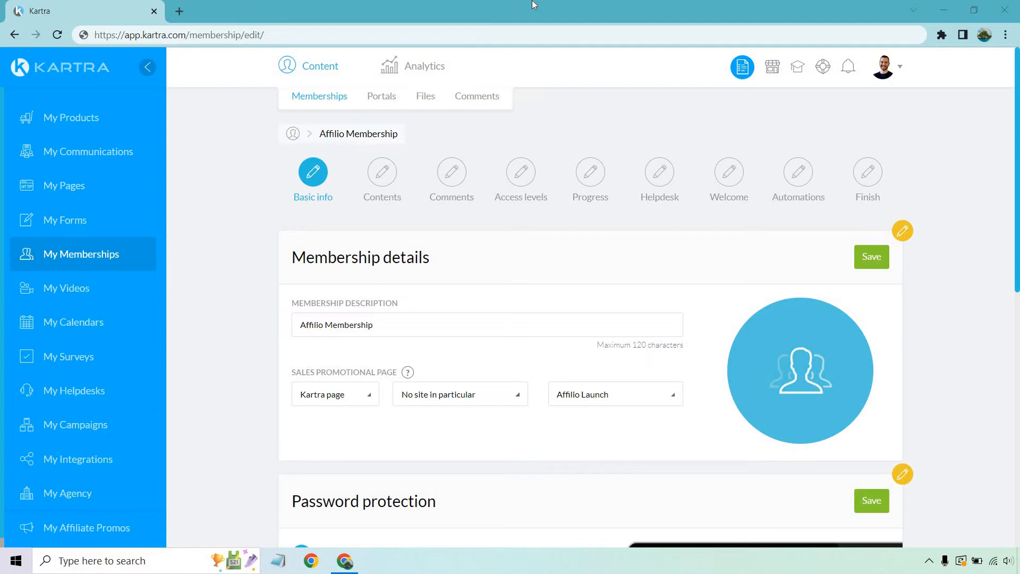
{"action": "mouse_move", "coordinate": [555, 420]}
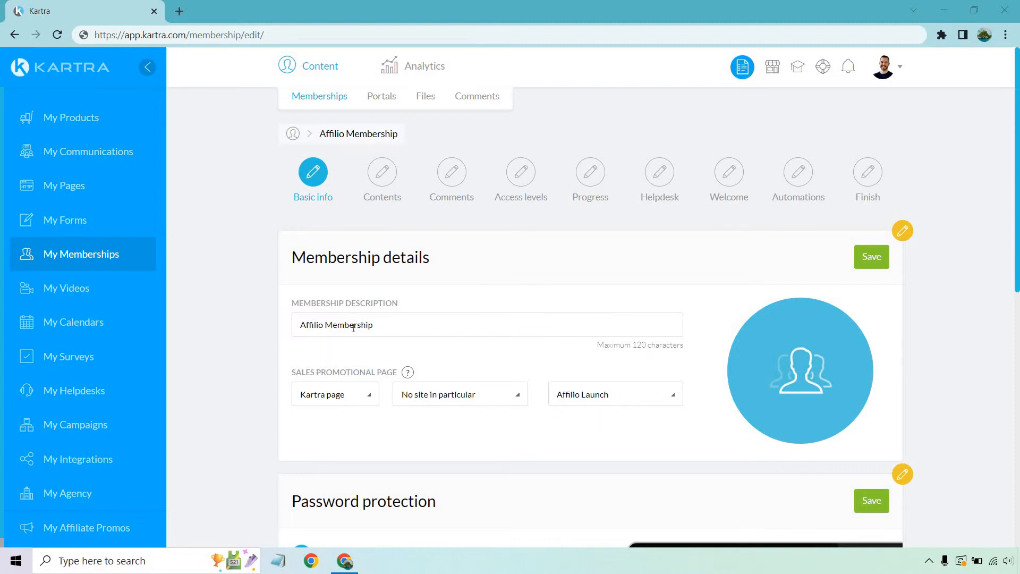
{"action": "mouse_move", "coordinate": [437, 356]}
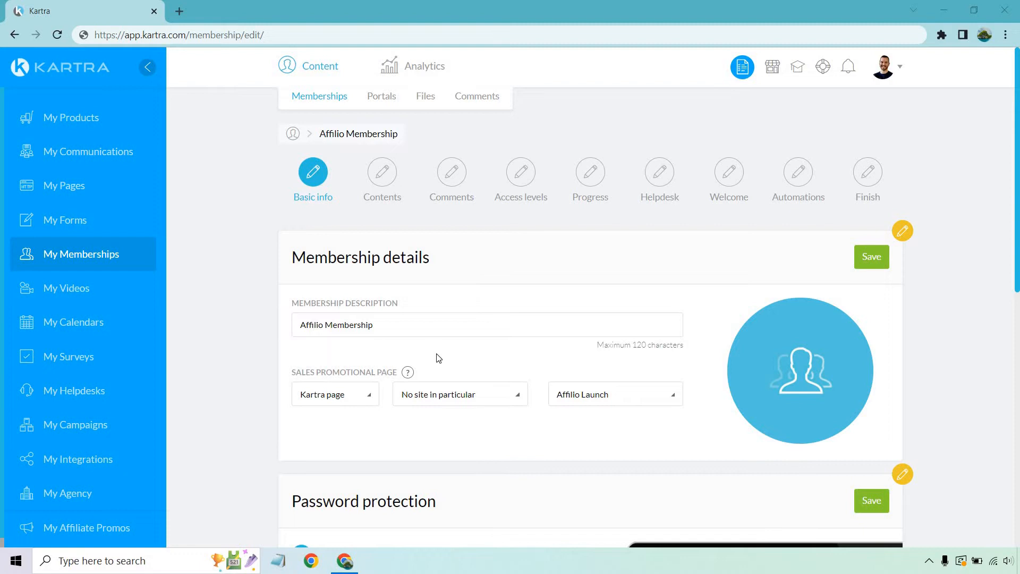
{"action": "mouse_move", "coordinate": [475, 349]}
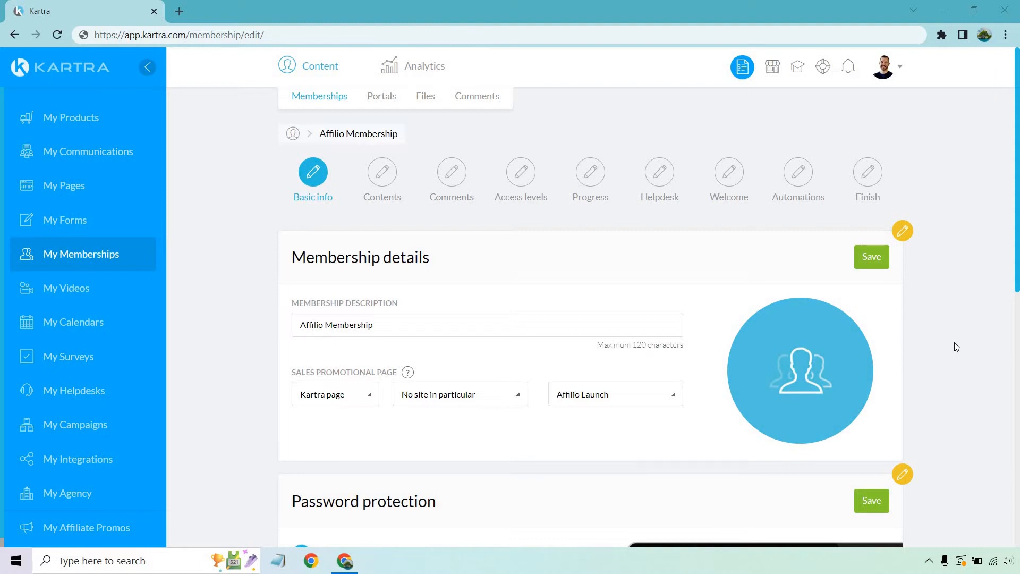
{"action": "mouse_move", "coordinate": [485, 435]}
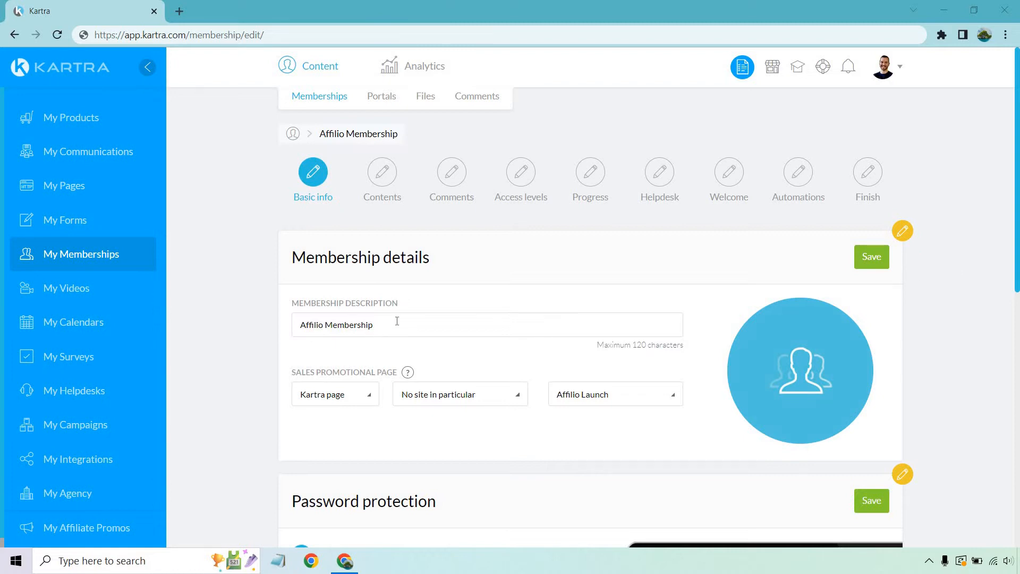
{"action": "mouse_move", "coordinate": [708, 388]}
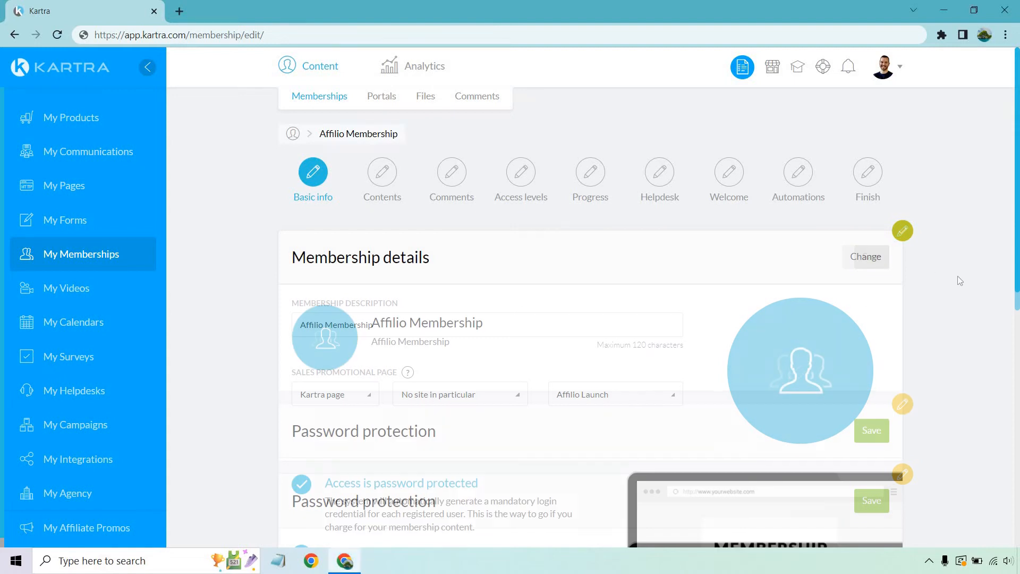
- Save 'Access is password protected' for the membership and continue to the Contents step
{"action": "scroll", "scroll_direction": "down", "scroll_amount": 3}
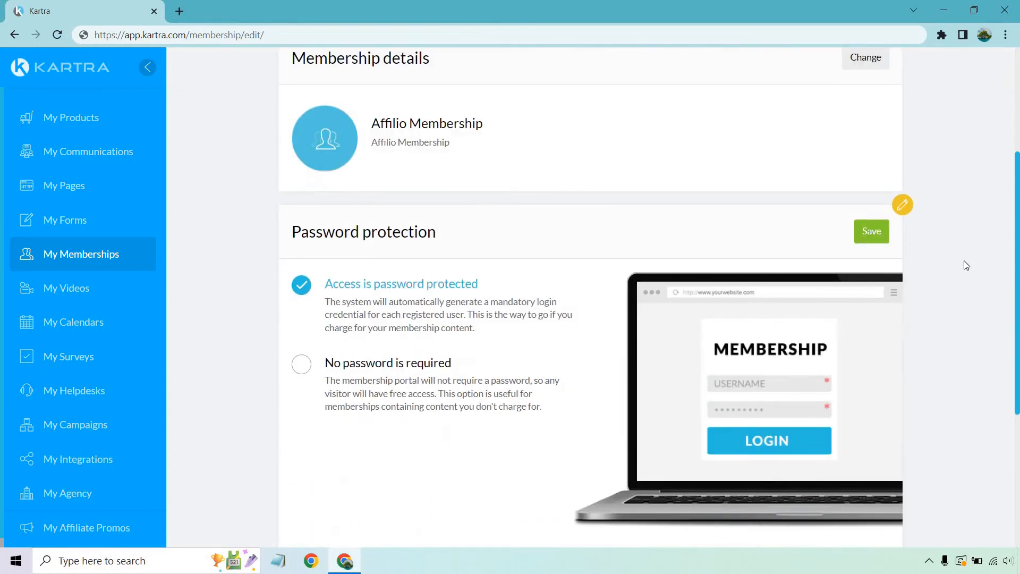
{"action": "scroll", "scroll_direction": "down", "scroll_amount": 3}
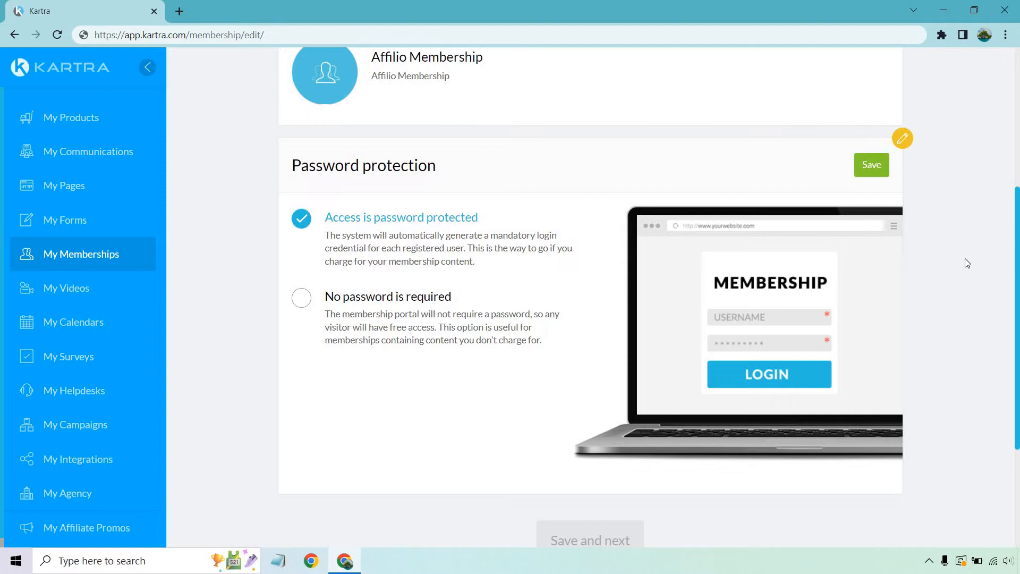
{"action": "mouse_move", "coordinate": [880, 176]}
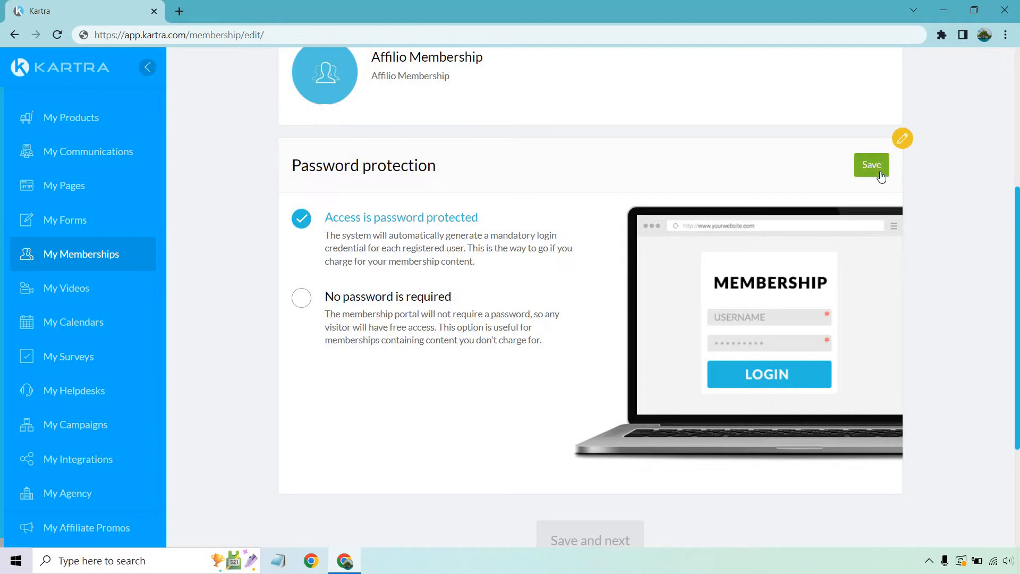
{"action": "left_click", "coordinate": [872, 164]}
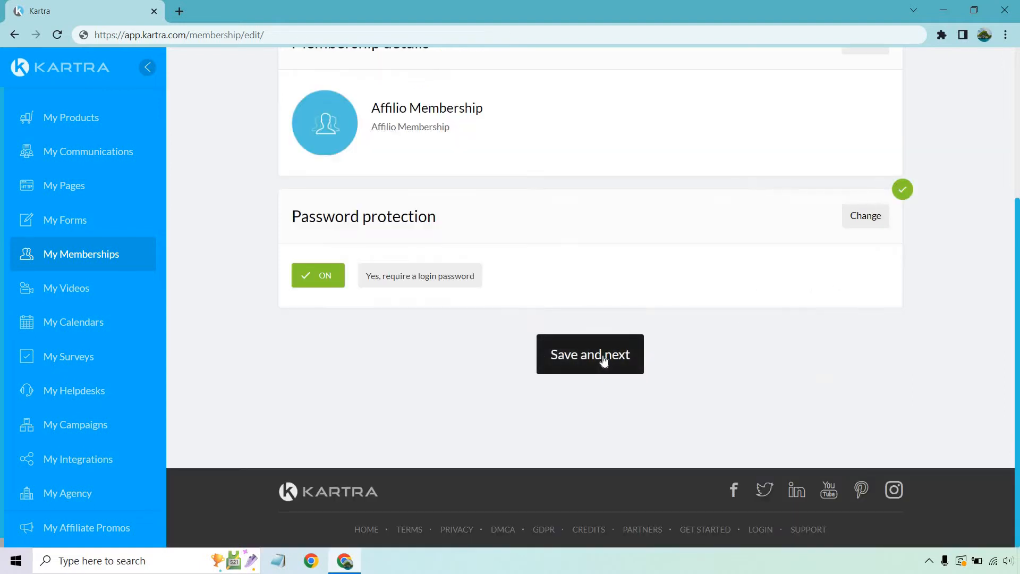
{"action": "left_click", "coordinate": [589, 353]}
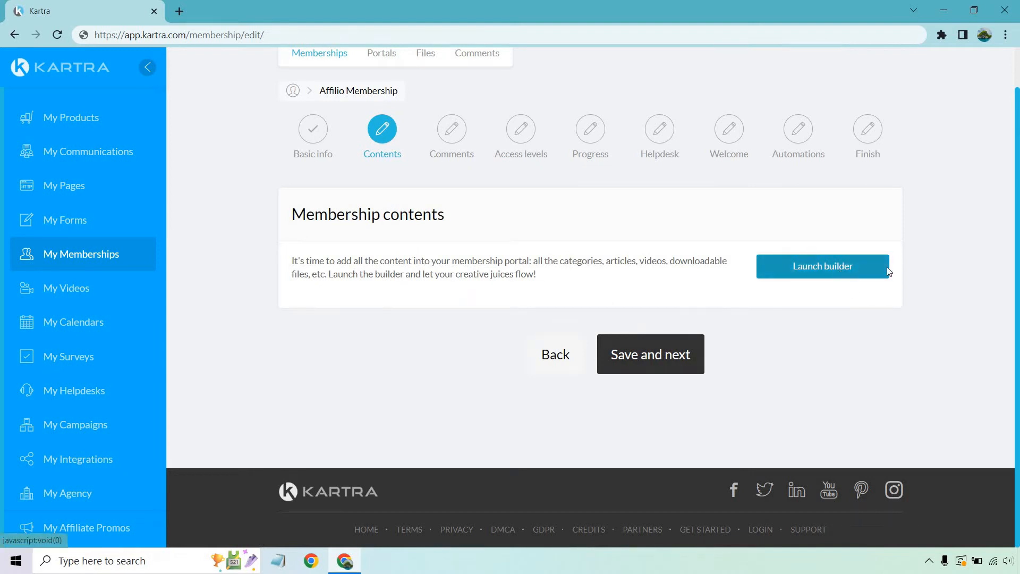
- Launch the membership content builder and browse the element list in the left panel
{"action": "left_click", "coordinate": [822, 265]}
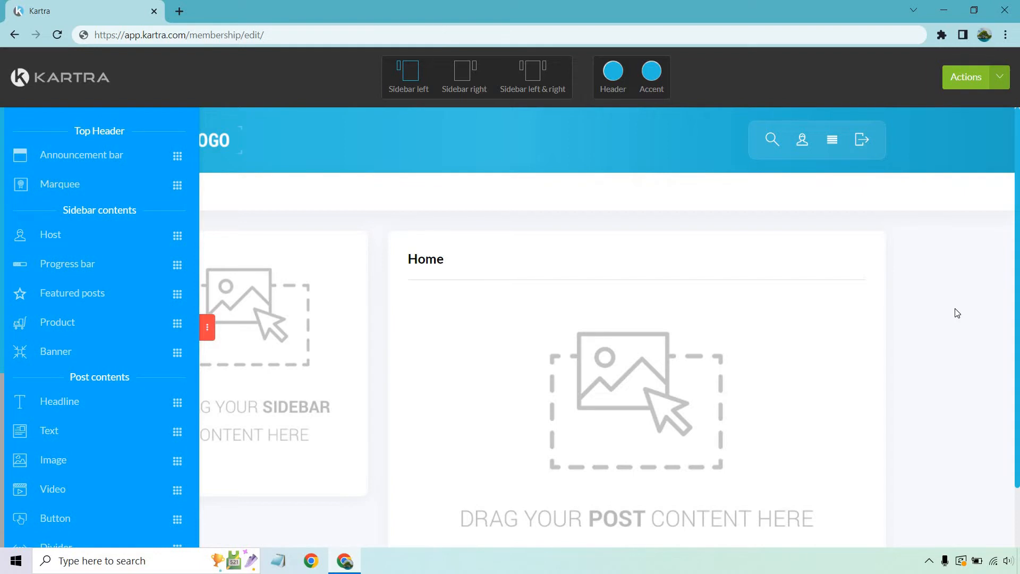
{"action": "mouse_move", "coordinate": [113, 152]}
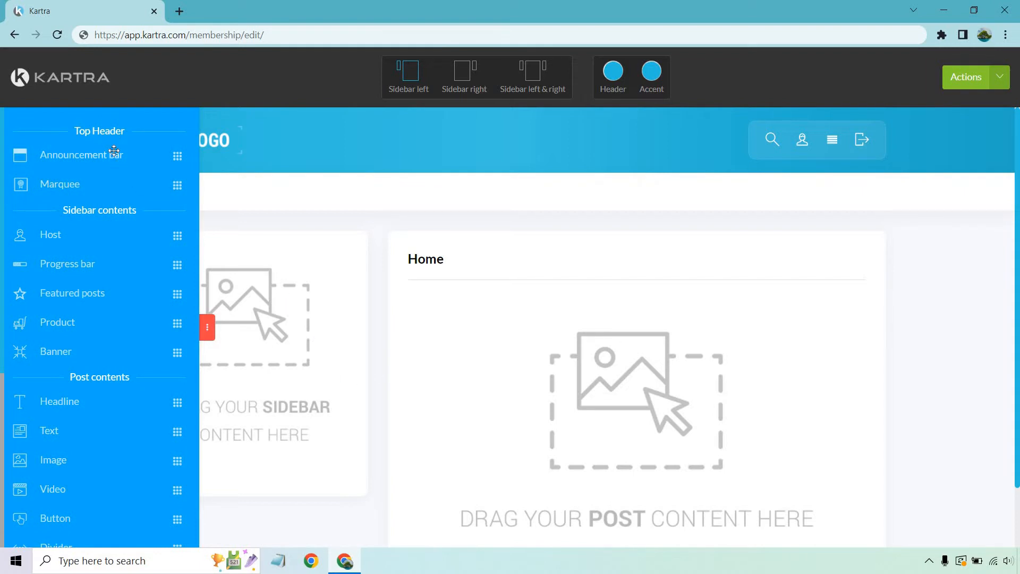
{"action": "mouse_move", "coordinate": [111, 142]}
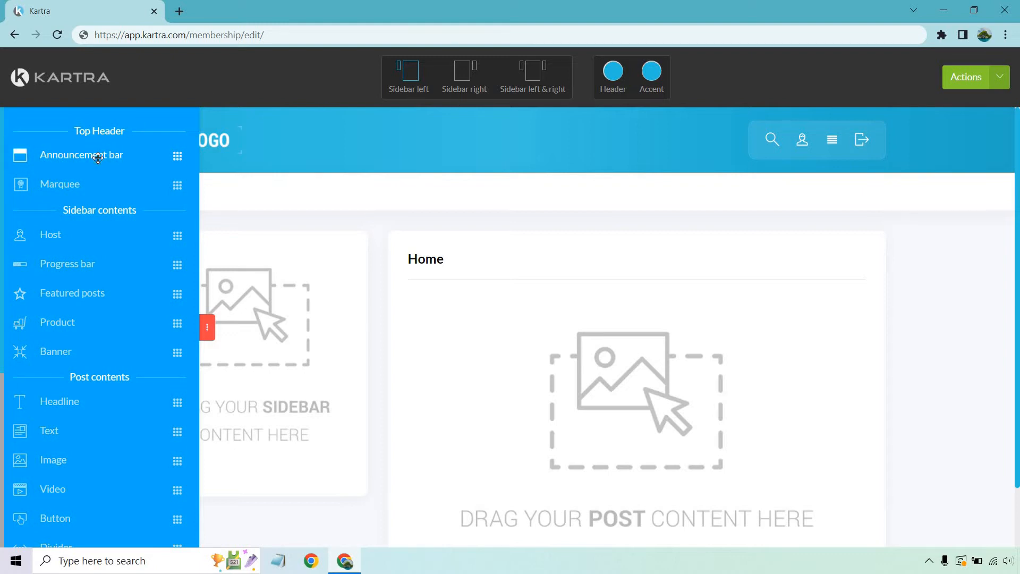
{"action": "mouse_move", "coordinate": [312, 274]}
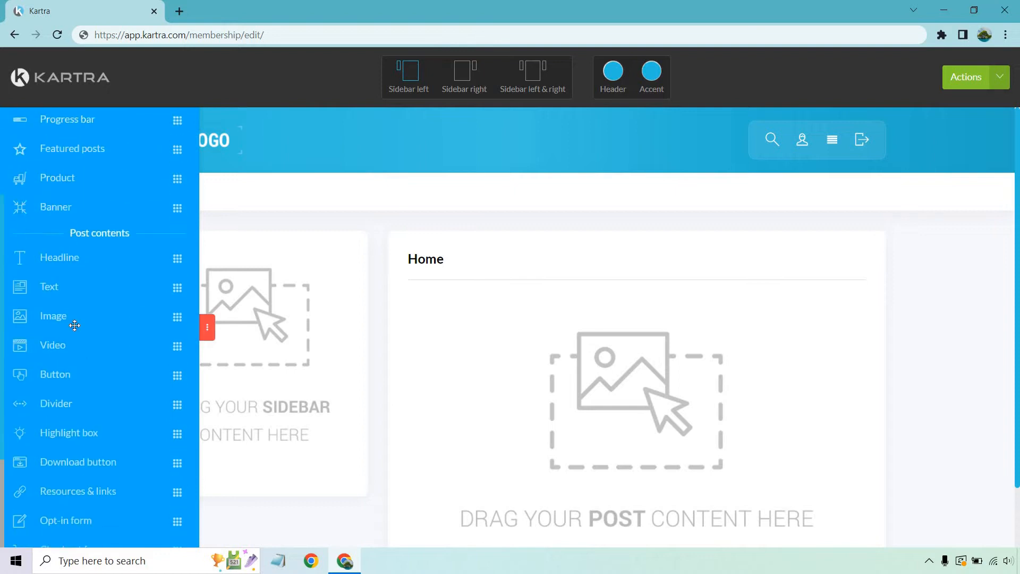
{"action": "scroll", "scroll_direction": "down", "scroll_amount": 3}
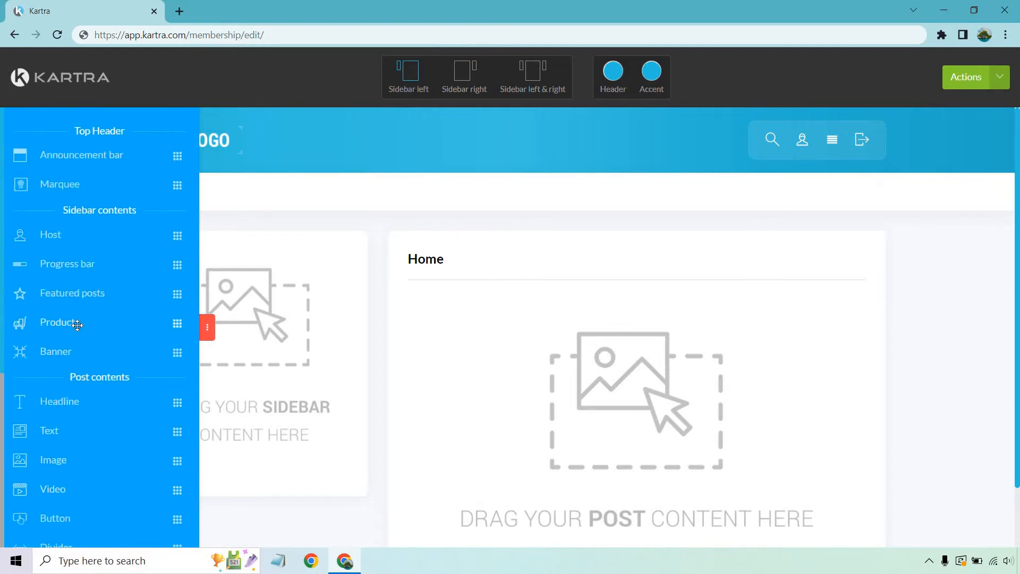
{"action": "mouse_move", "coordinate": [173, 235]}
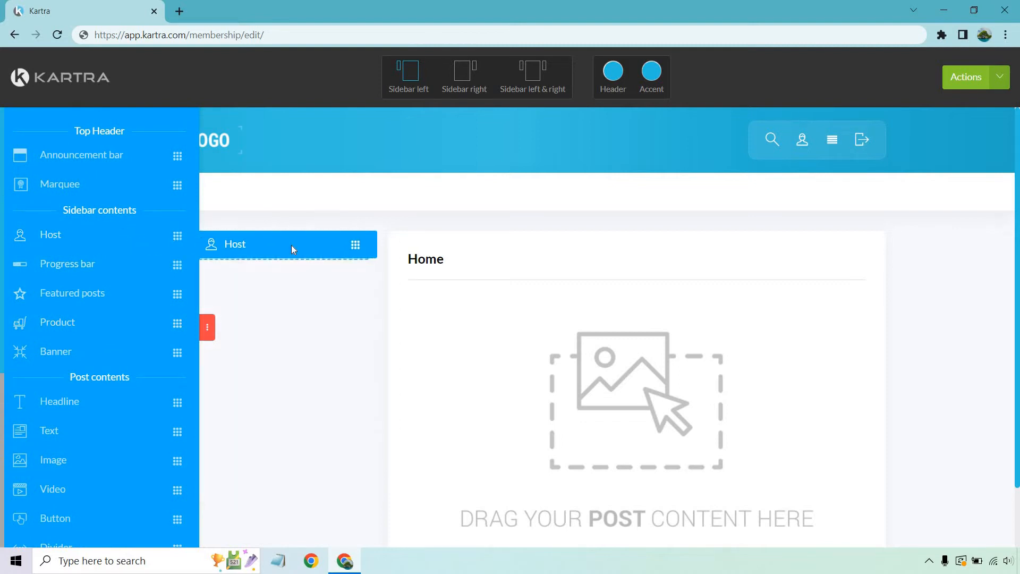
- Add a Host element to the sidebar with the bio 'Your Cool Floridian Instructor'
{"action": "left_click", "coordinate": [234, 244]}
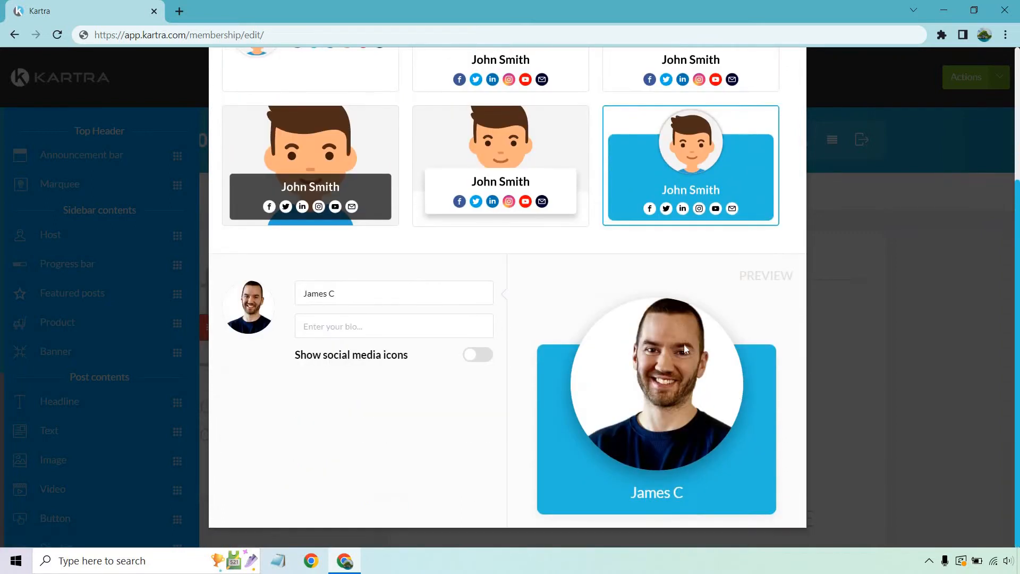
{"action": "scroll", "scroll_direction": "up", "scroll_amount": 3}
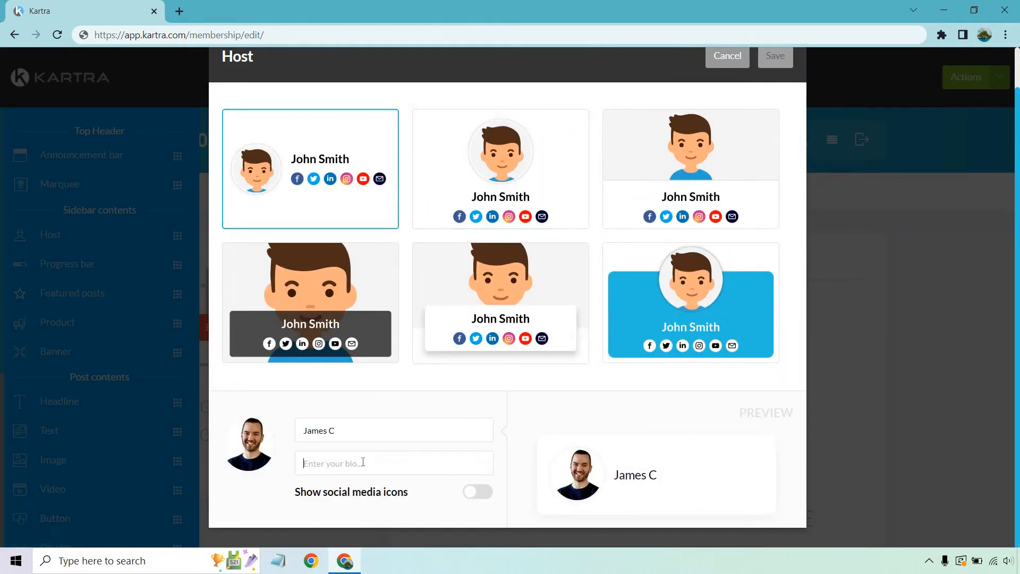
{"action": "type", "text": "Your Cool Floridian"}
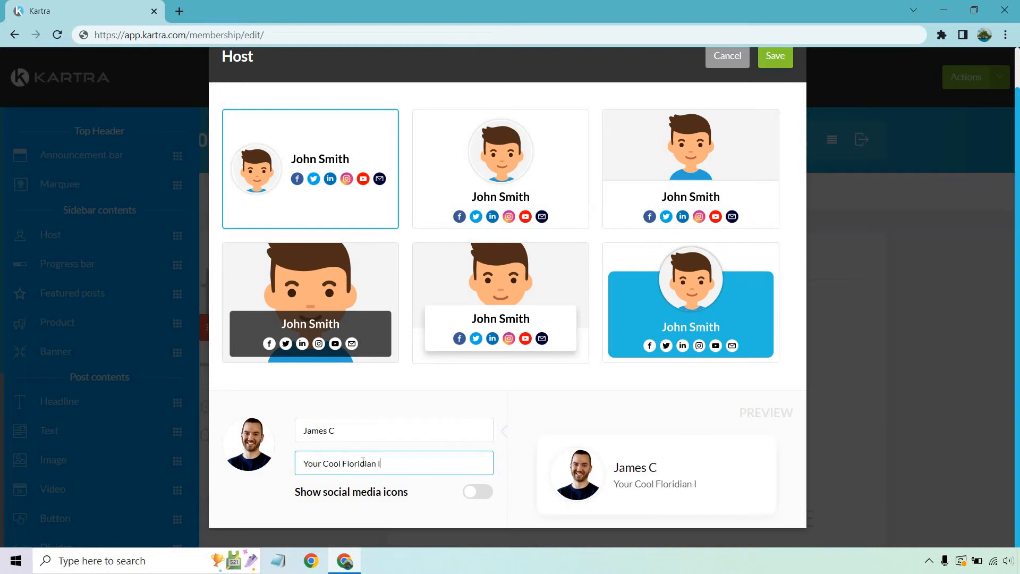
{"action": "type", "text": "Instructor"}
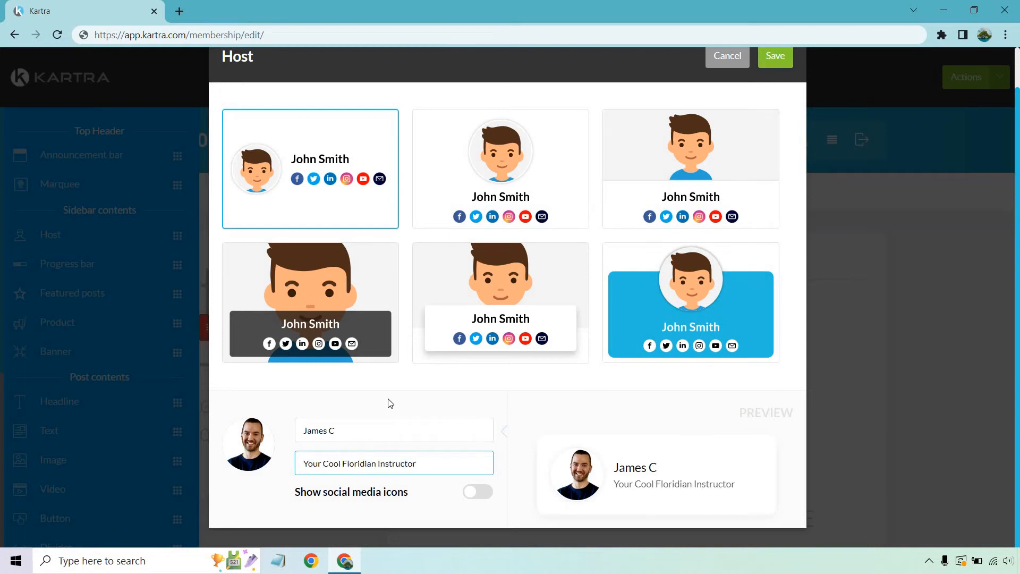
- Enable social media icons on the host card with a Facebook link to fb.com
{"action": "left_click", "coordinate": [477, 490]}
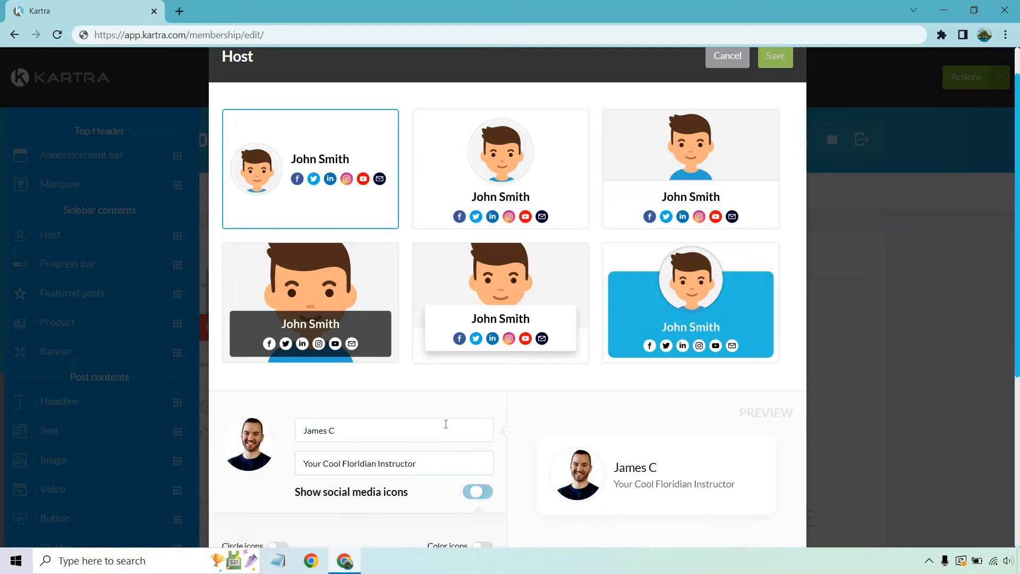
{"action": "scroll", "scroll_direction": "down", "scroll_amount": 3}
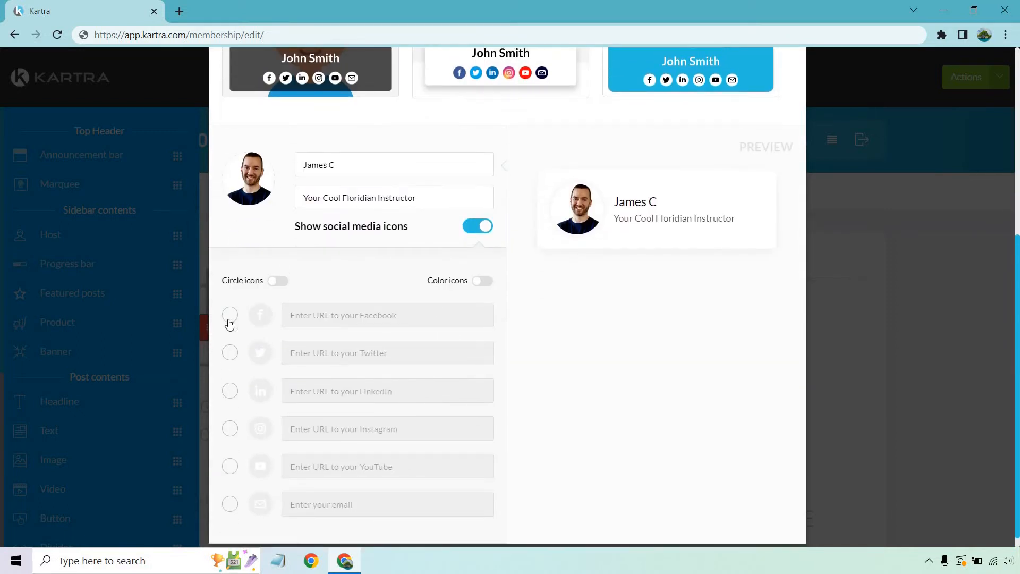
{"action": "left_click", "coordinate": [230, 315]}
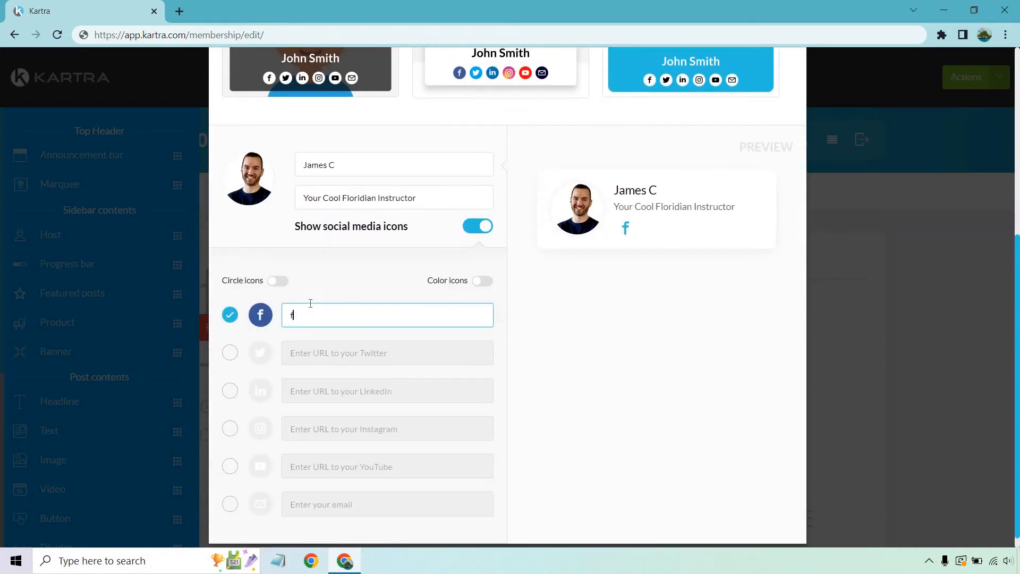
{"action": "type", "text": "b.com"}
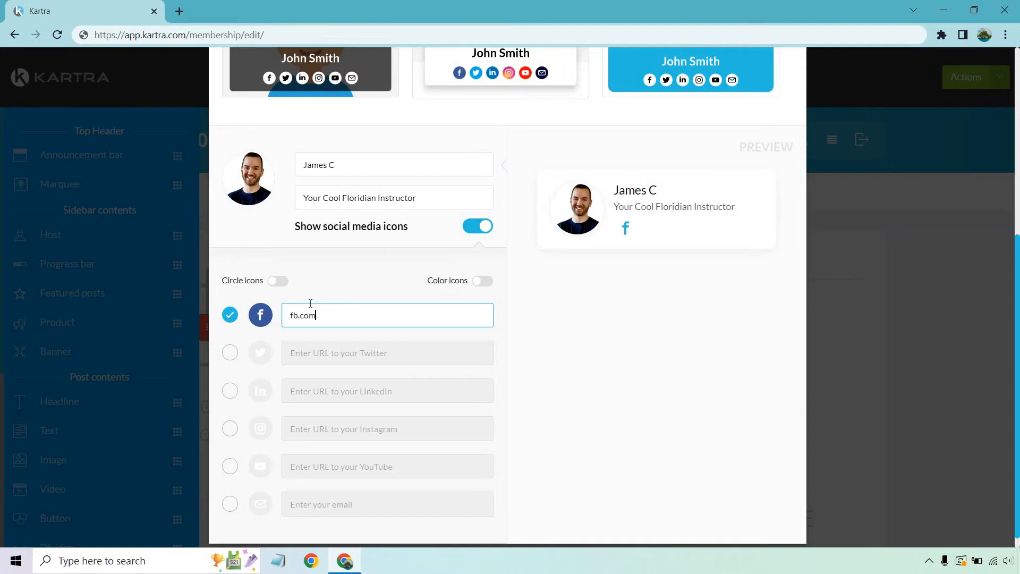
{"action": "scroll", "scroll_direction": "down", "scroll_amount": 3}
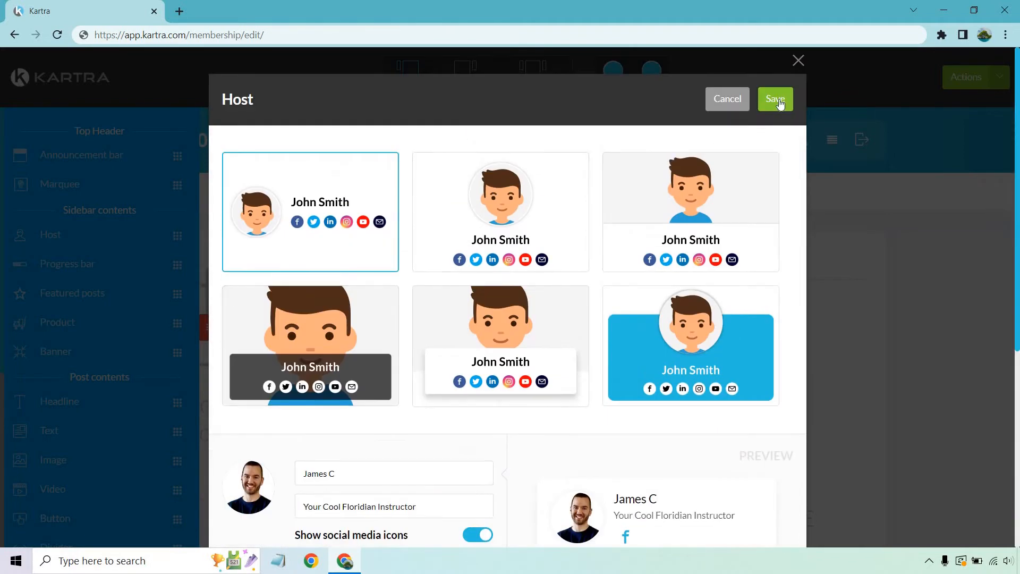
{"action": "left_click", "coordinate": [774, 99]}
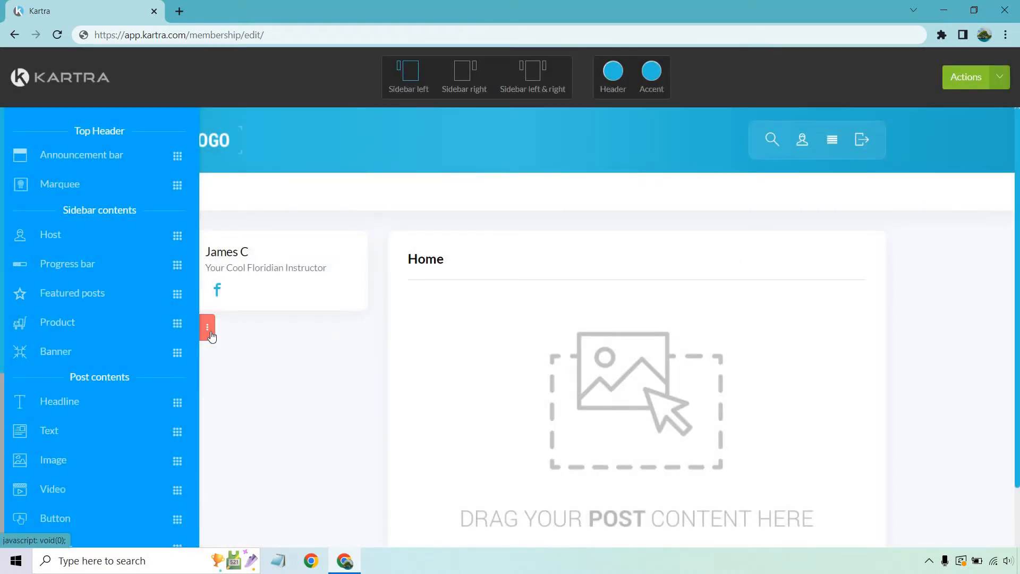
{"action": "left_click", "coordinate": [208, 327]}
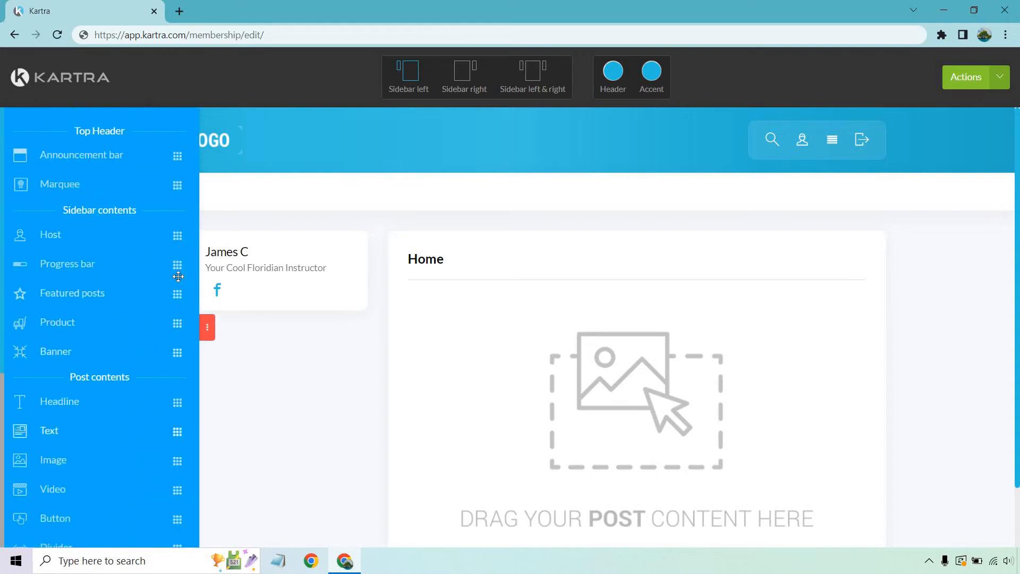
{"action": "mouse_move", "coordinate": [160, 265]}
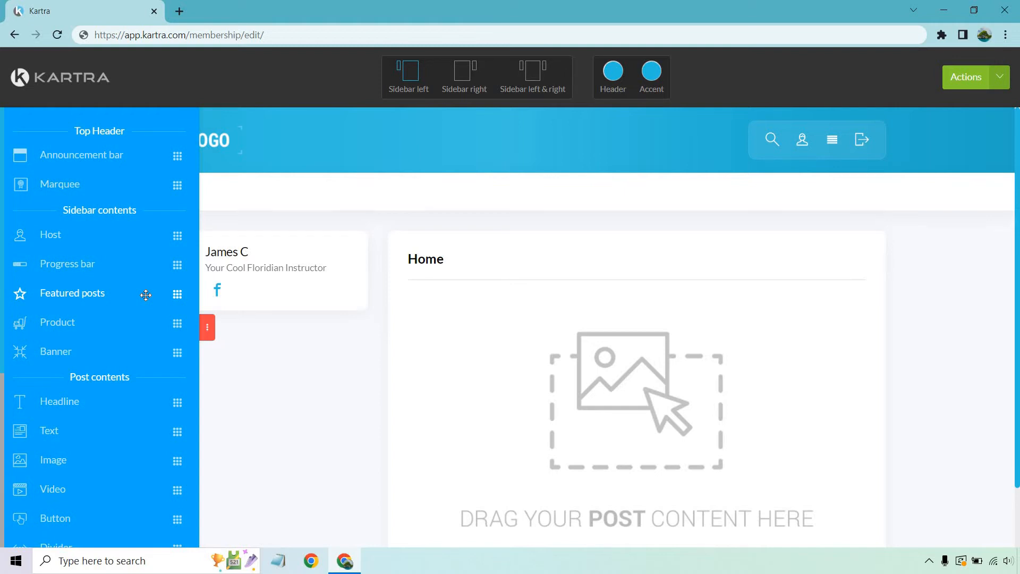
{"action": "mouse_move", "coordinate": [143, 330]}
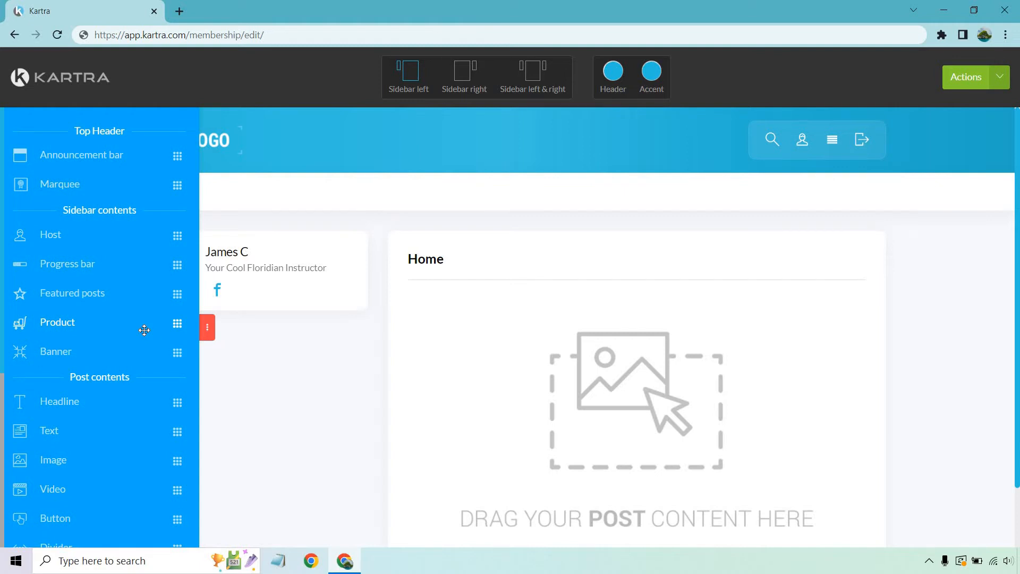
{"action": "mouse_move", "coordinate": [149, 352]}
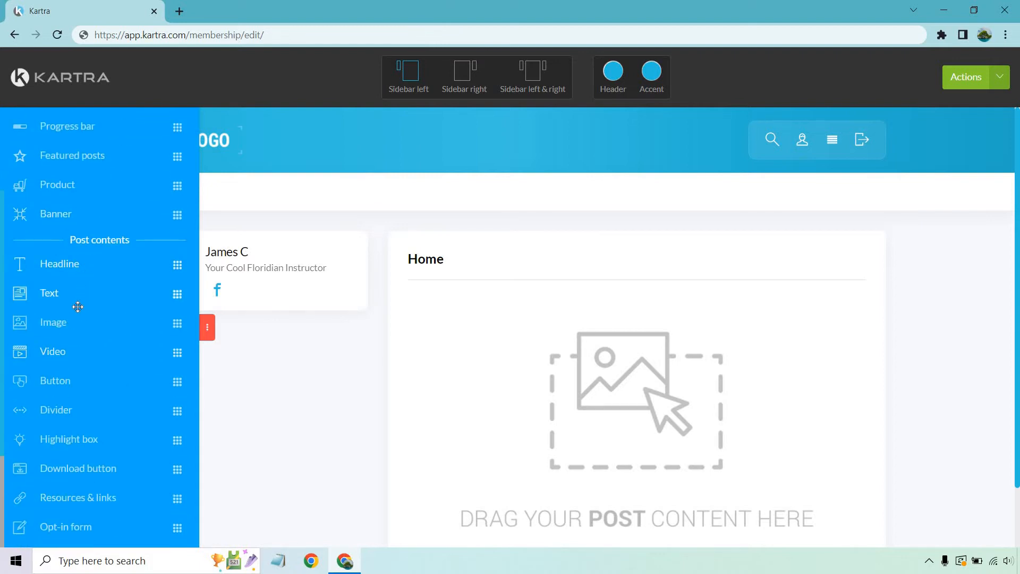
{"action": "scroll", "scroll_direction": "down", "scroll_amount": 3}
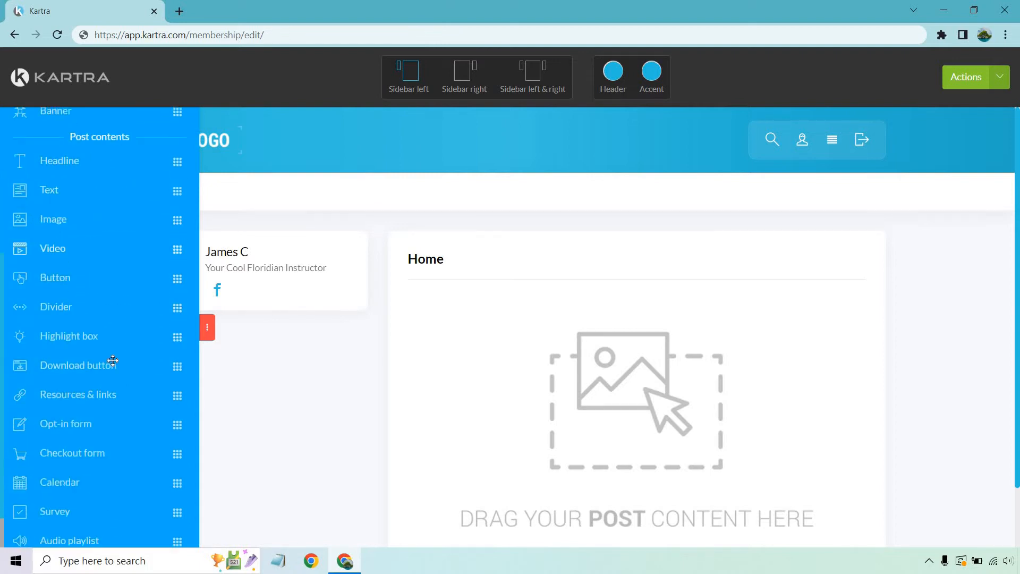
{"action": "scroll", "scroll_direction": "down", "scroll_amount": 3}
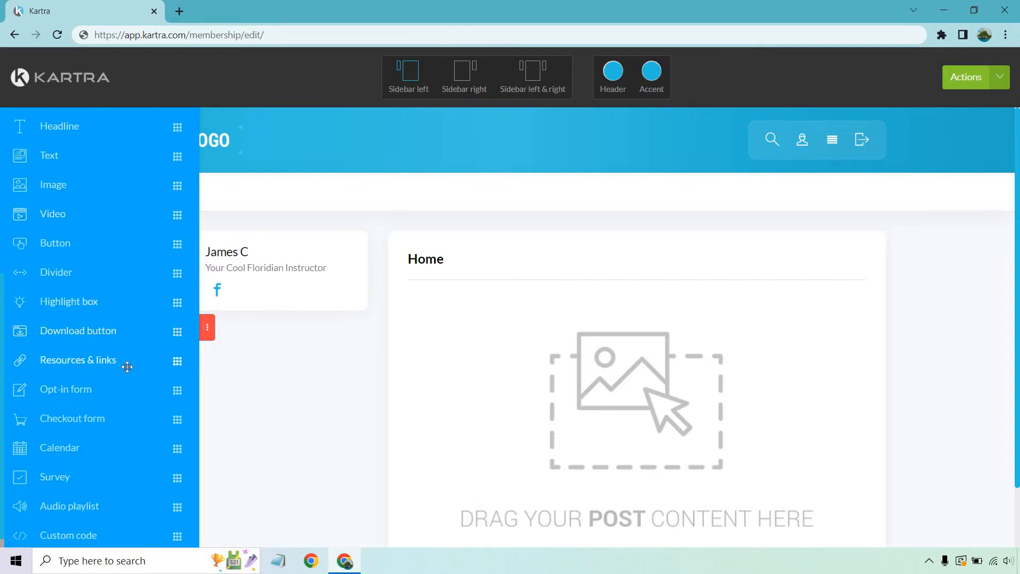
{"action": "mouse_move", "coordinate": [120, 380]}
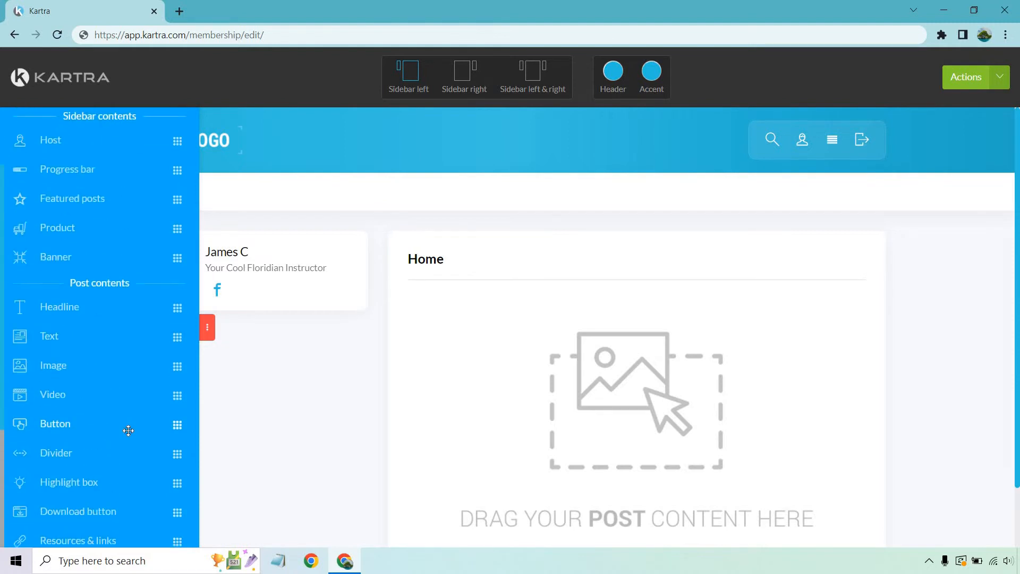
{"action": "mouse_move", "coordinate": [63, 399]}
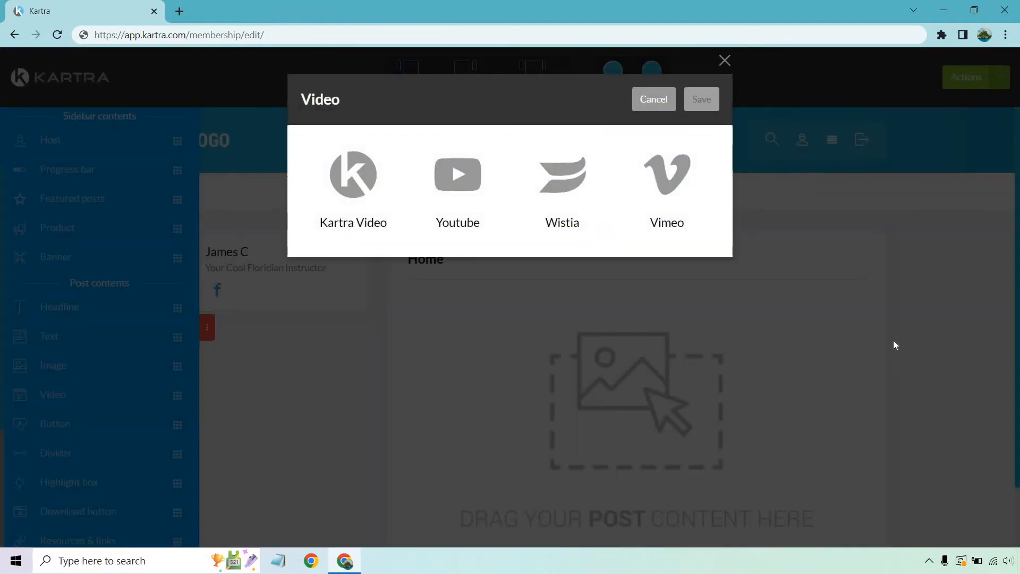
{"action": "mouse_move", "coordinate": [885, 345]}
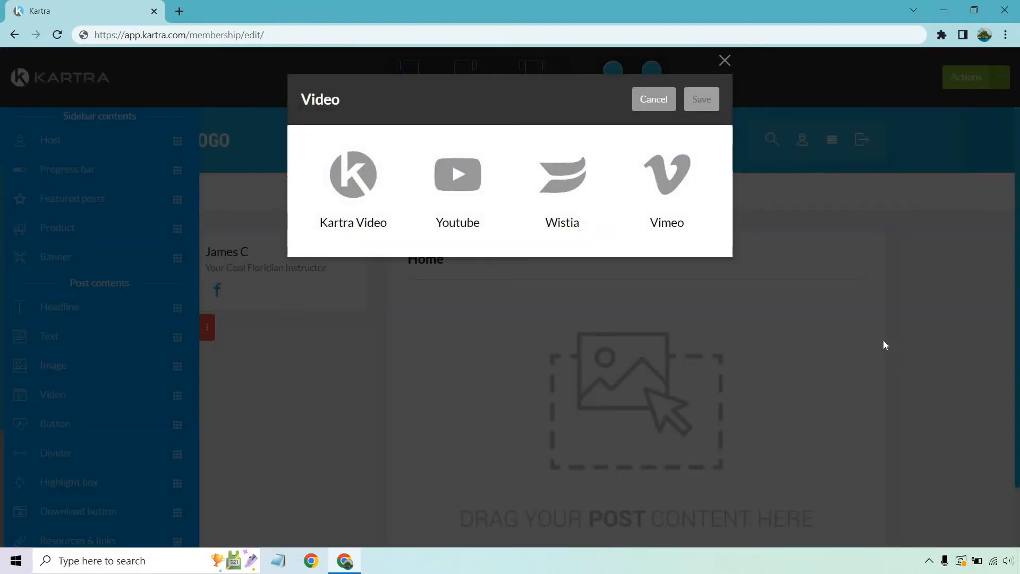
{"action": "mouse_move", "coordinate": [480, 237]}
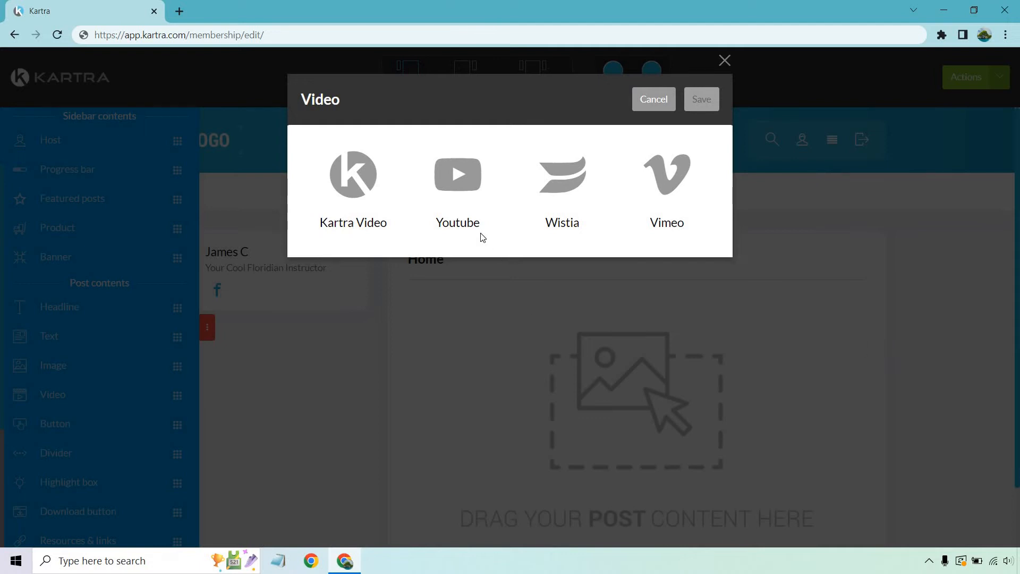
- Choose Kartra Video as the source, select Intro.mp4 and save it into the Home post
{"action": "left_click", "coordinate": [457, 189]}
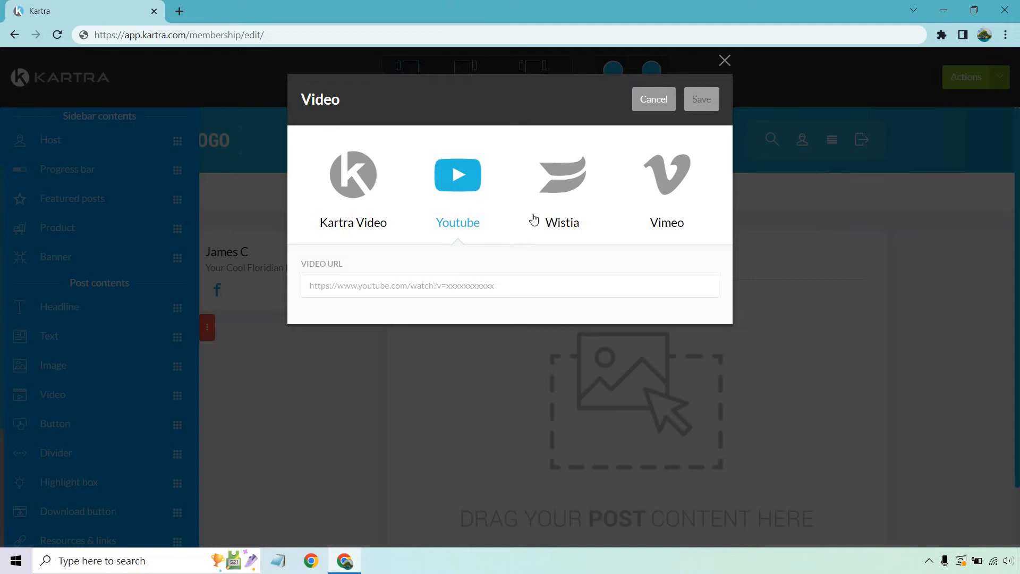
{"action": "left_click", "coordinate": [666, 189]}
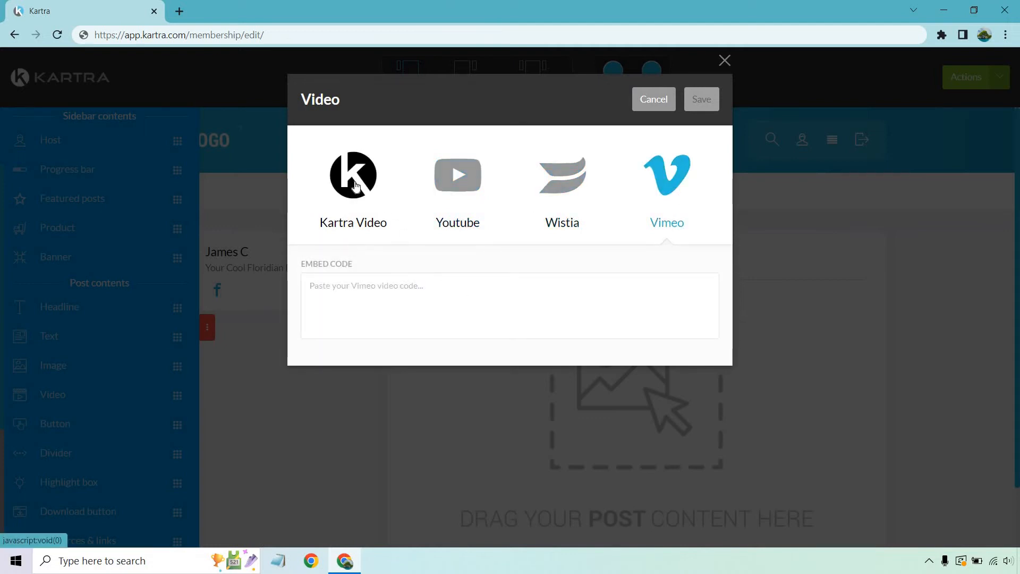
{"action": "left_click", "coordinate": [352, 174]}
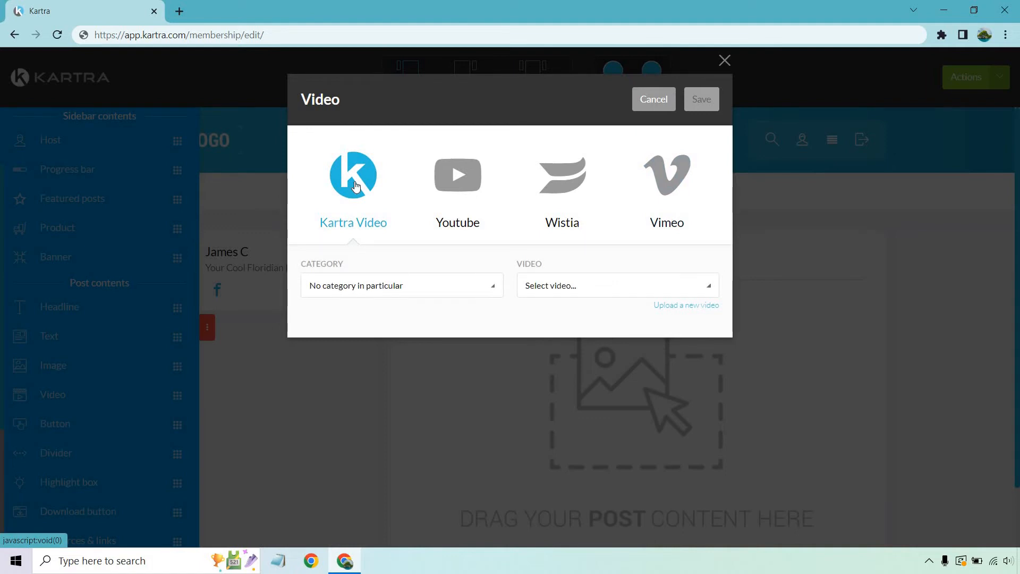
{"action": "mouse_move", "coordinate": [607, 294]}
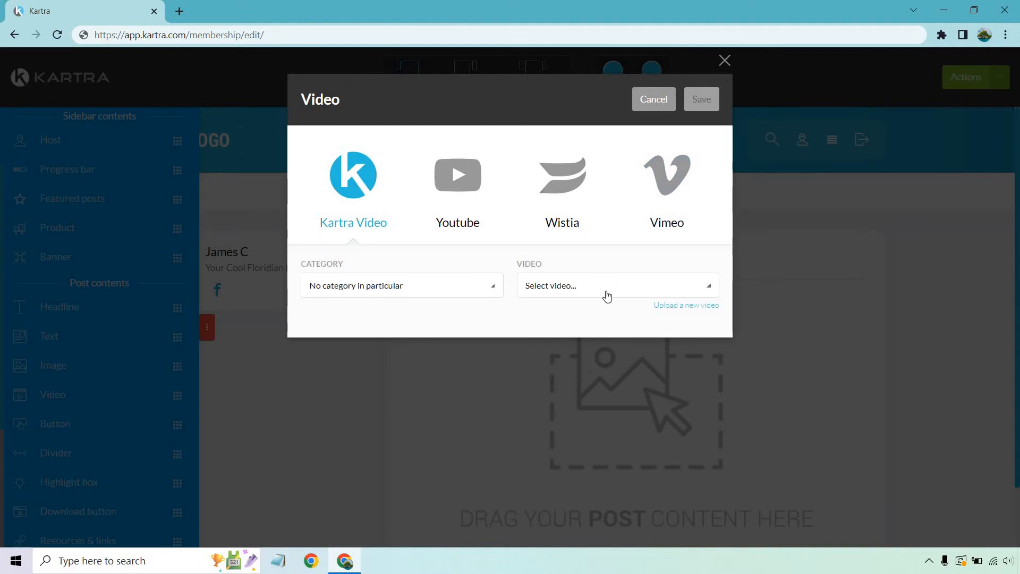
{"action": "left_click", "coordinate": [615, 285]}
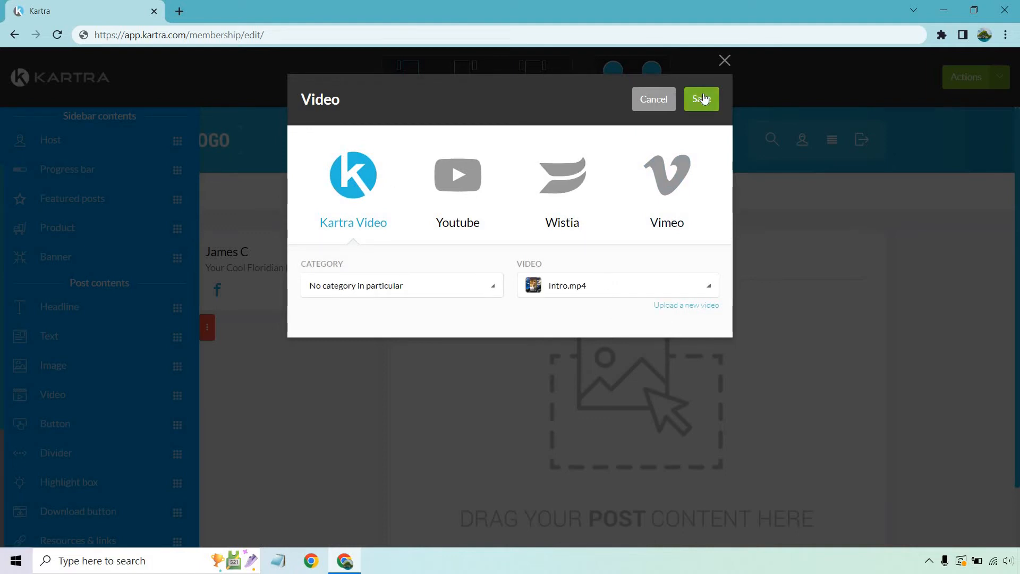
{"action": "left_click", "coordinate": [700, 99]}
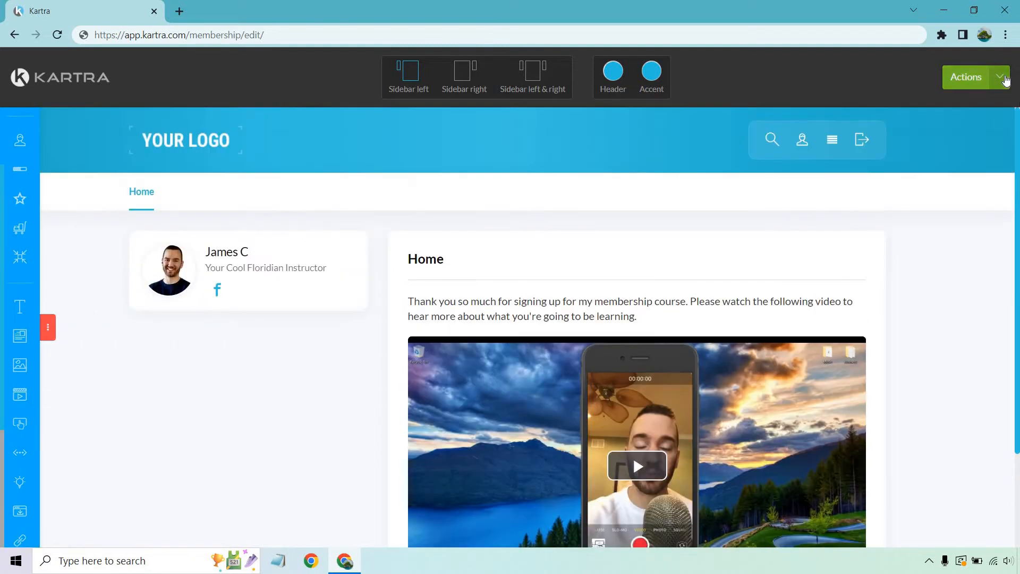
- Review the Home post's welcome text and video, then begin changing the header colour
{"action": "left_click", "coordinate": [966, 76]}
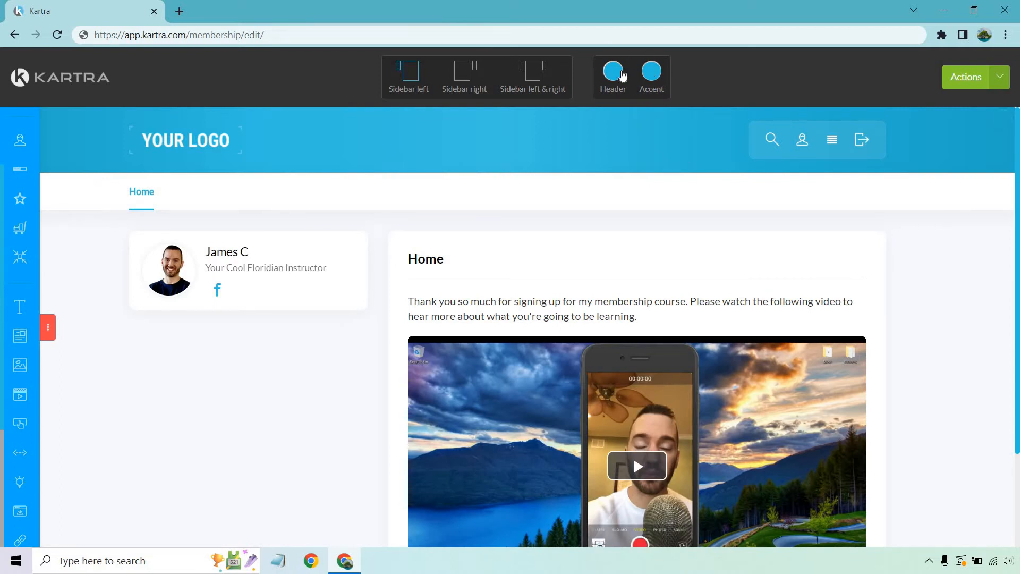
{"action": "left_click", "coordinate": [612, 70]}
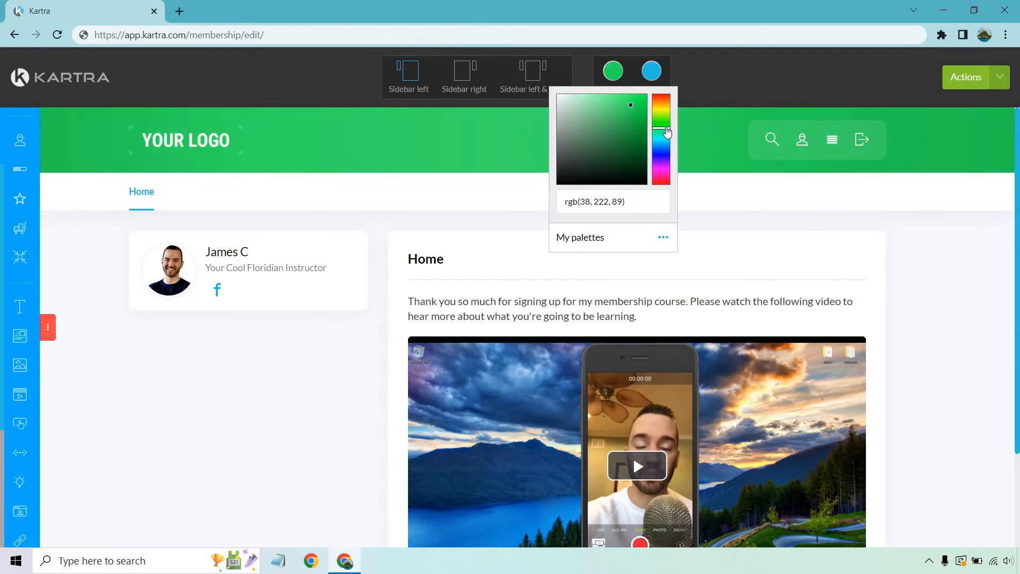
{"action": "left_click_drag", "start_coordinate": [662, 130], "coordinate": [662, 141]}
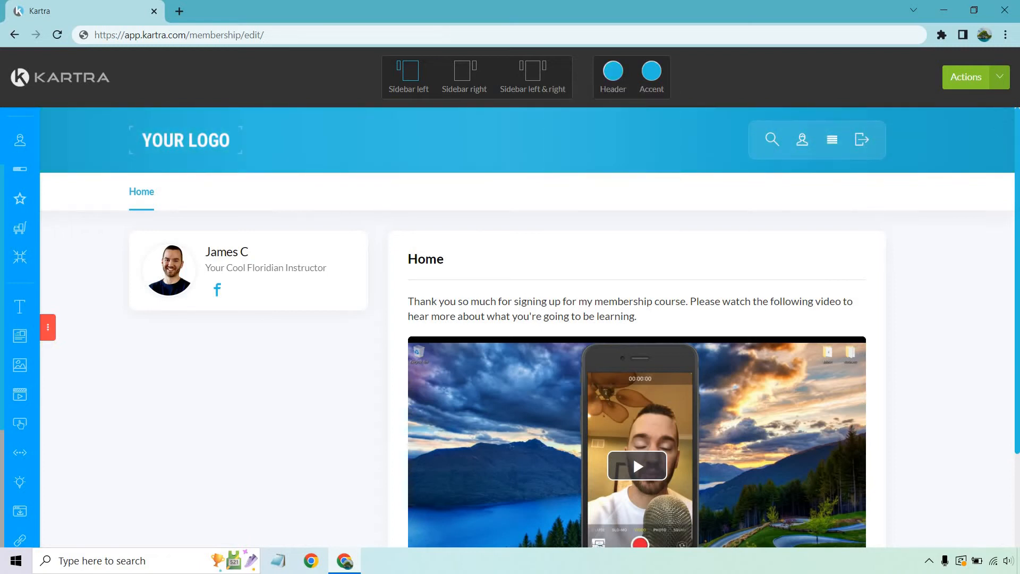
{"action": "mouse_move", "coordinate": [963, 276]}
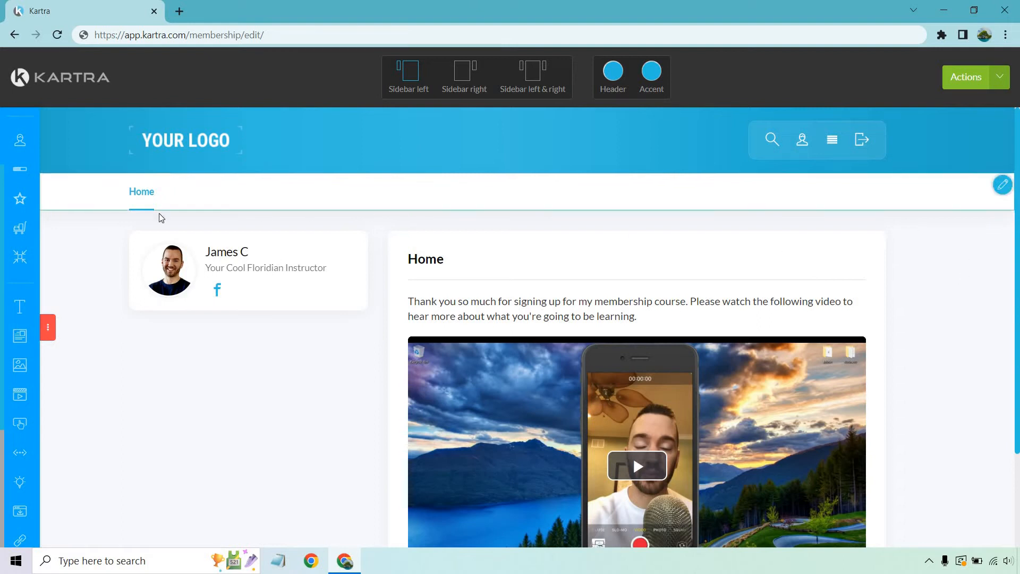
{"action": "mouse_move", "coordinate": [637, 198]}
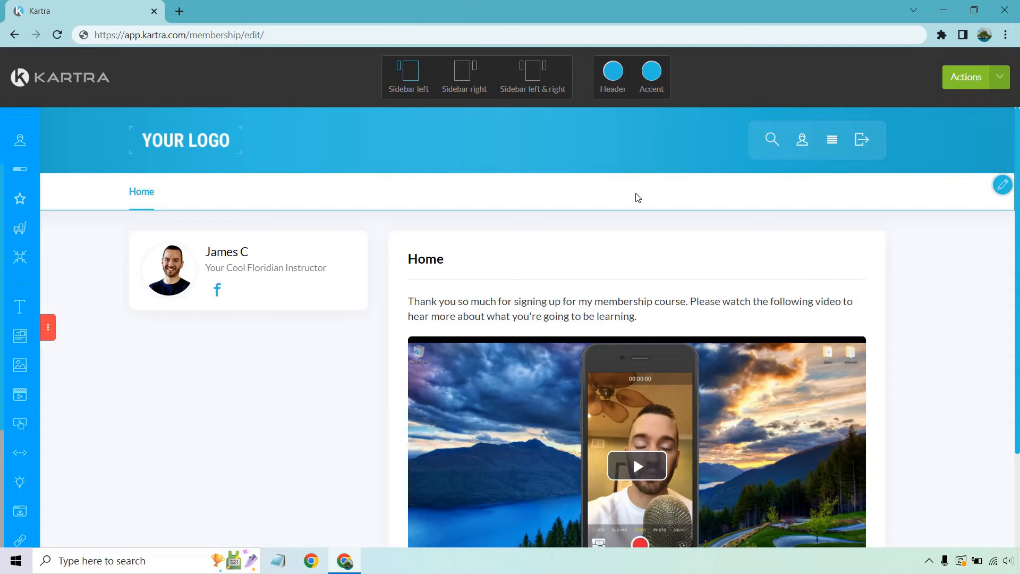
{"action": "mouse_move", "coordinate": [503, 189]}
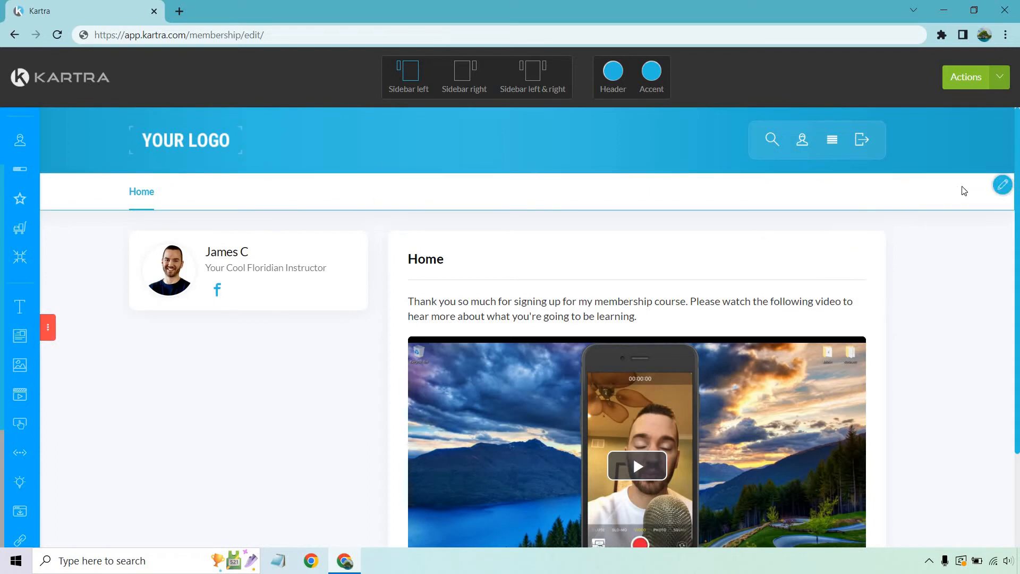
- Add navigation categories Step 1) Affilio Blueprint Explained and Step 2) The Sales Funnel
{"action": "left_click", "coordinate": [830, 140]}
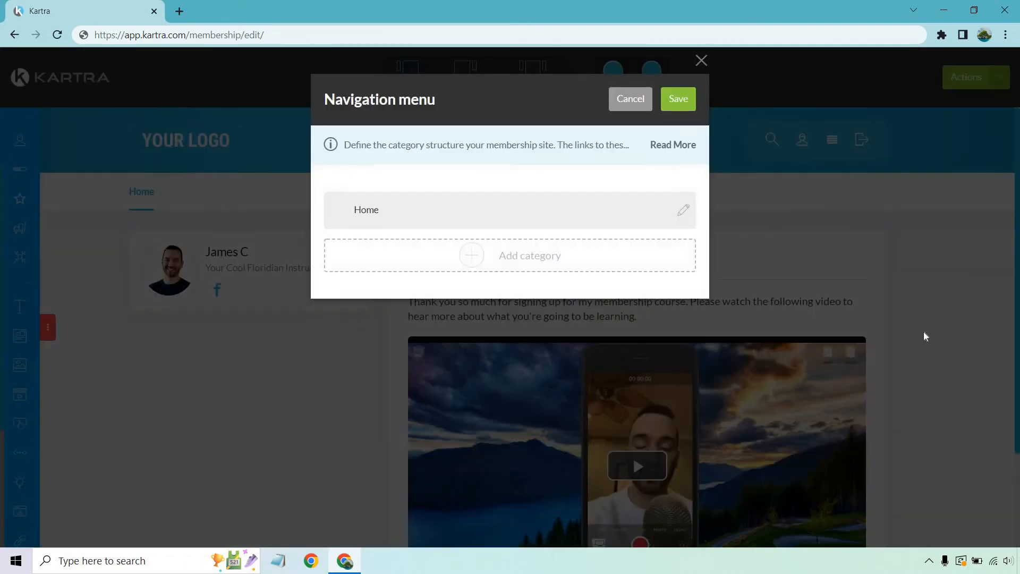
{"action": "left_click", "coordinate": [673, 145]}
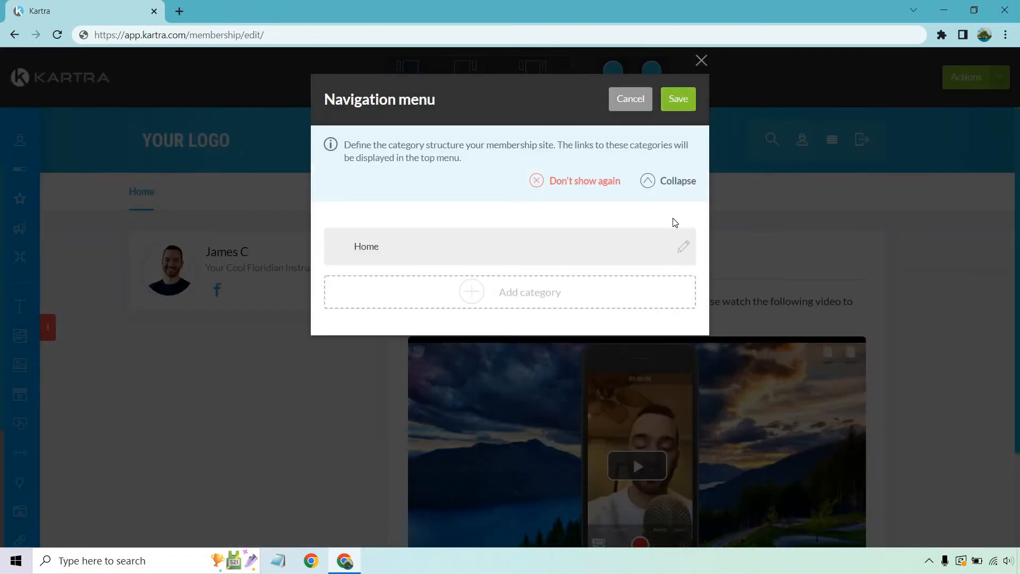
{"action": "mouse_move", "coordinate": [575, 284]}
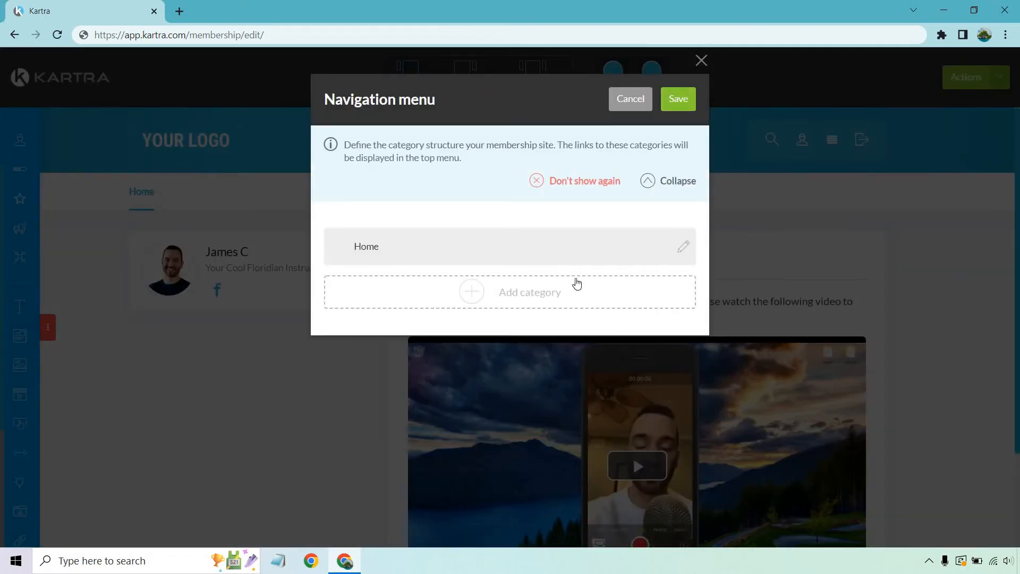
{"action": "left_click", "coordinate": [529, 291]}
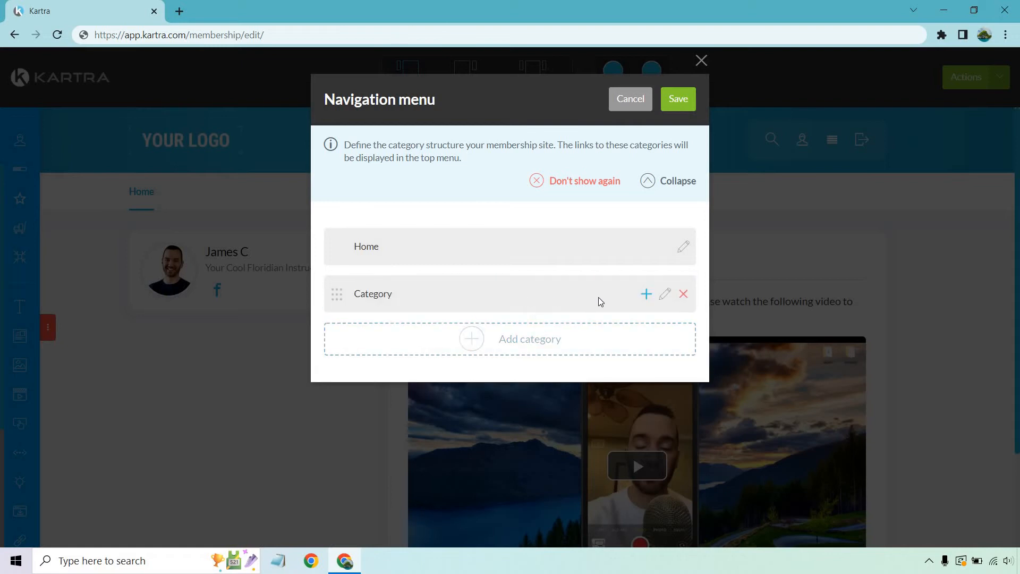
{"action": "left_click", "coordinate": [645, 293]}
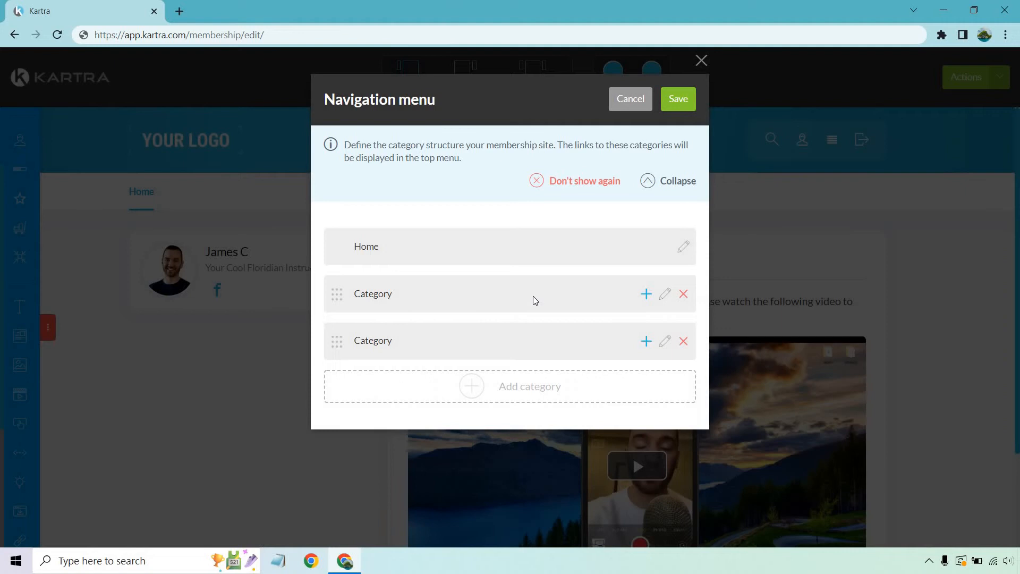
{"action": "mouse_move", "coordinate": [664, 293]}
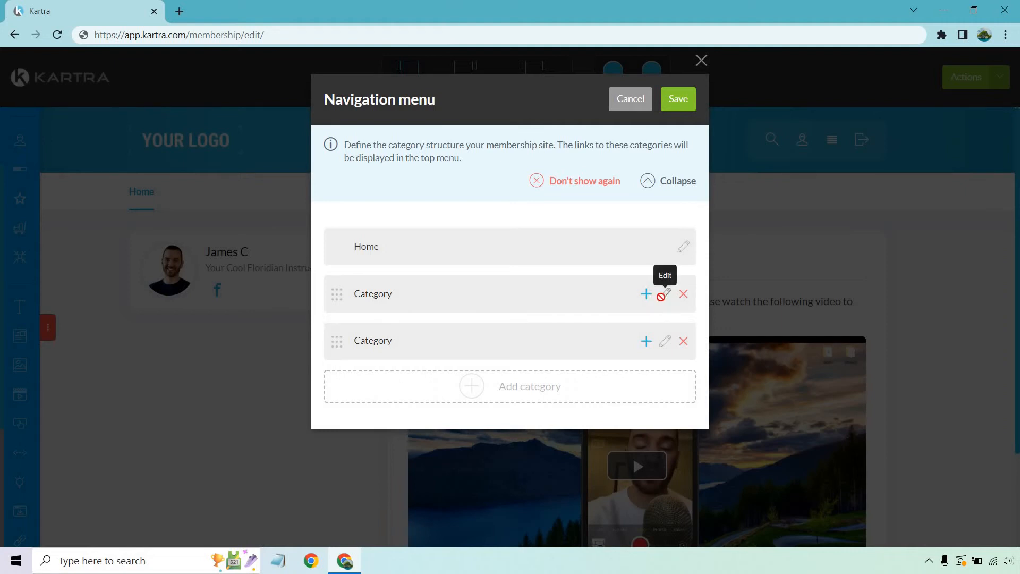
{"action": "left_click", "coordinate": [664, 293]}
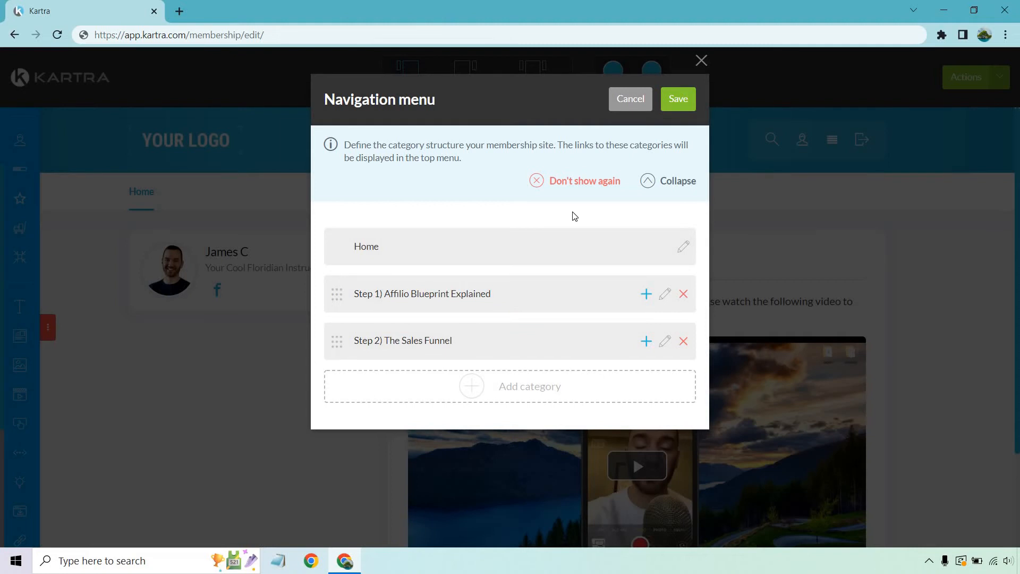
{"action": "mouse_move", "coordinate": [646, 295]}
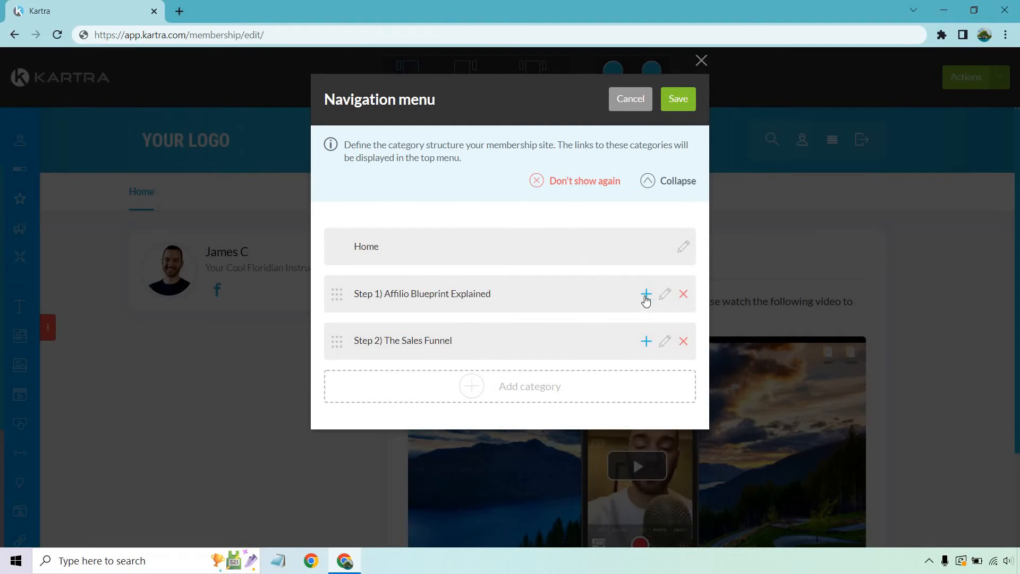
- Add a subcategory named Subcategory under Step 1, then remove it again
{"action": "left_click", "coordinate": [646, 293]}
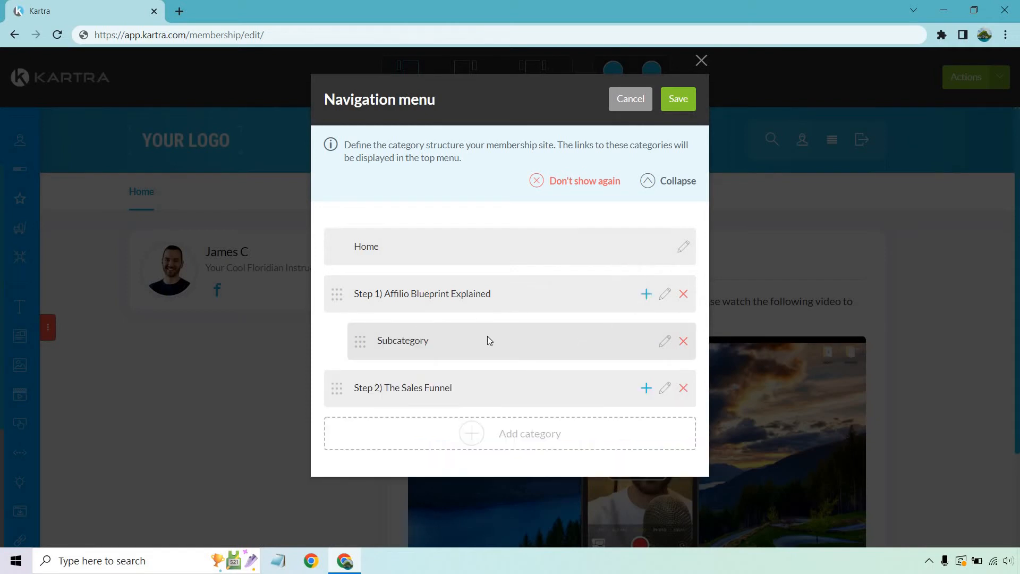
{"action": "mouse_move", "coordinate": [371, 347]}
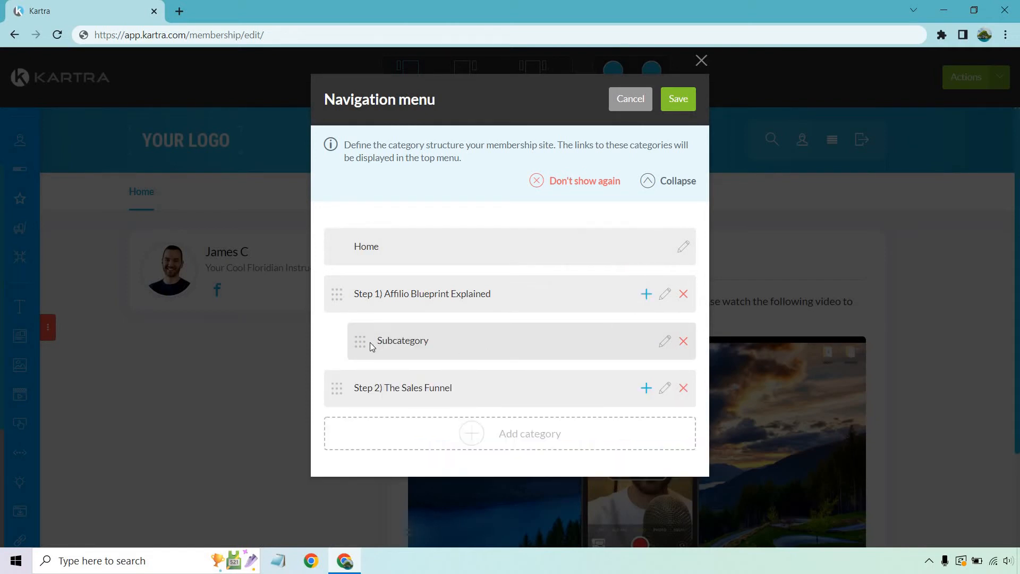
{"action": "left_click", "coordinate": [665, 340]}
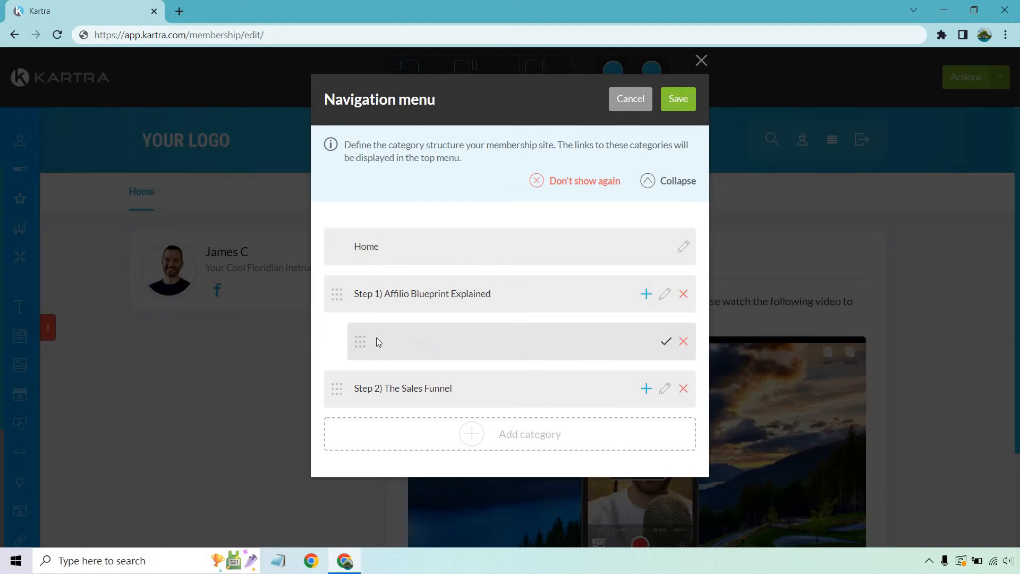
{"action": "type", "text": "Subcategory"}
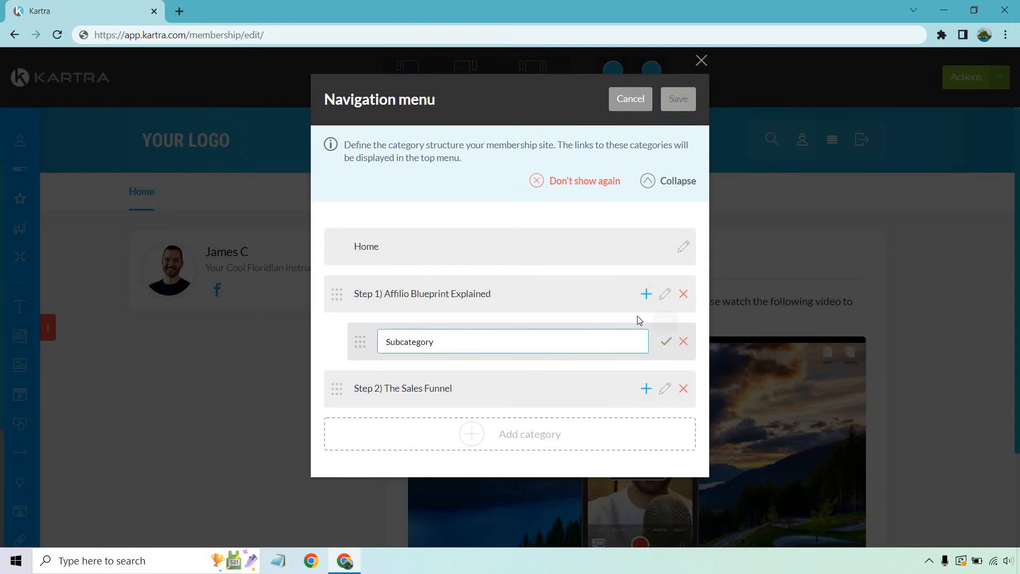
{"action": "left_click", "coordinate": [665, 341]}
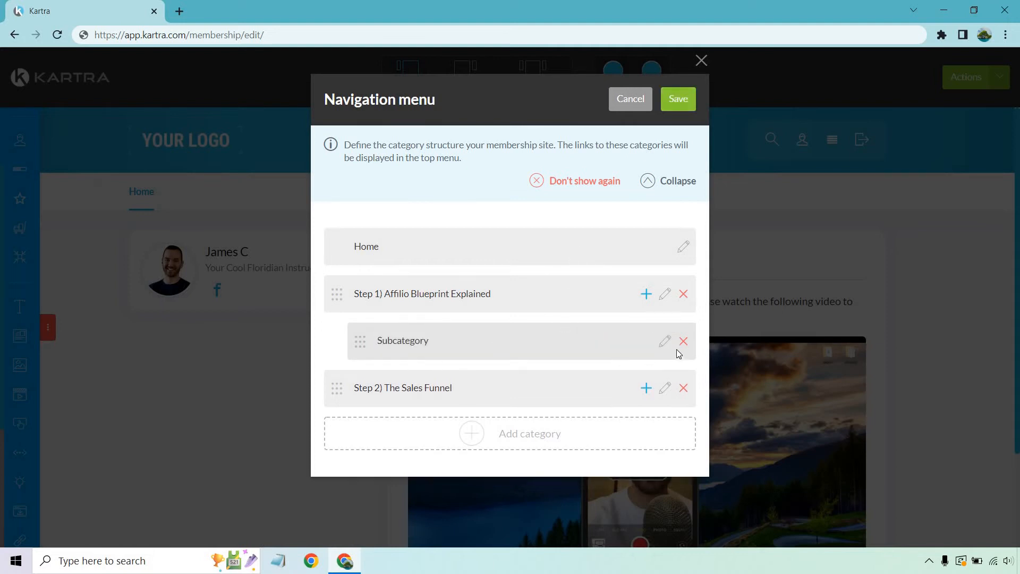
{"action": "left_click", "coordinate": [683, 340]}
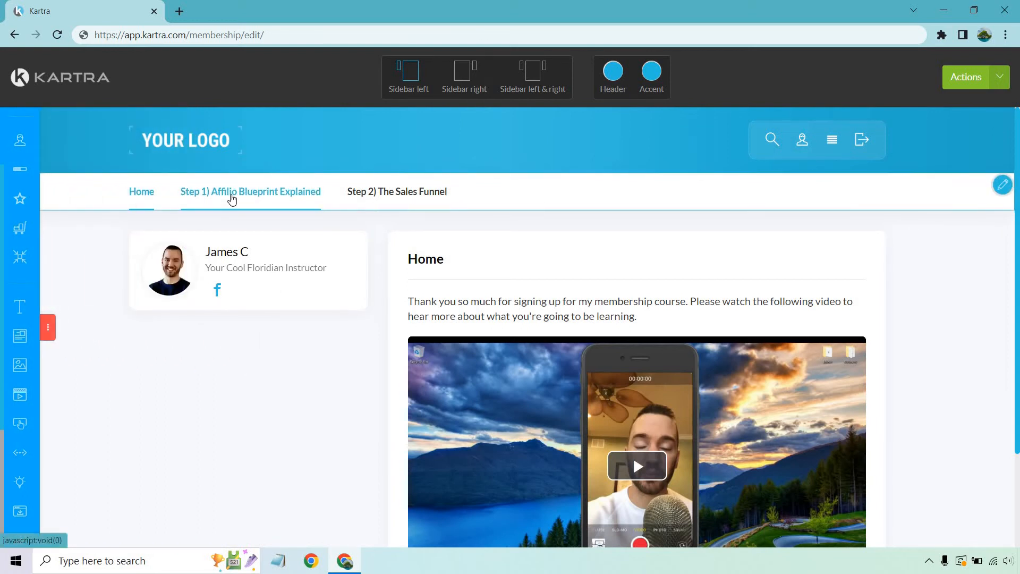
- Create a post named The Affilio Blueprint Explained in the Step 1 category
{"action": "left_click", "coordinate": [250, 191]}
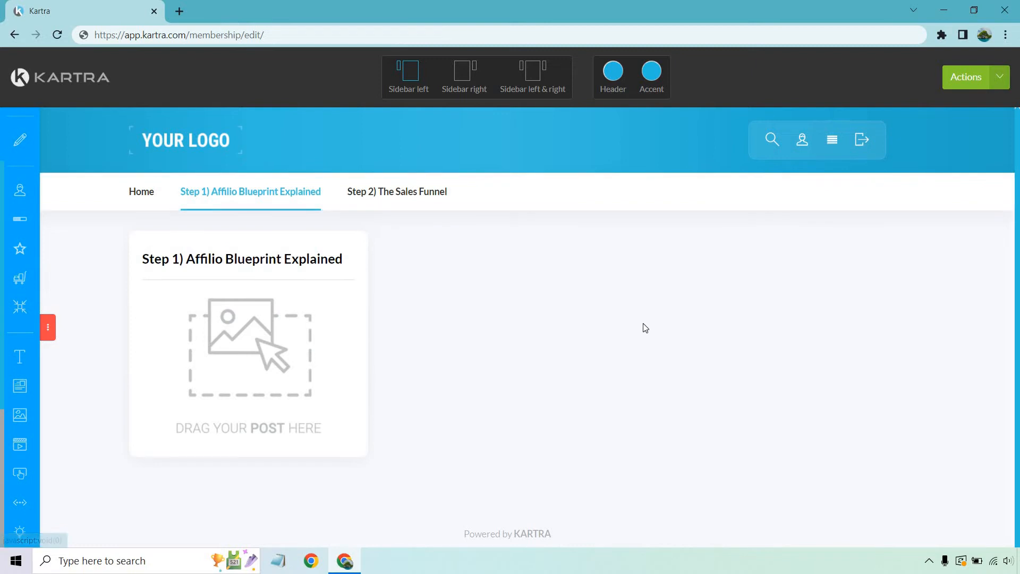
{"action": "mouse_move", "coordinate": [284, 312]}
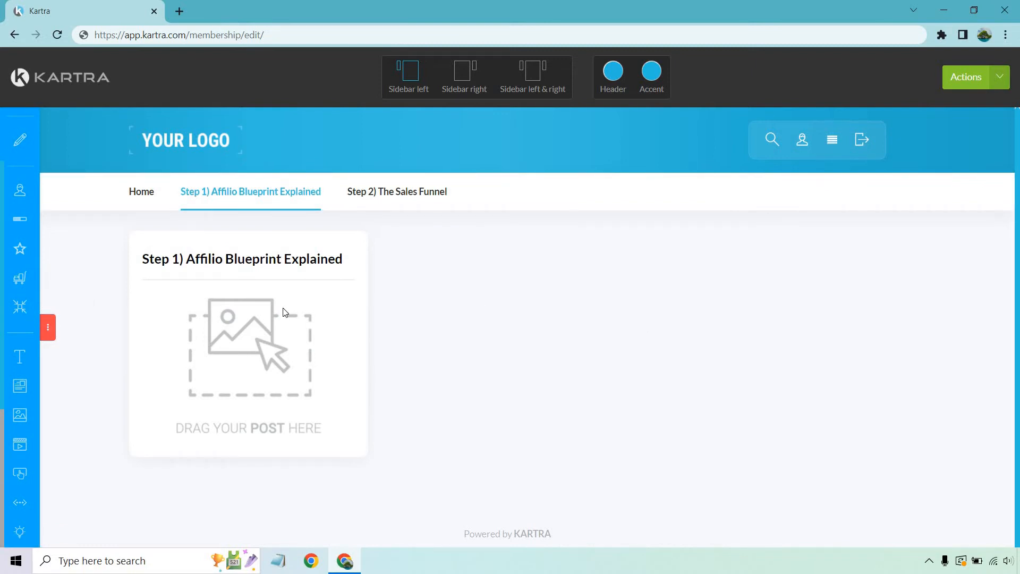
{"action": "mouse_move", "coordinate": [57, 332]}
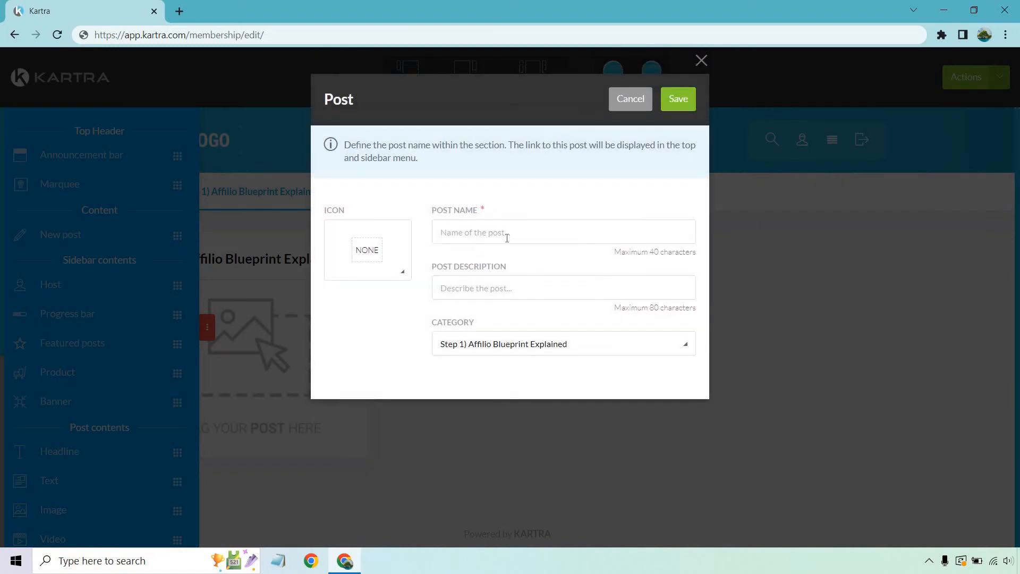
{"action": "type", "text": "The Affilio Blueprint Explained"}
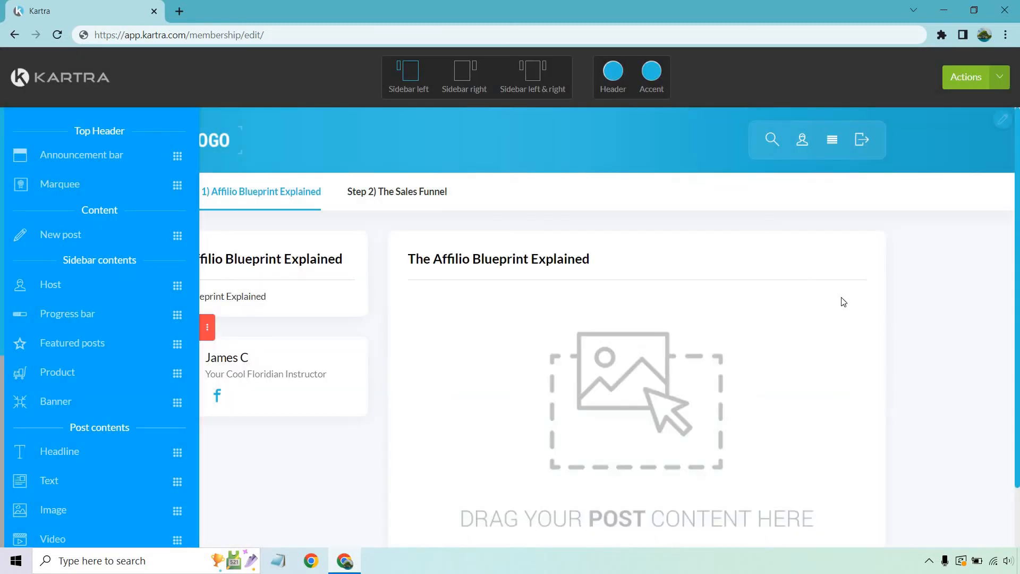
{"action": "mouse_move", "coordinate": [167, 239]}
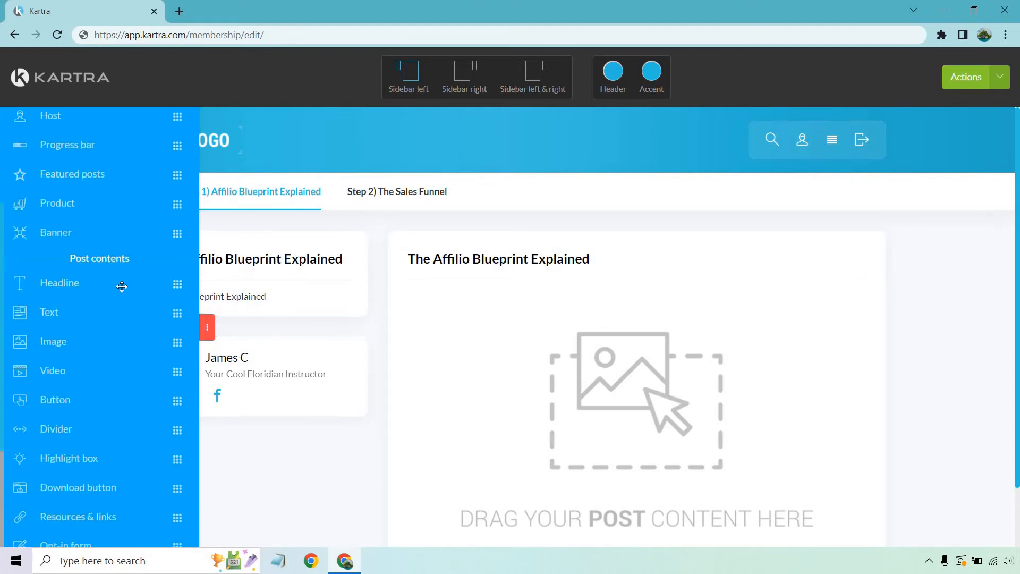
- Embed the Kartra-hosted sales funnel diagram video in The Affilio Blueprint Explained post
{"action": "scroll", "scroll_direction": "down", "scroll_amount": 3}
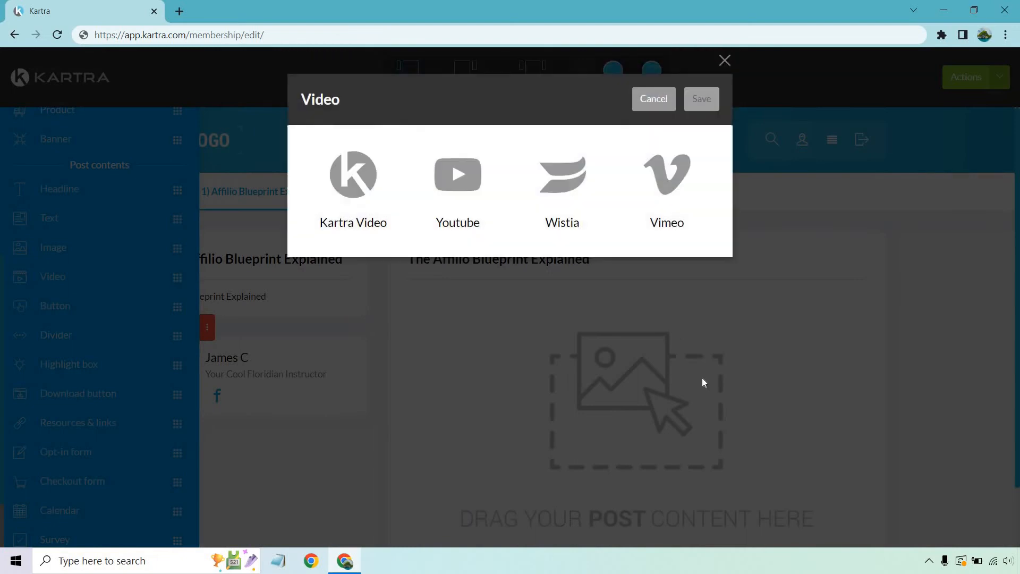
{"action": "left_click", "coordinate": [353, 175]}
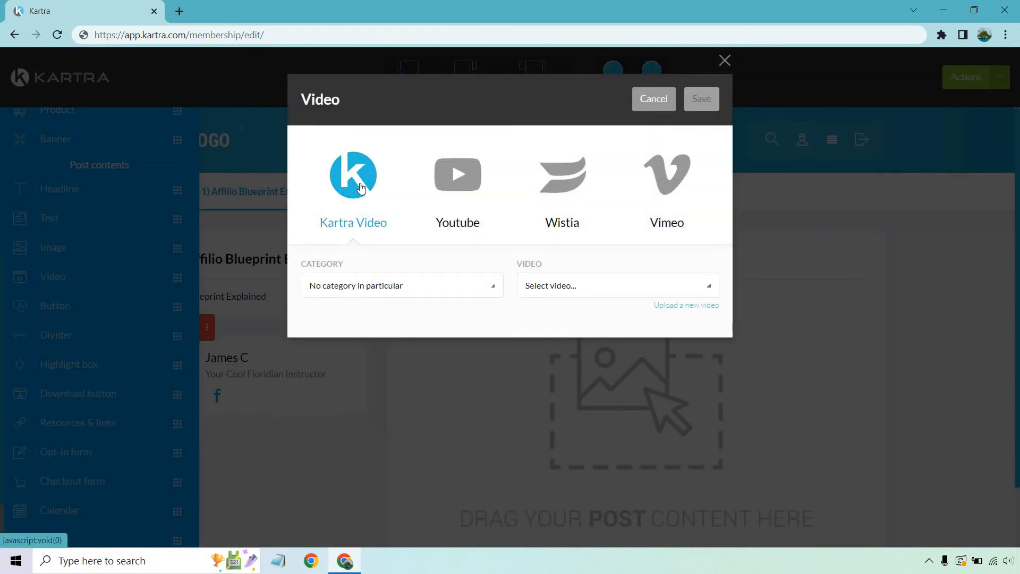
{"action": "left_click", "coordinate": [652, 99]}
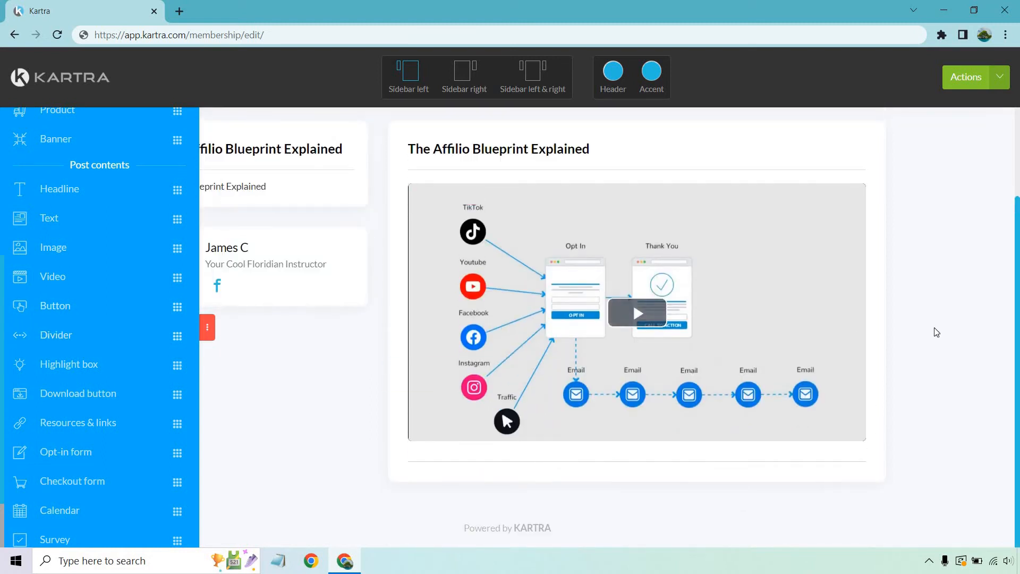
{"action": "mouse_move", "coordinate": [61, 216]}
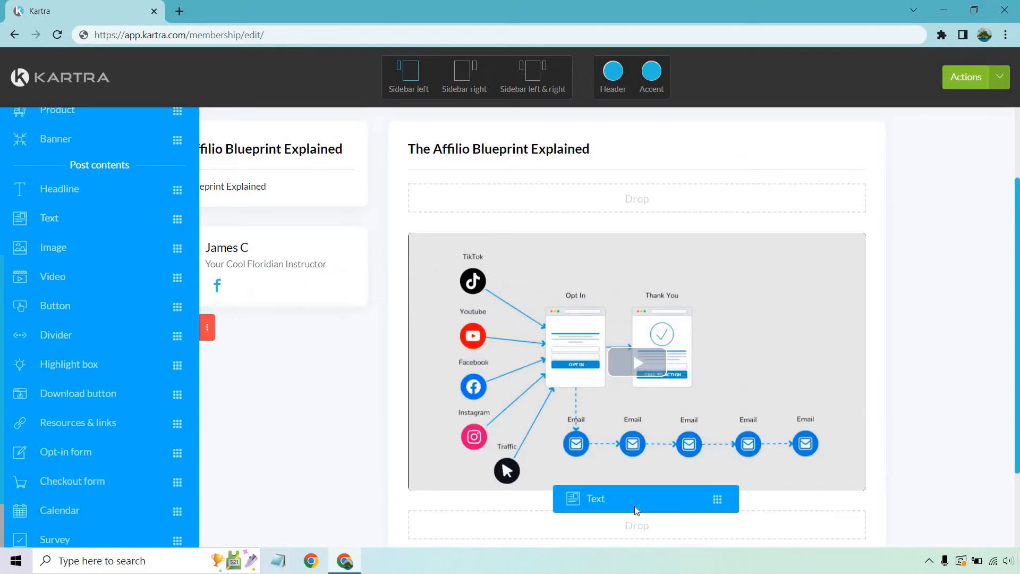
- Place a 'Cliff Notes:' text block below the funnel diagram video
{"action": "scroll", "scroll_direction": "down", "scroll_amount": 3}
{"action": "type", "text": "Cliff Notes:"}
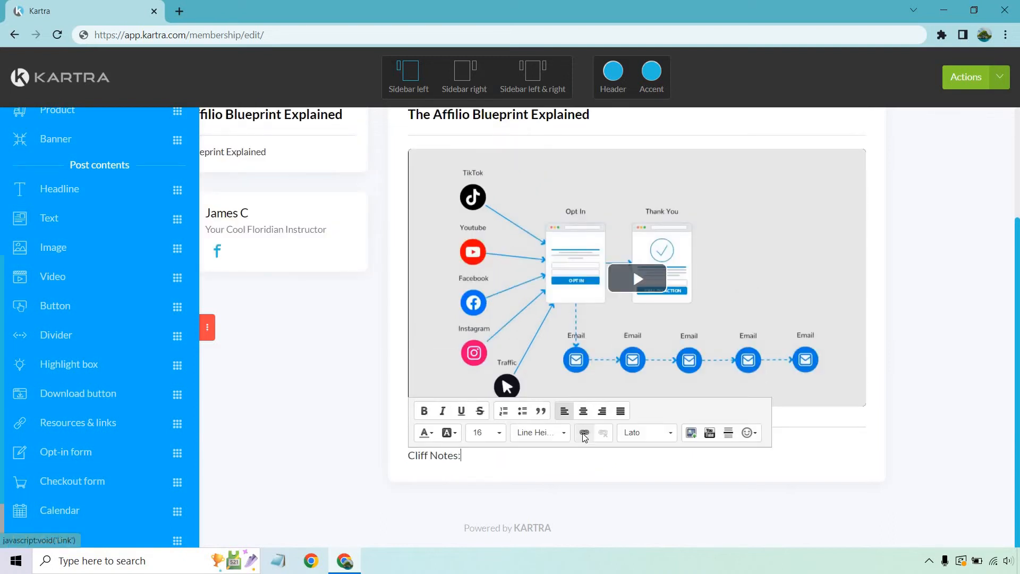
{"action": "left_click", "coordinate": [952, 336]}
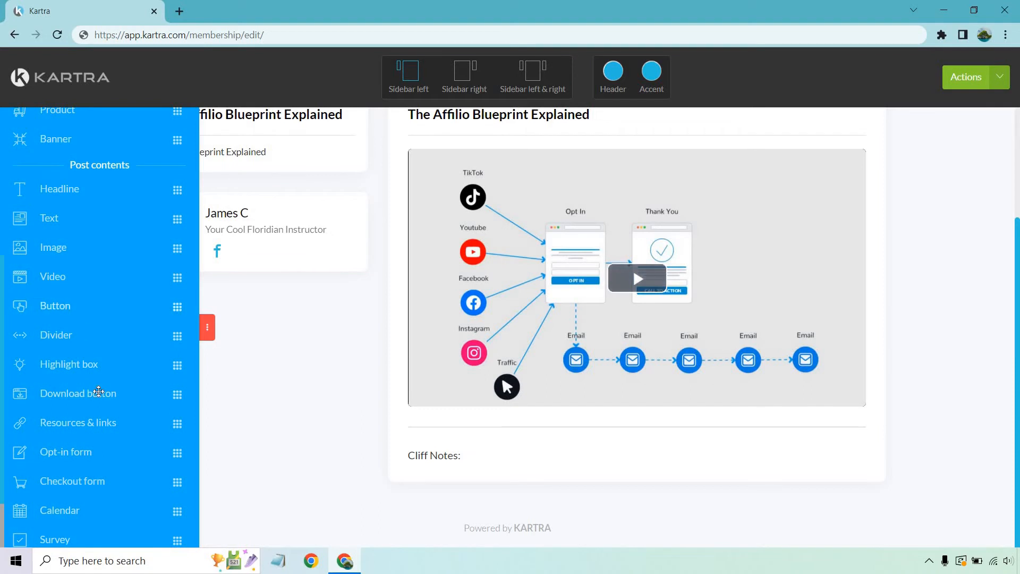
{"action": "mouse_move", "coordinate": [75, 364]}
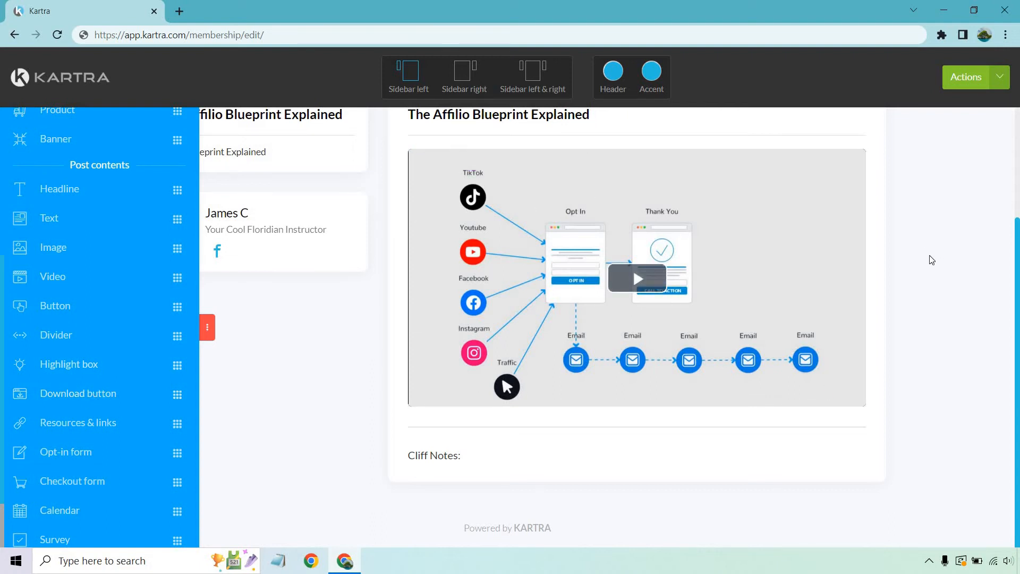
{"action": "mouse_move", "coordinate": [80, 412]}
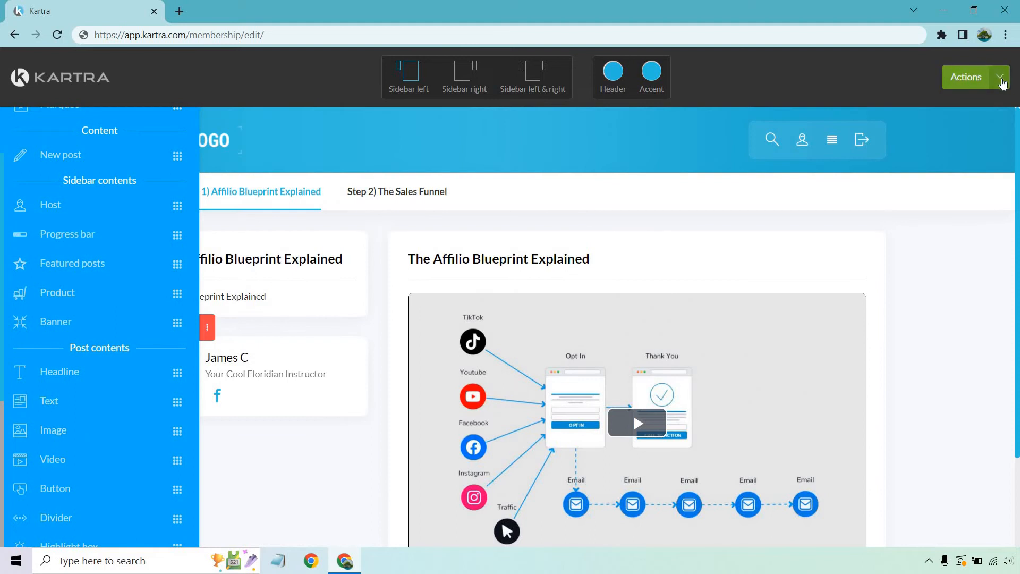
{"action": "left_click", "coordinate": [966, 76]}
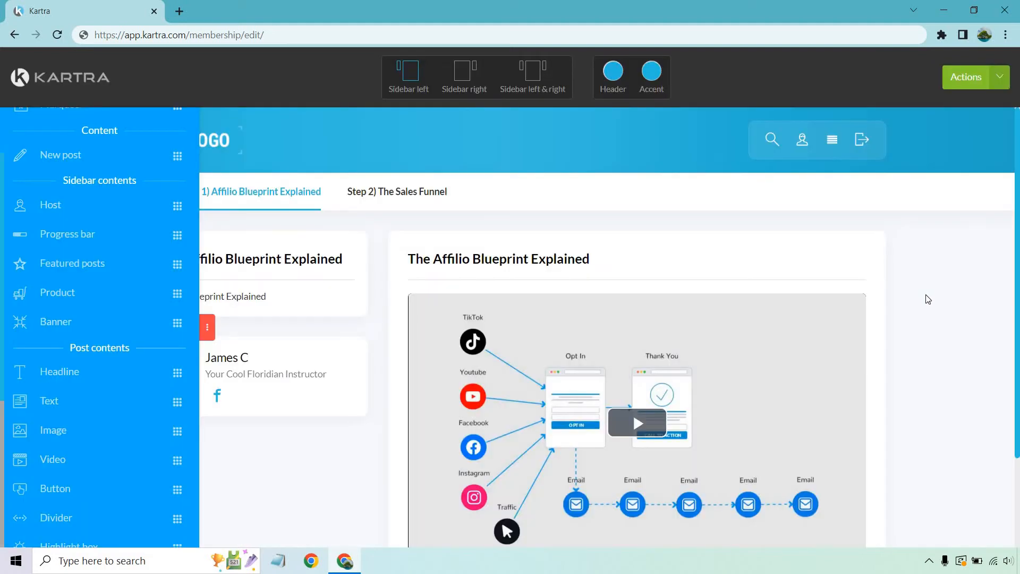
{"action": "mouse_move", "coordinate": [499, 229]}
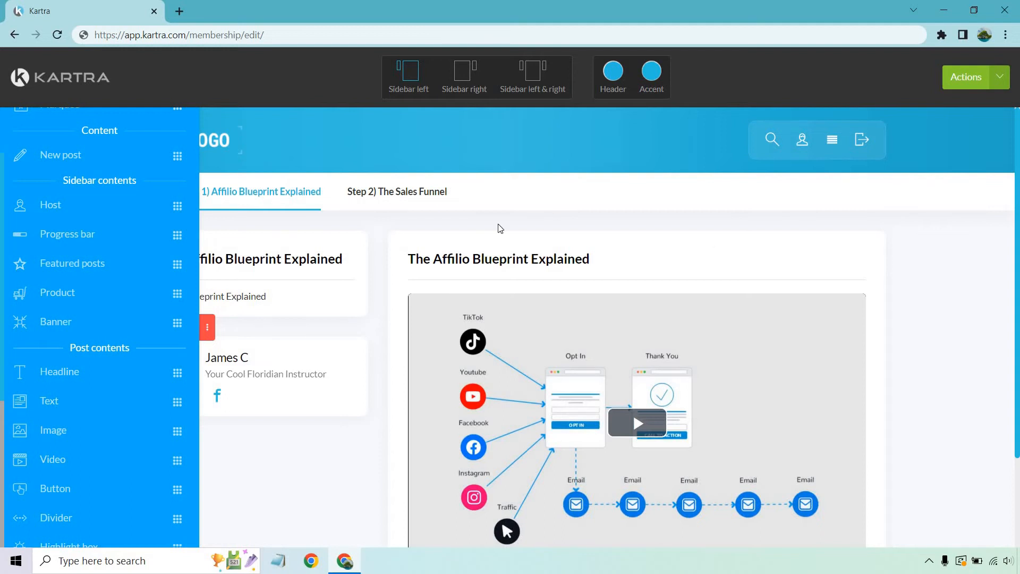
- Create The Sales Funnel post in the Step 2) The Sales Funnel category and save its details
{"action": "left_click", "coordinate": [396, 191]}
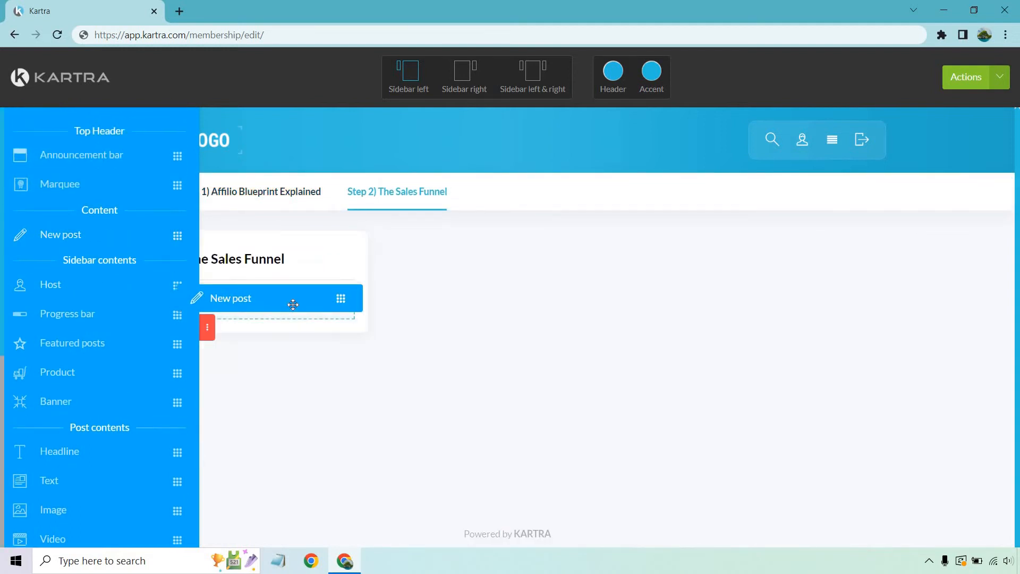
{"action": "left_click", "coordinate": [231, 298]}
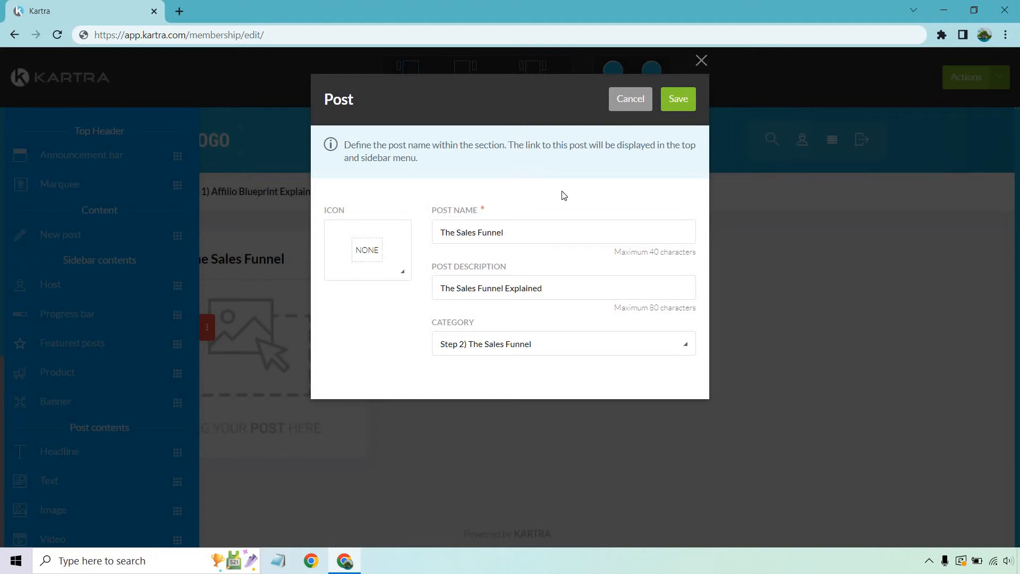
{"action": "left_click", "coordinate": [677, 99]}
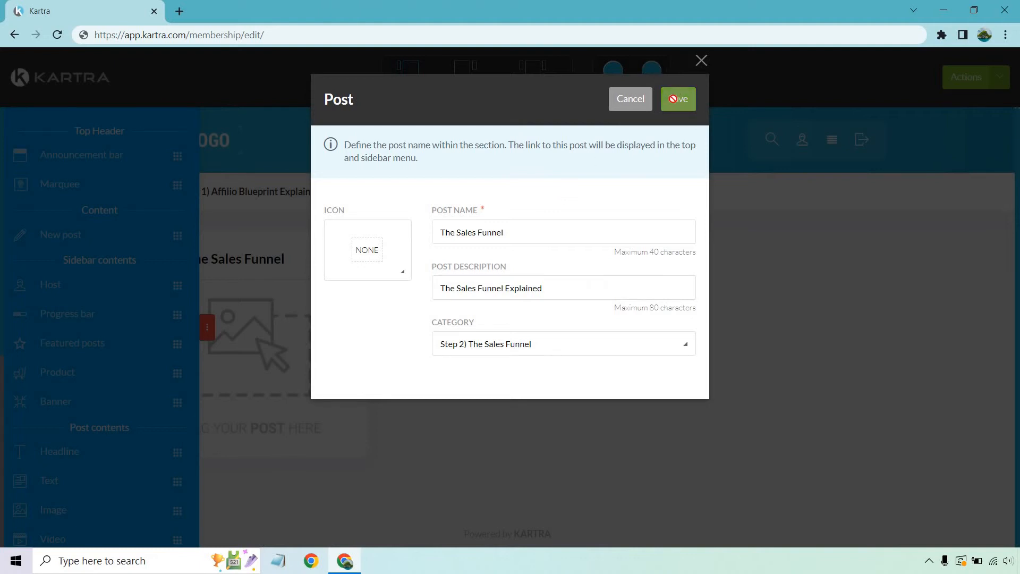
{"action": "left_click", "coordinate": [677, 99]}
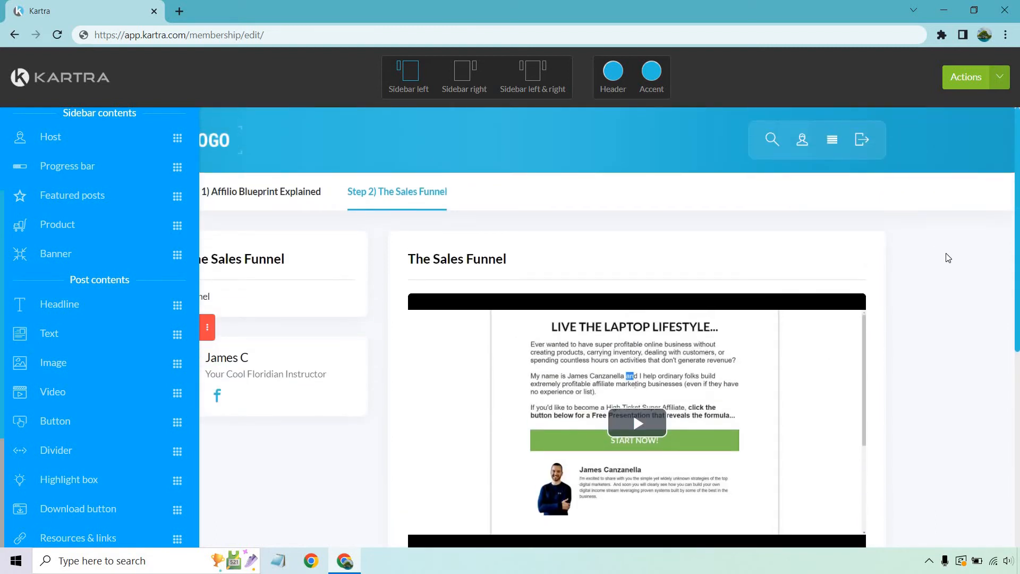
{"action": "mouse_move", "coordinate": [237, 295]}
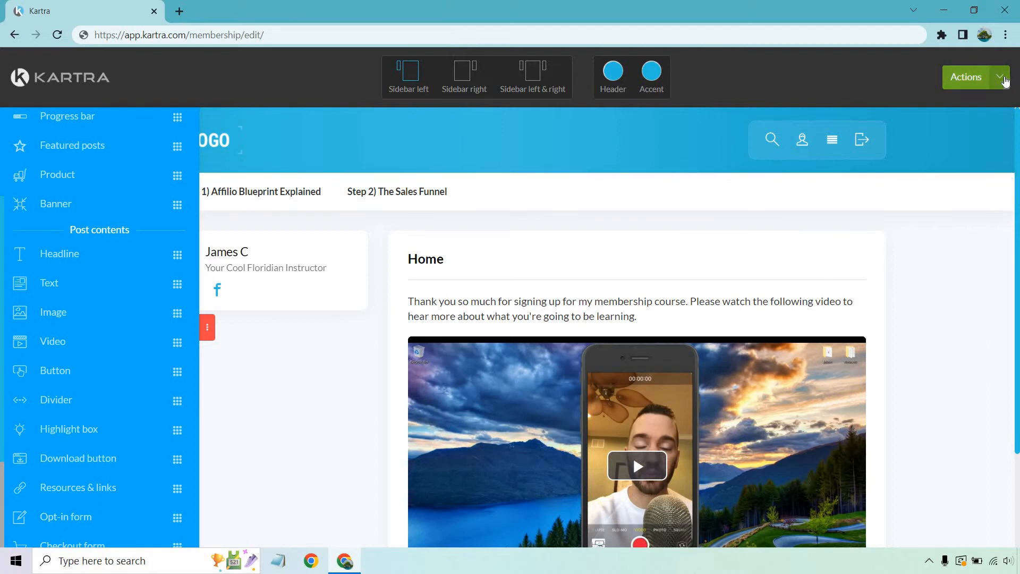
- Save the Affilio Membership portal from the Actions menu and launch its live preview
{"action": "left_click", "coordinate": [966, 76]}
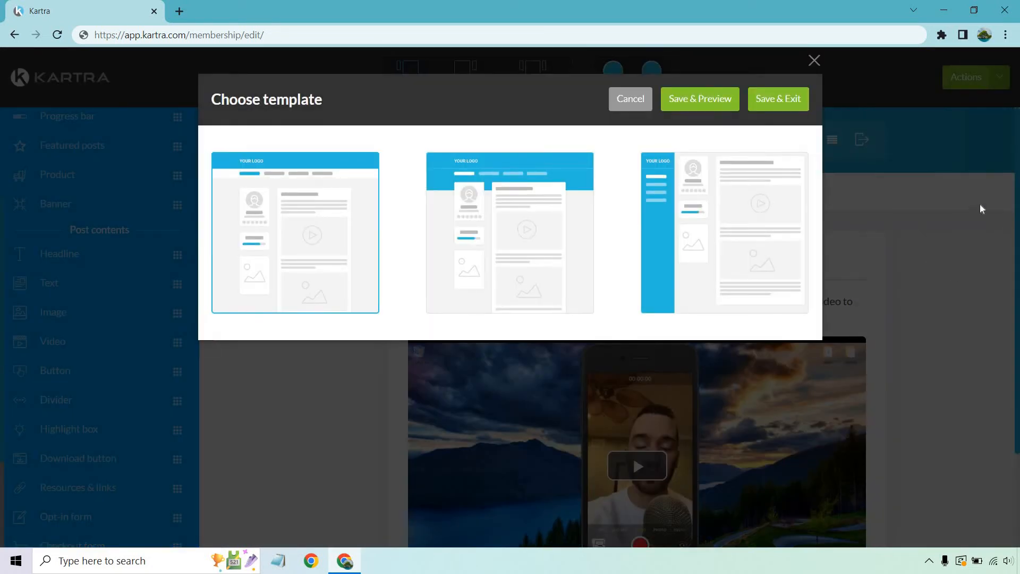
{"action": "mouse_move", "coordinate": [472, 126]}
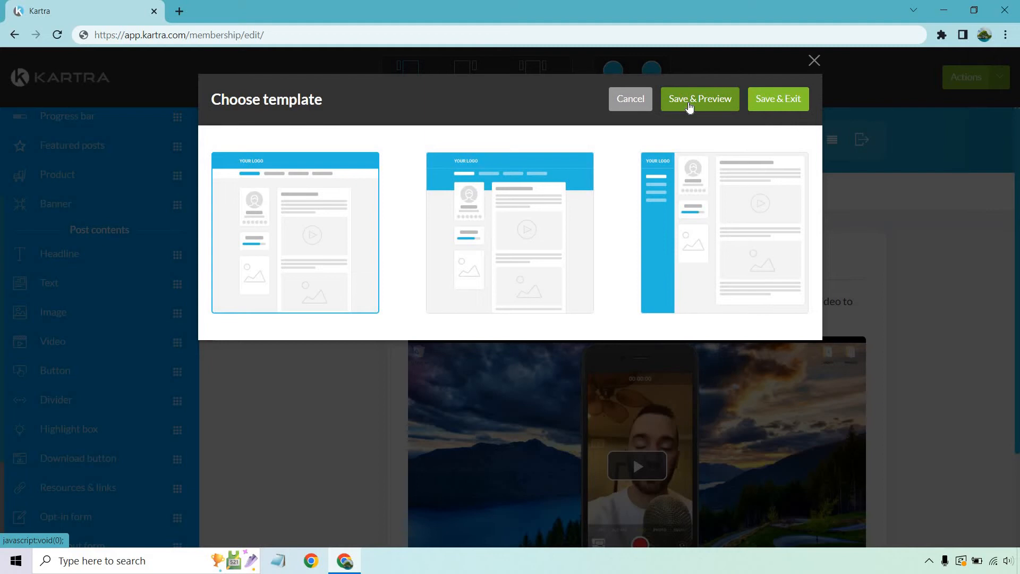
{"action": "left_click", "coordinate": [699, 98]}
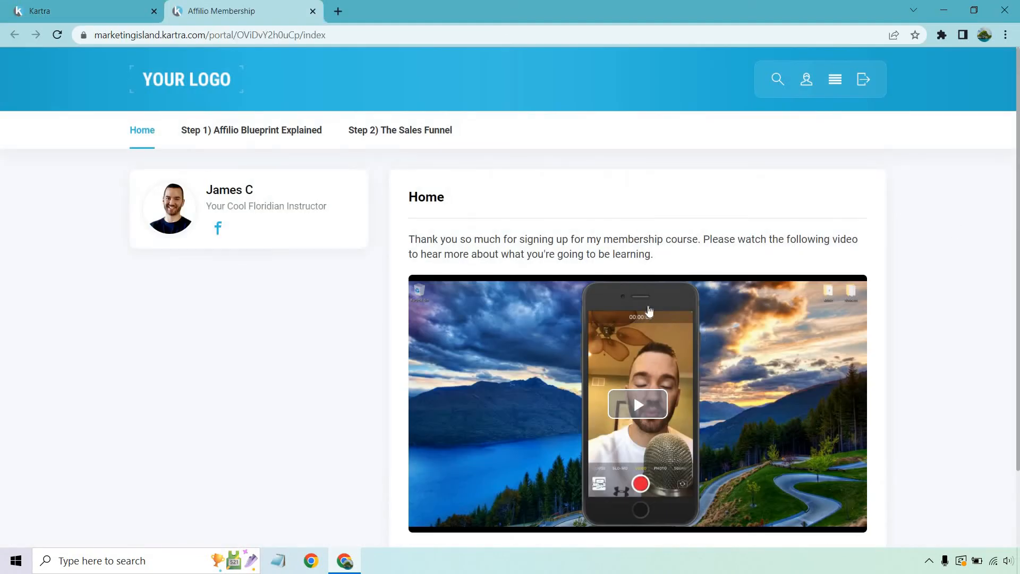
{"action": "mouse_move", "coordinate": [251, 130]}
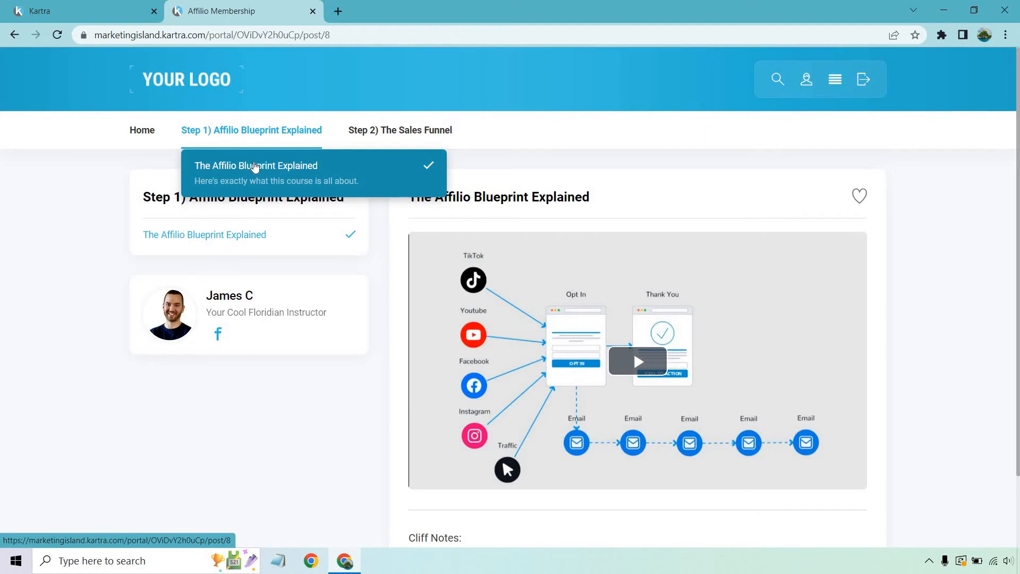
- View The Affilio Blueprint Explained post in the preview, then return to the editor tab
{"action": "left_click", "coordinate": [399, 129]}
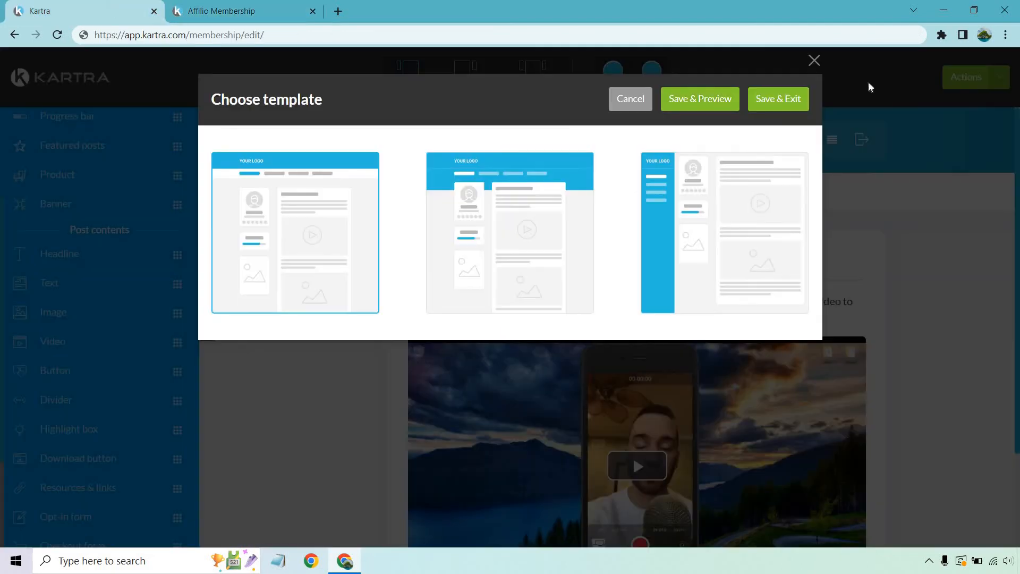
{"action": "left_click", "coordinate": [778, 99]}
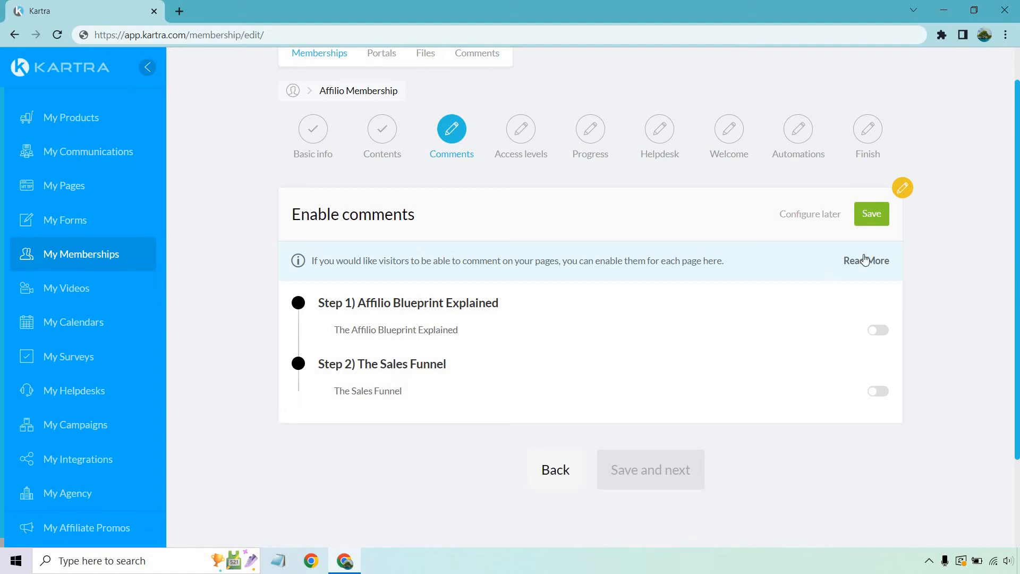
- Turn comments on with 'Comments must be approved by an admin' and save the moderation setting
{"action": "left_click", "coordinate": [866, 259]}
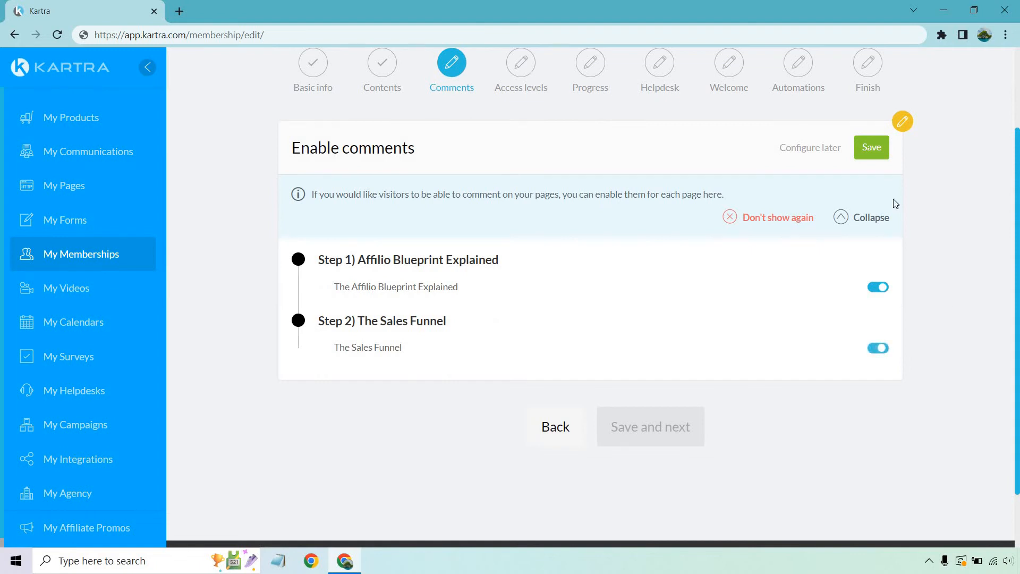
{"action": "left_click", "coordinate": [871, 146]}
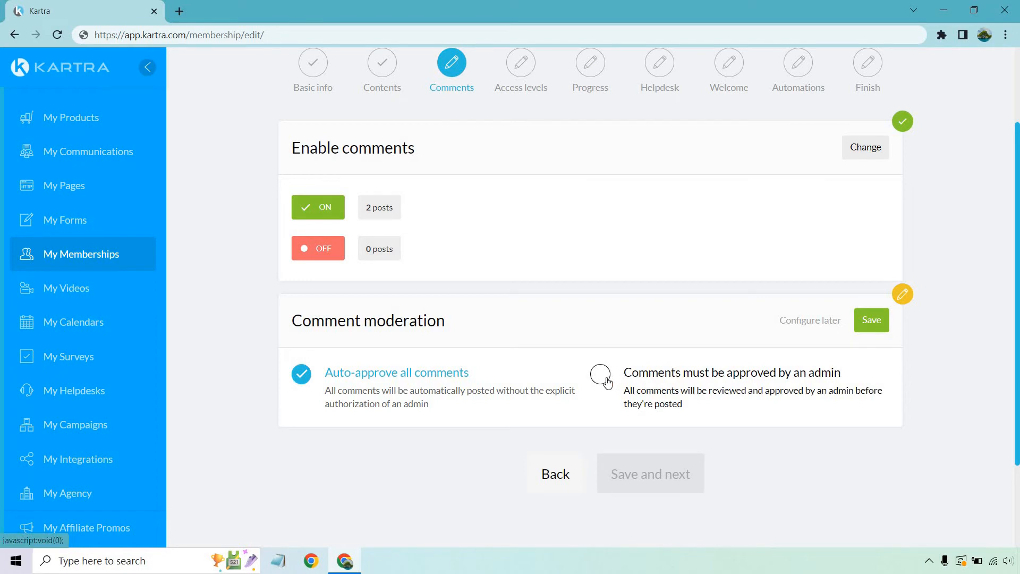
{"action": "left_click", "coordinate": [599, 374]}
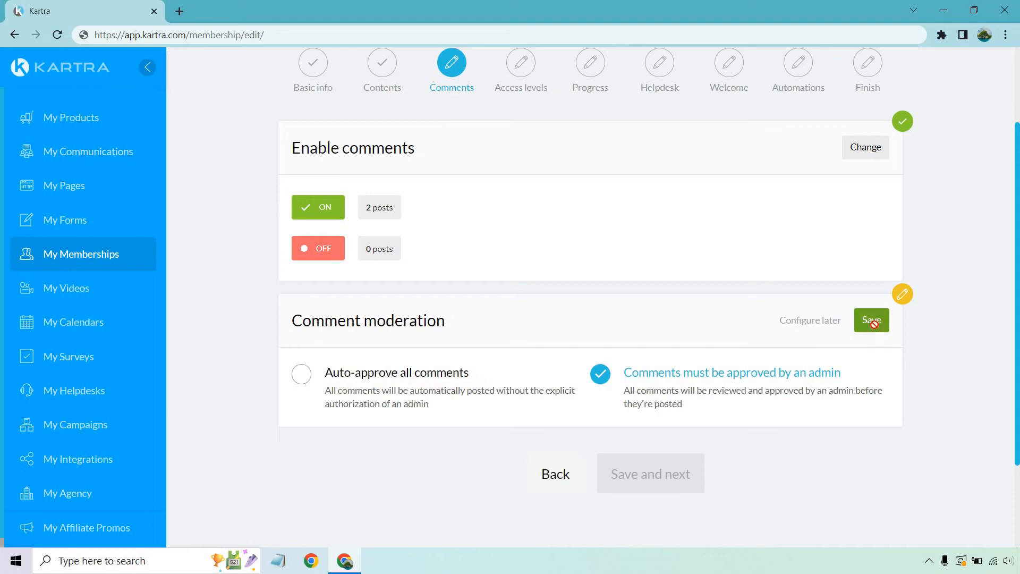
{"action": "left_click", "coordinate": [871, 320]}
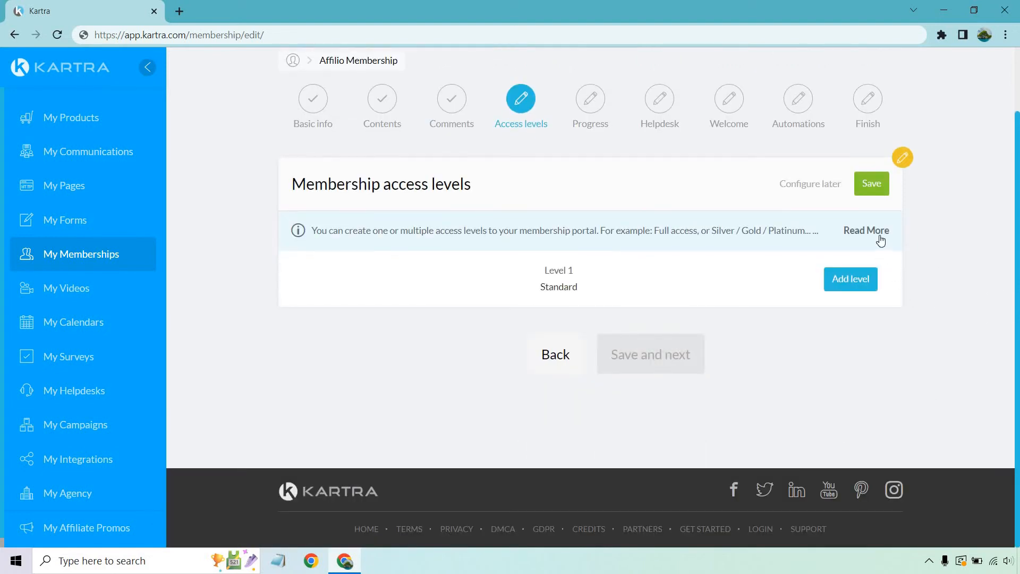
- Change The Sales Funnel post from Instant access to unlocking 30 days after signup
{"action": "left_click", "coordinate": [866, 230]}
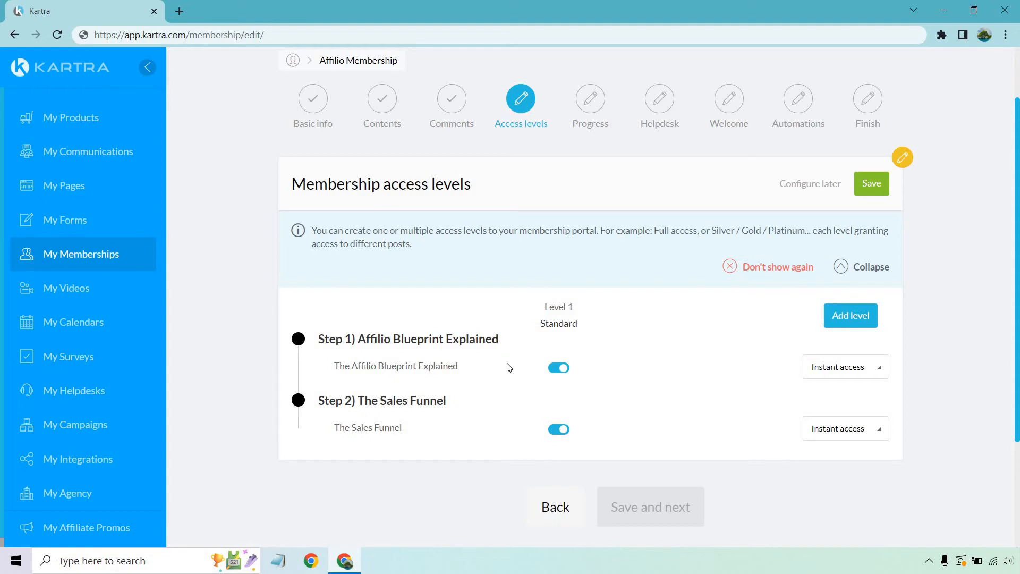
{"action": "left_click", "coordinate": [843, 367]}
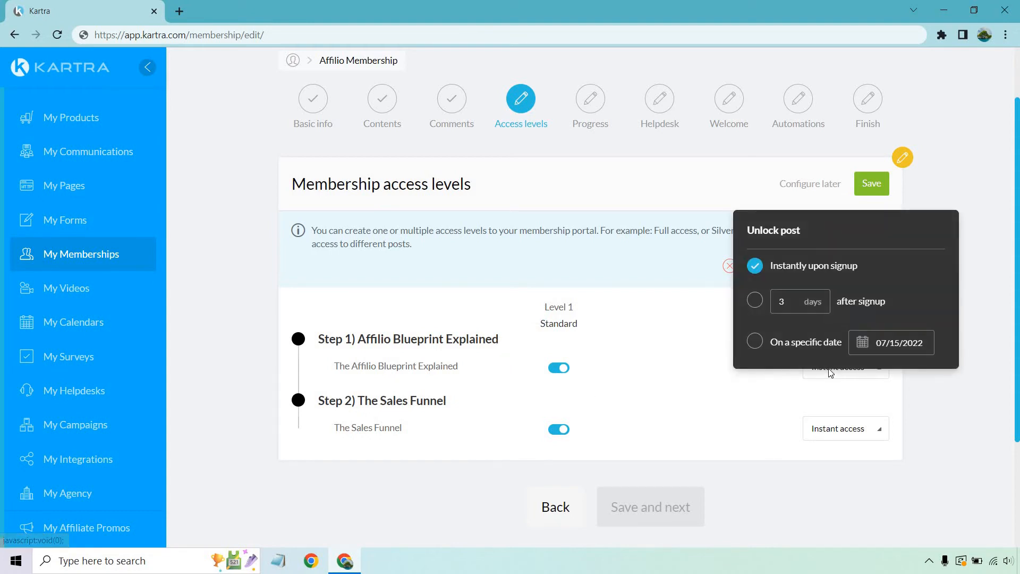
{"action": "mouse_move", "coordinate": [717, 222]}
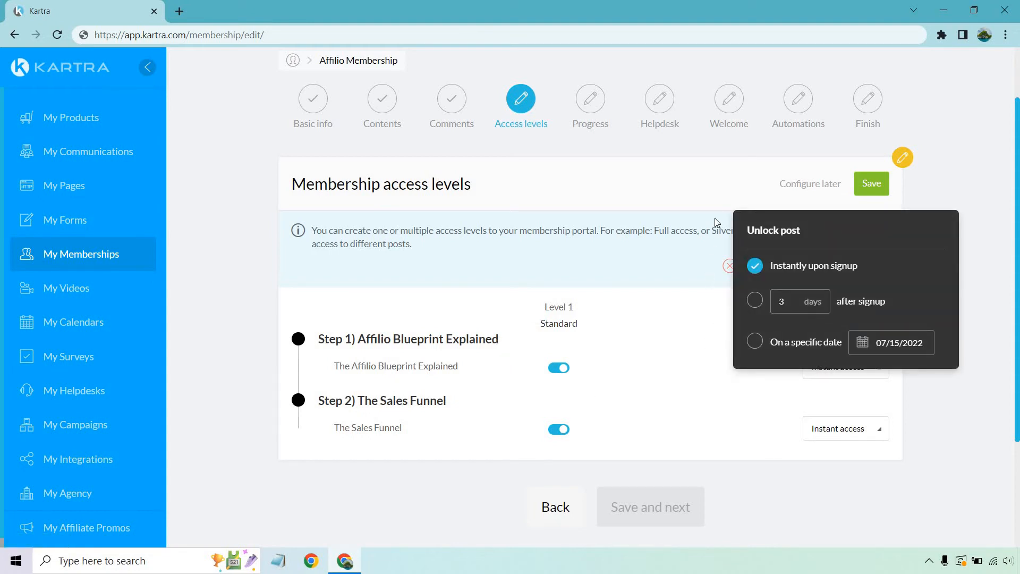
{"action": "mouse_move", "coordinate": [982, 365]}
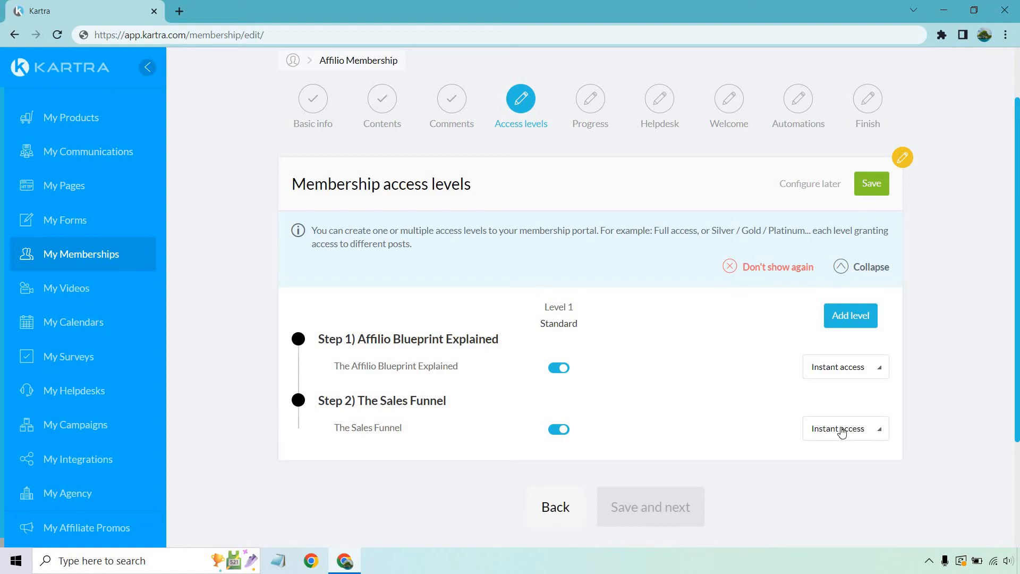
{"action": "left_click", "coordinate": [840, 428]}
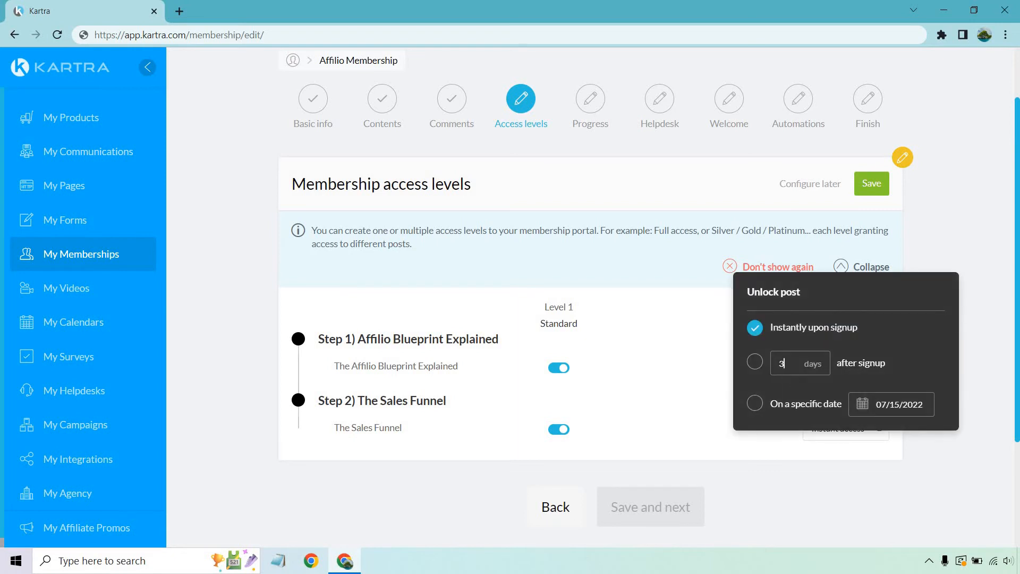
{"action": "left_click", "coordinate": [755, 362]}
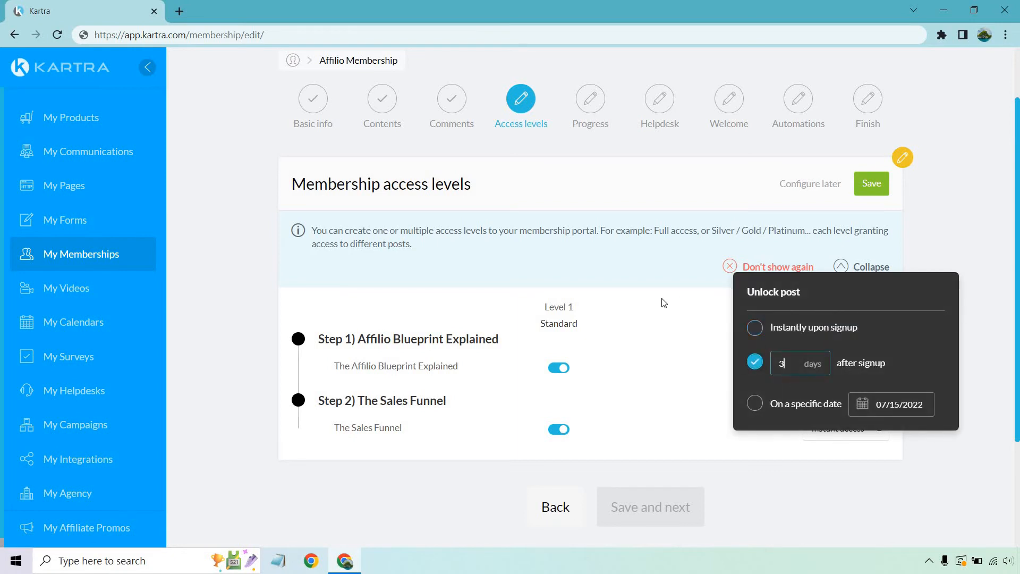
{"action": "type", "text": "0"}
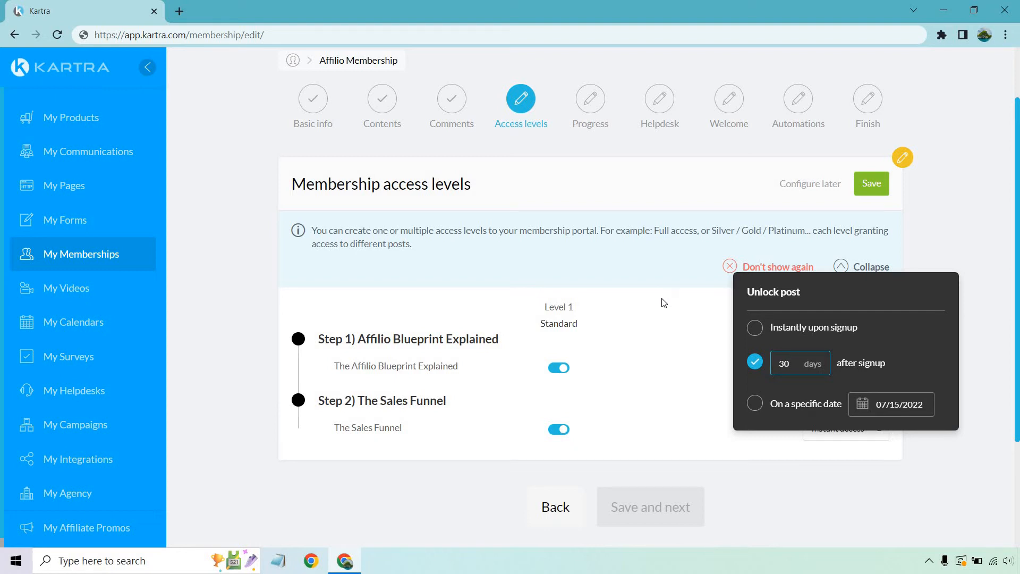
{"action": "left_click", "coordinate": [784, 363]}
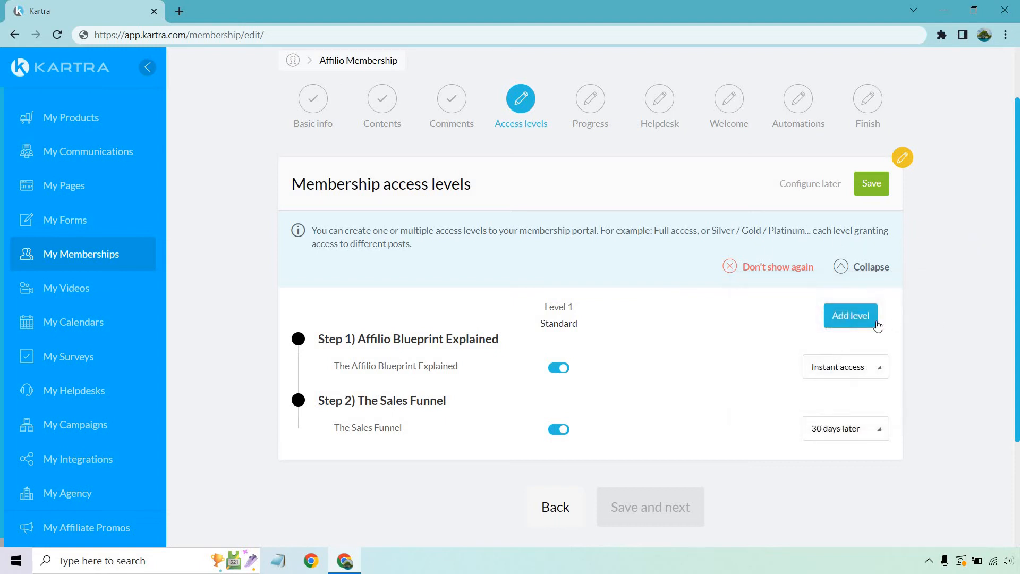
- Add an access level named Silver, include both posts in it, and save the access levels
{"action": "left_click", "coordinate": [850, 316]}
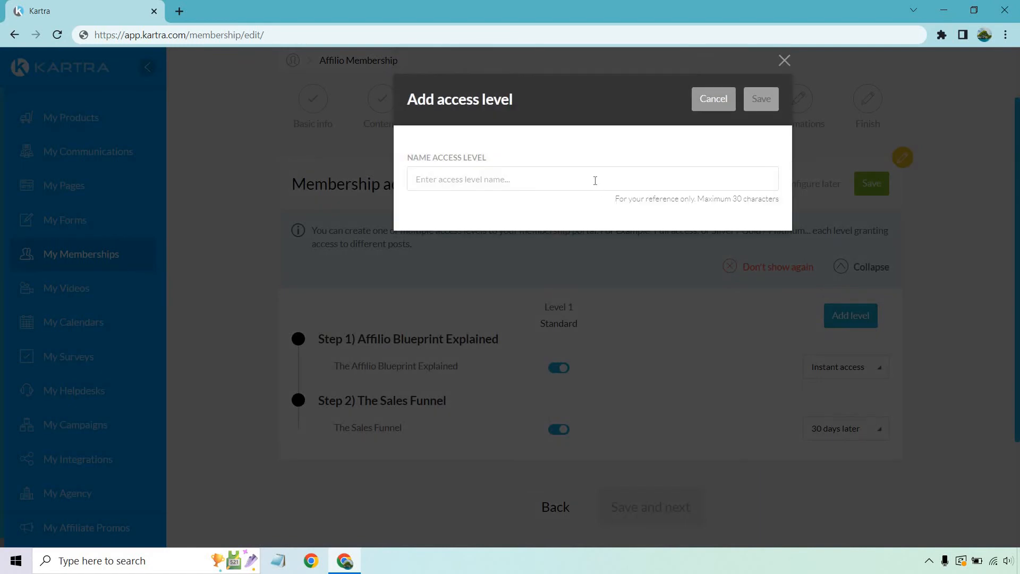
{"action": "type", "text": "Silver"}
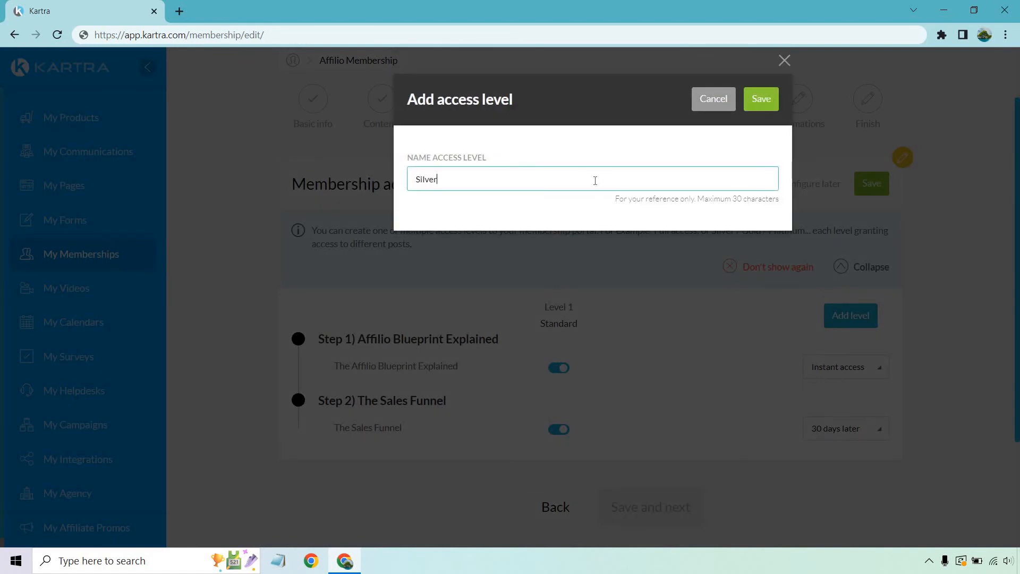
{"action": "left_click", "coordinate": [761, 99]}
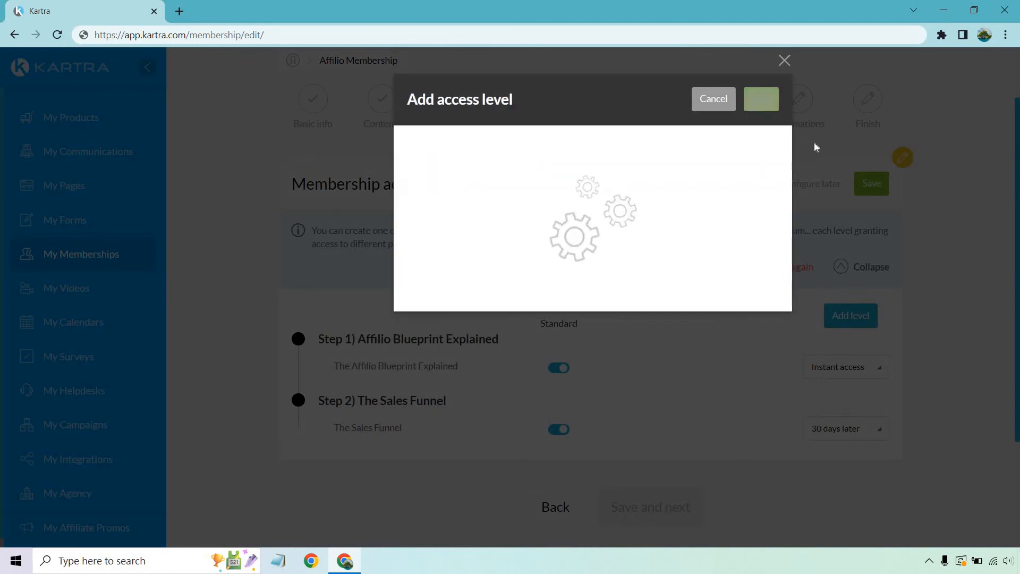
{"action": "left_click", "coordinate": [761, 99]}
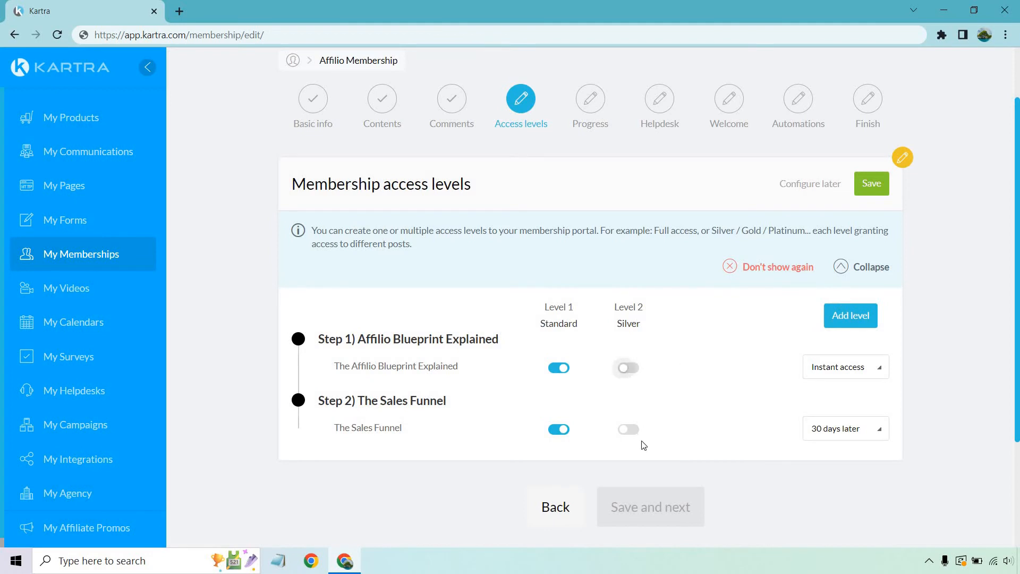
{"action": "left_click", "coordinate": [628, 428]}
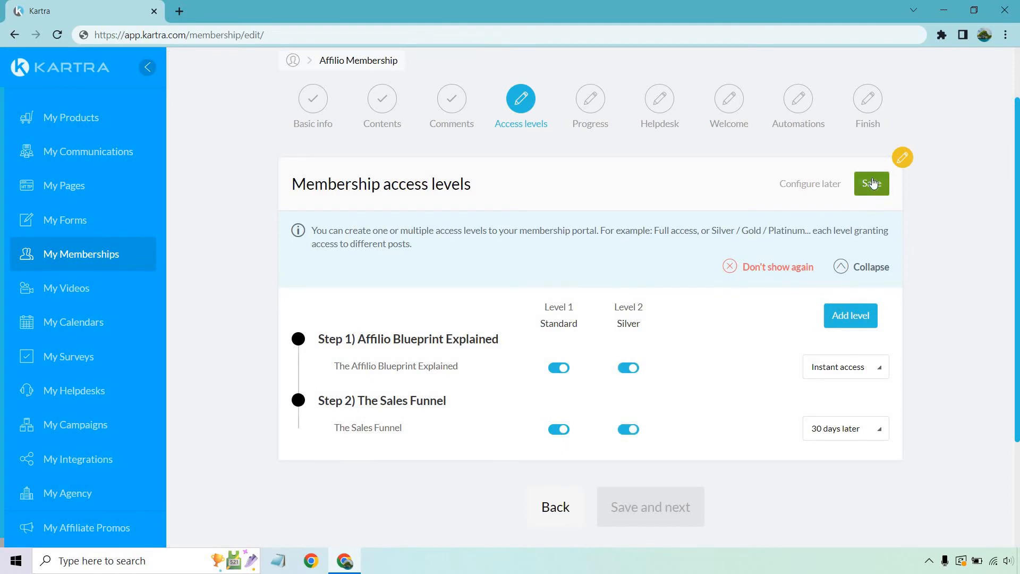
{"action": "left_click", "coordinate": [870, 183]}
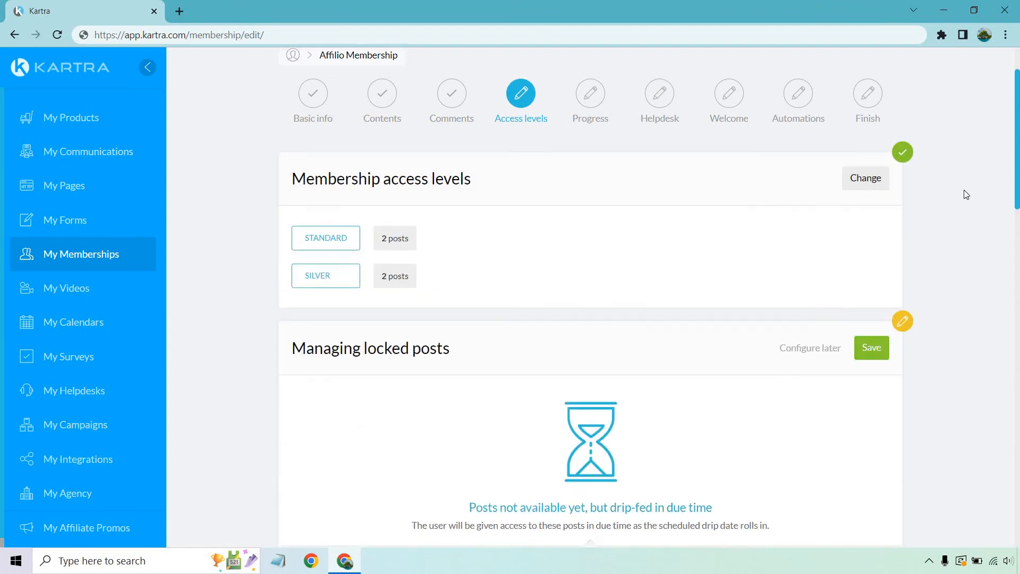
- Keep 'Don't display locked posts in the navigation bar' and save the locked posts setting
{"action": "scroll", "scroll_direction": "down", "scroll_amount": 3}
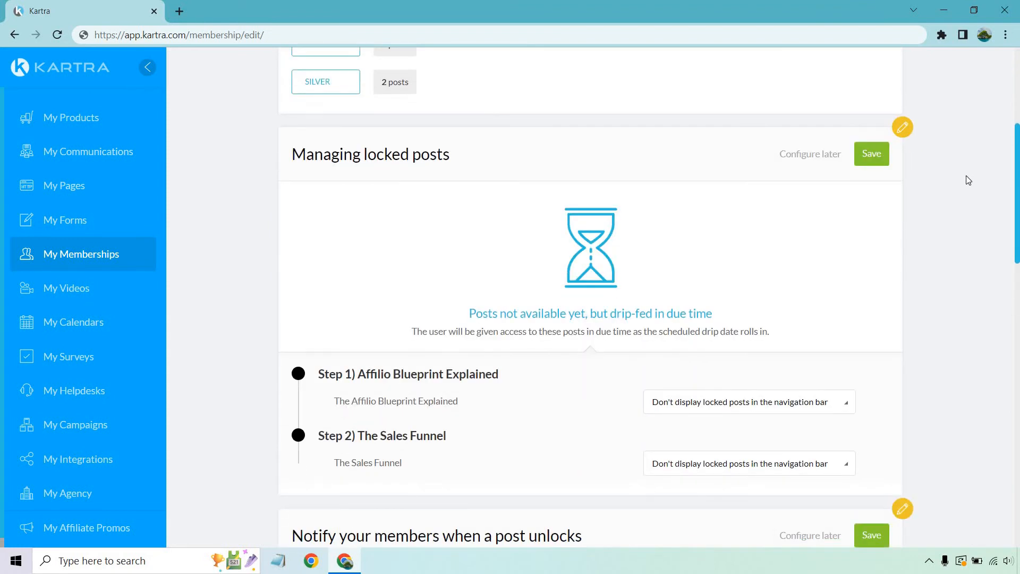
{"action": "scroll", "scroll_direction": "down", "scroll_amount": 3}
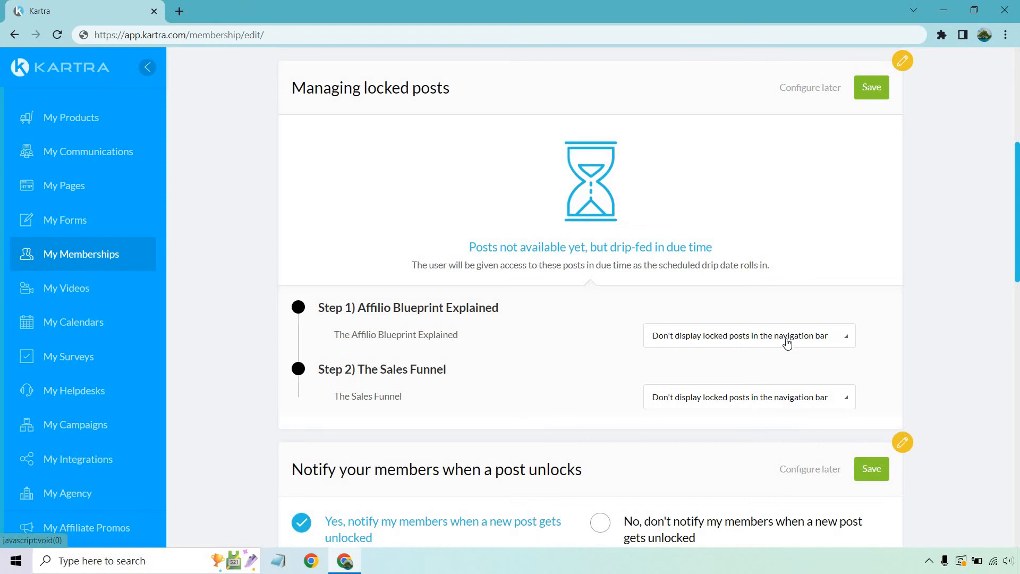
{"action": "left_click", "coordinate": [748, 335]}
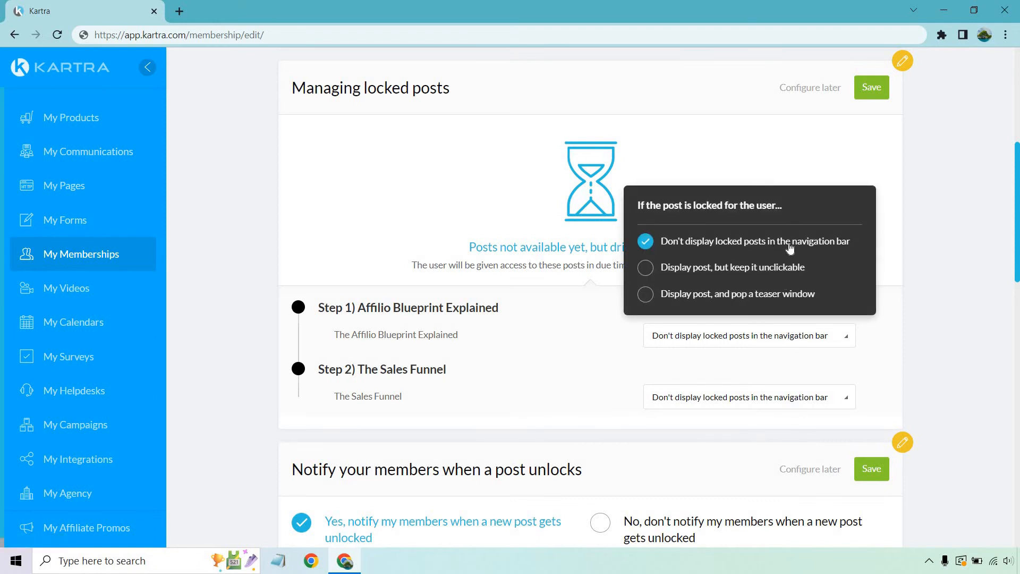
{"action": "mouse_move", "coordinate": [731, 280]}
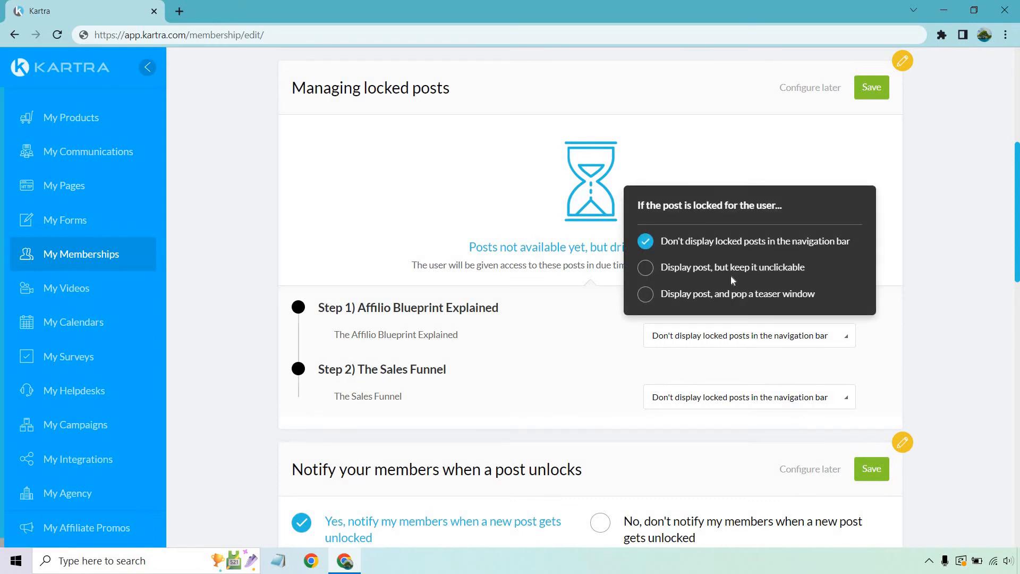
{"action": "mouse_move", "coordinate": [735, 269]}
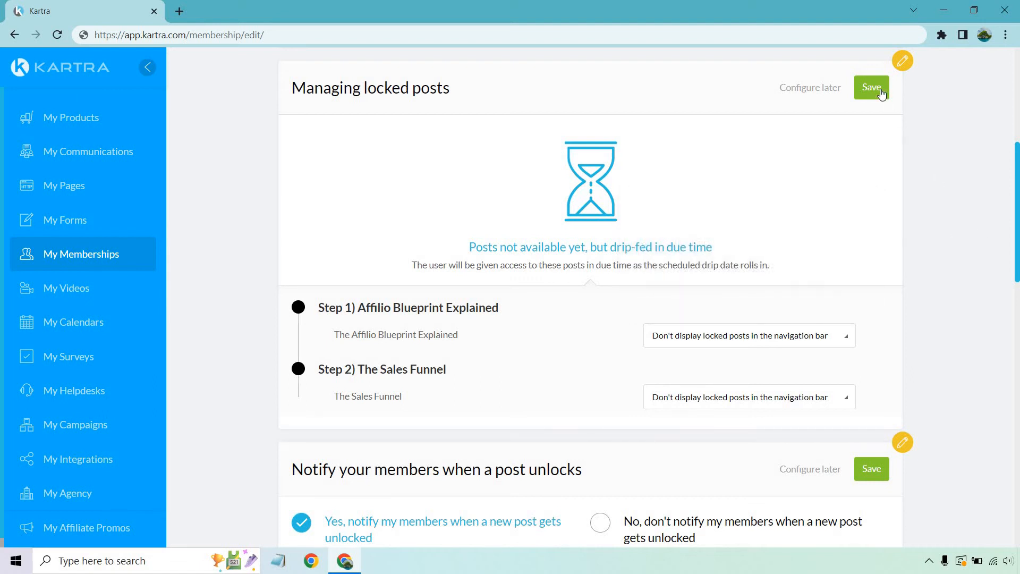
{"action": "left_click", "coordinate": [871, 87]}
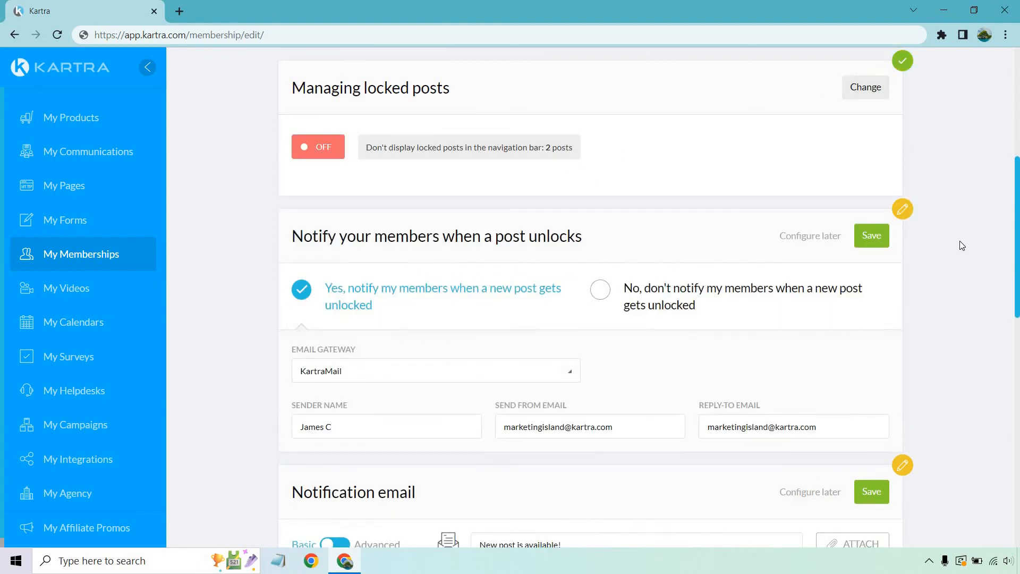
- Save 'Yes, notify my members' via KartraMail and review the notification email editor
{"action": "scroll", "scroll_direction": "down", "scroll_amount": 3}
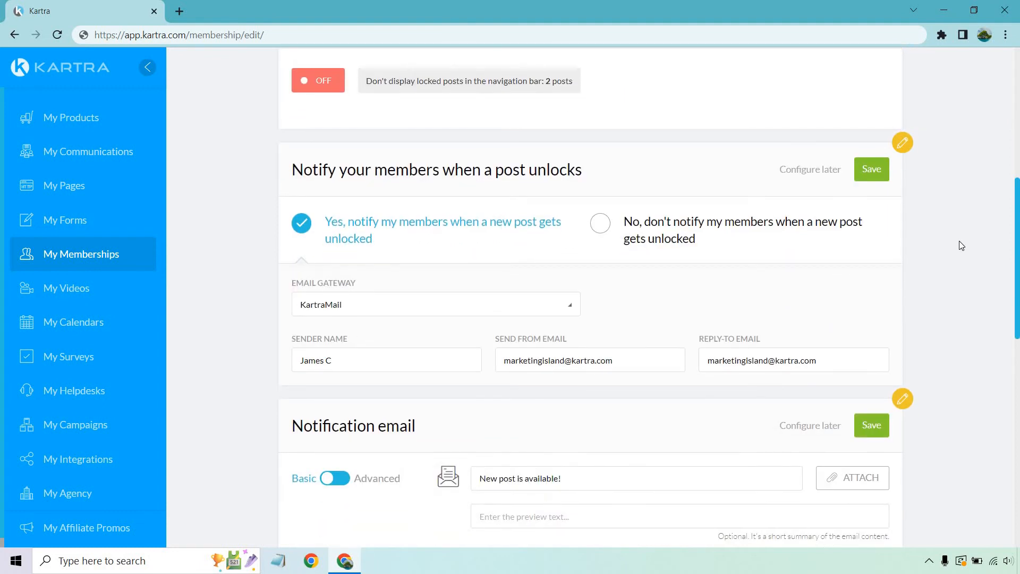
{"action": "mouse_move", "coordinate": [431, 234]}
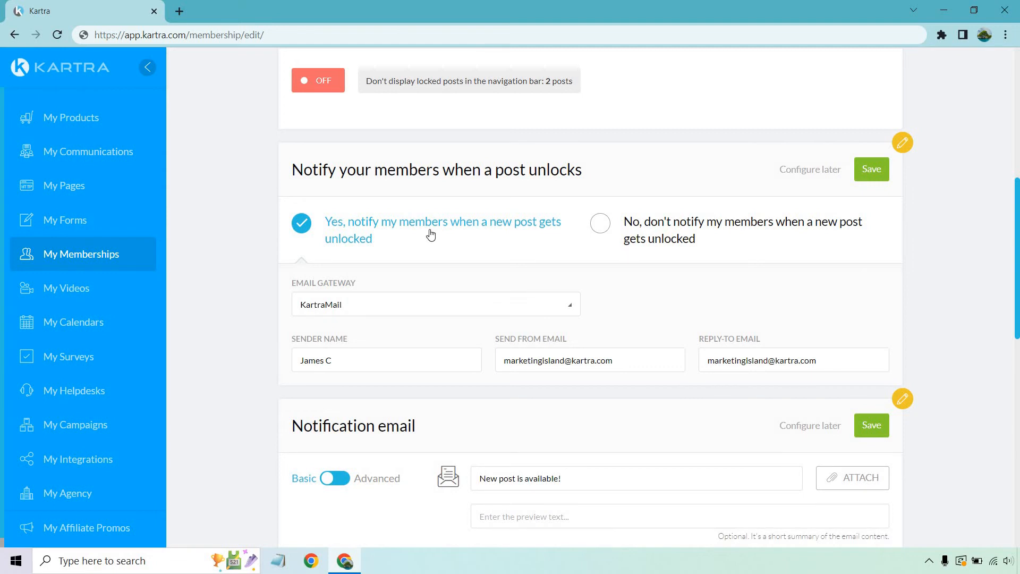
{"action": "mouse_move", "coordinate": [987, 228]}
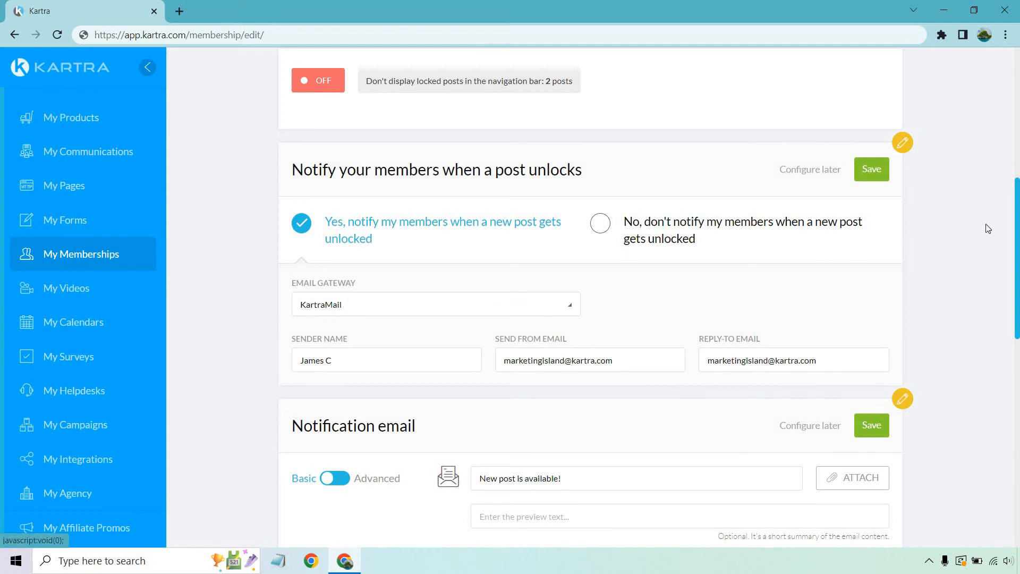
{"action": "mouse_move", "coordinate": [908, 190]}
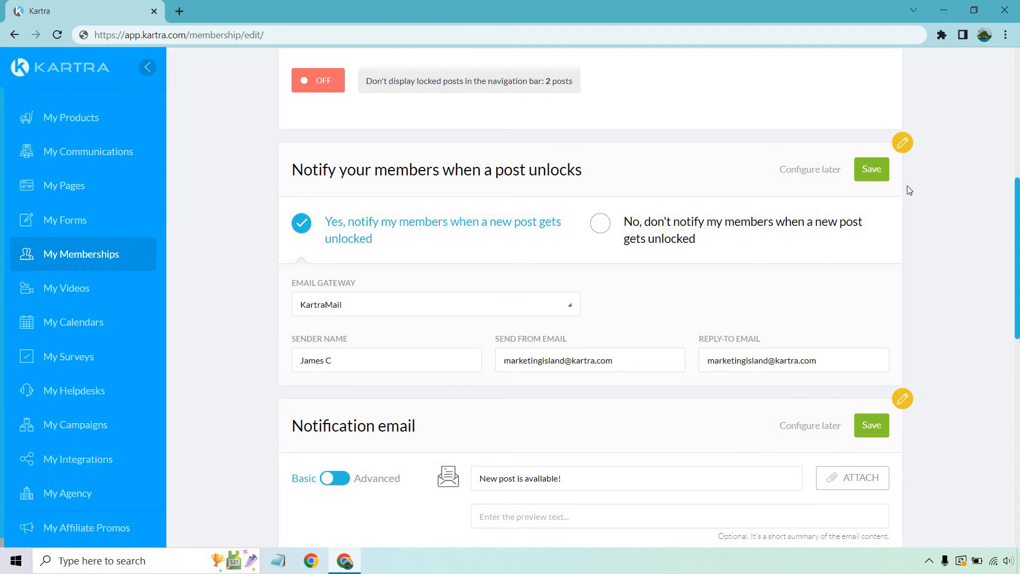
{"action": "left_click", "coordinate": [871, 169]}
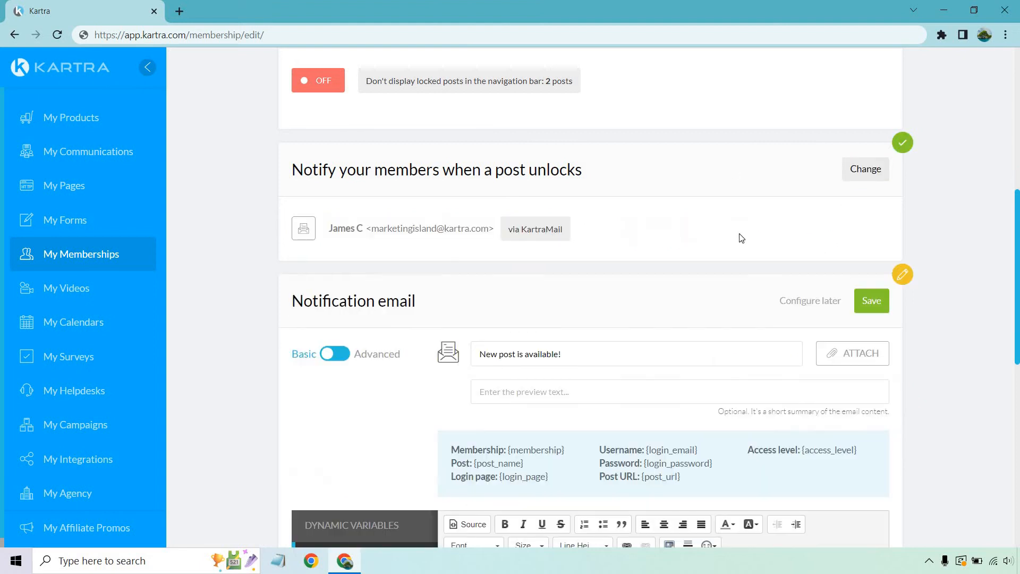
{"action": "scroll", "scroll_direction": "down", "scroll_amount": 3}
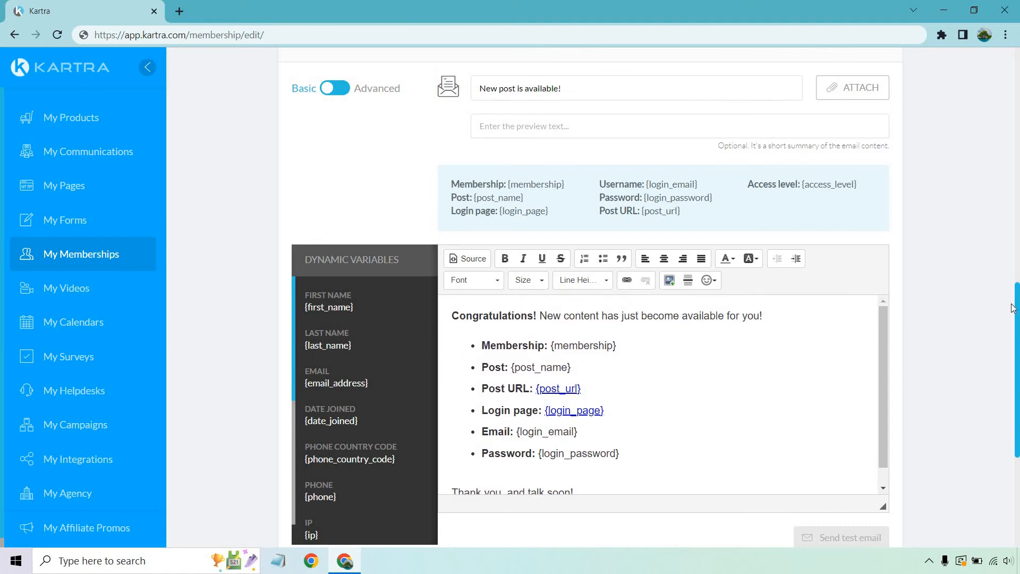
{"action": "mouse_move", "coordinate": [970, 222]}
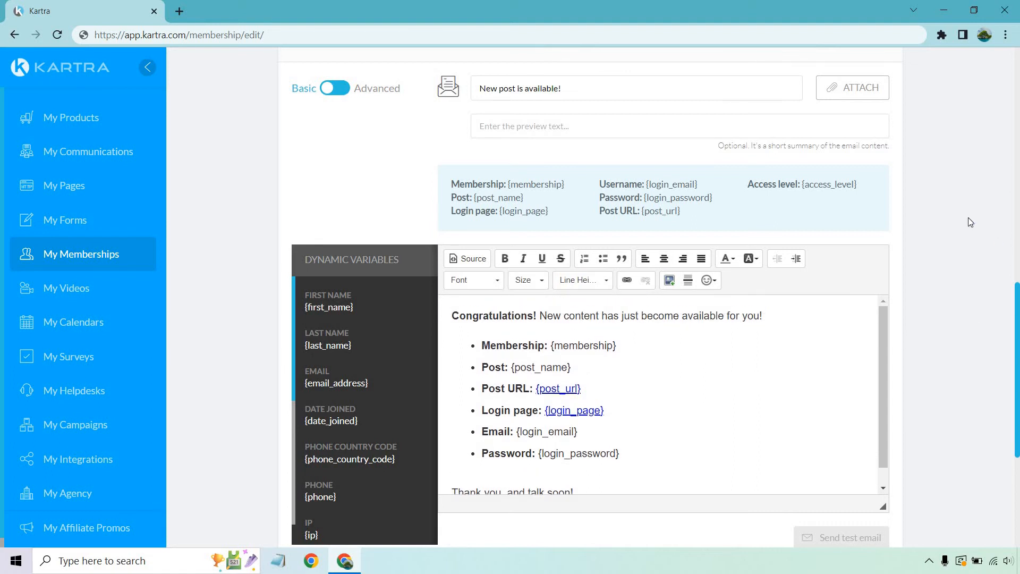
{"action": "scroll", "scroll_direction": "down", "scroll_amount": 3}
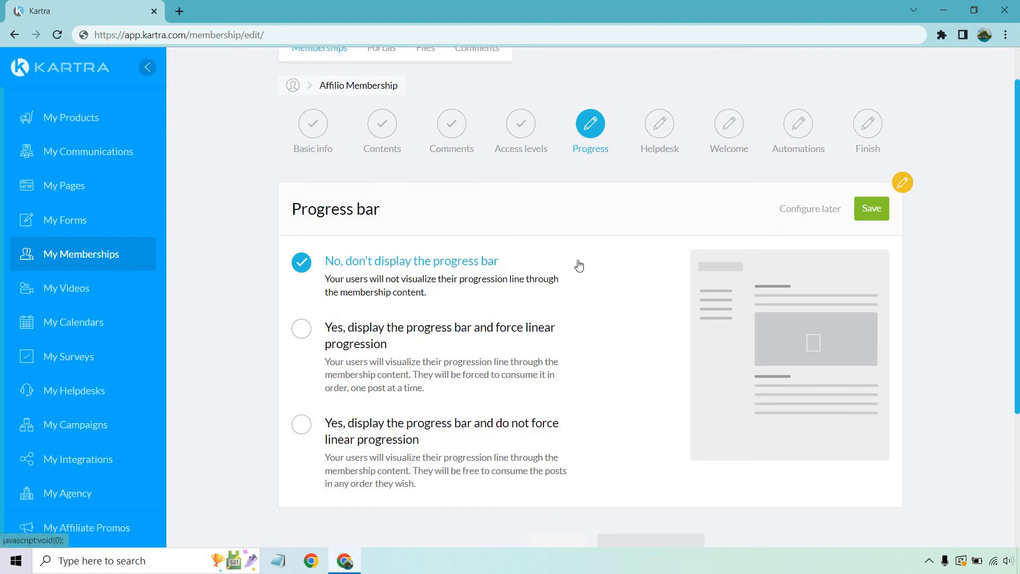
{"action": "mouse_move", "coordinate": [435, 348]}
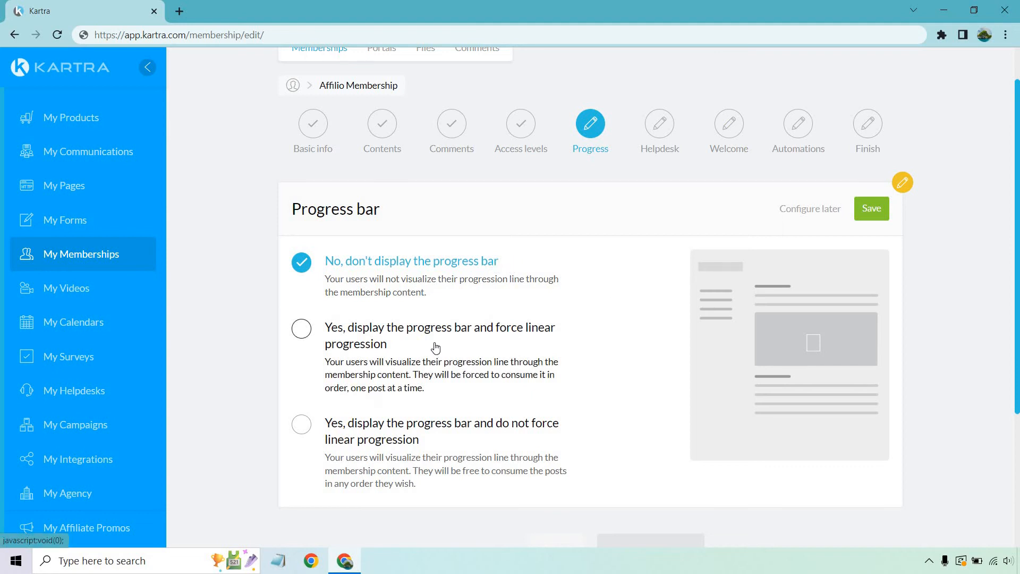
{"action": "mouse_move", "coordinate": [529, 353]}
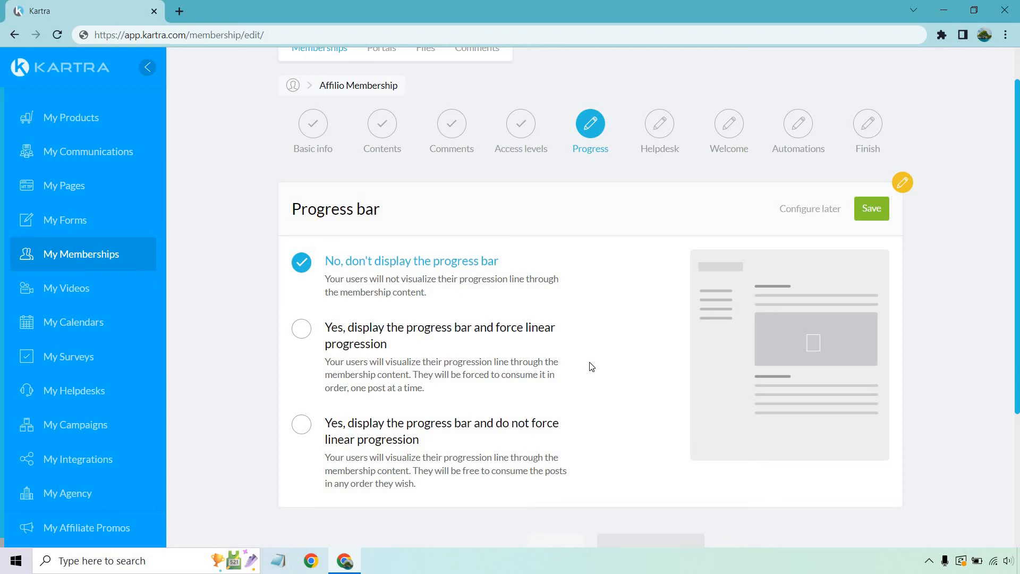
{"action": "mouse_move", "coordinate": [593, 433]}
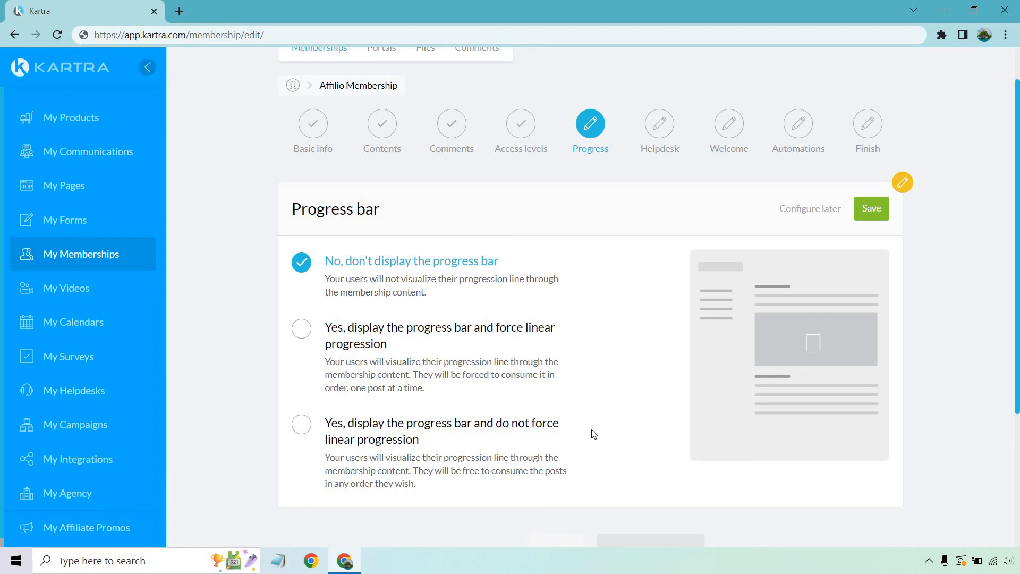
{"action": "mouse_move", "coordinate": [590, 432]}
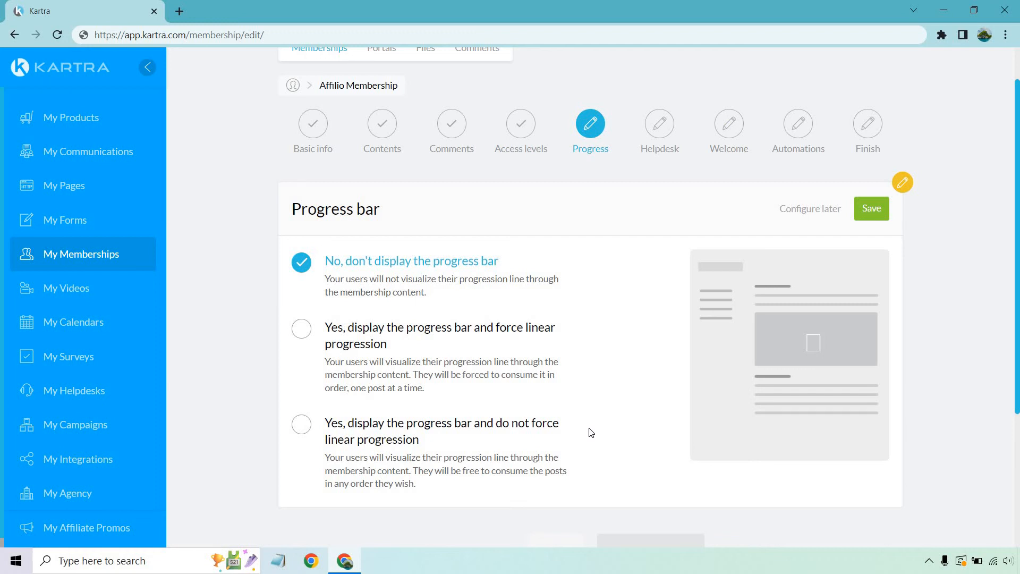
{"action": "mouse_move", "coordinate": [968, 293]}
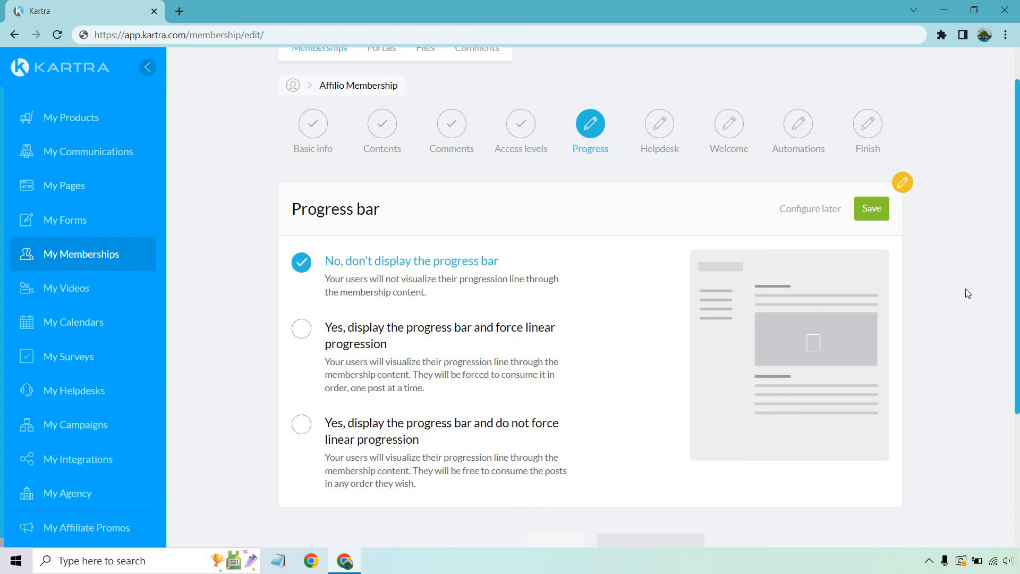
- Save 'No, don't display the progress bar' on the Progress step
{"action": "left_click", "coordinate": [870, 208]}
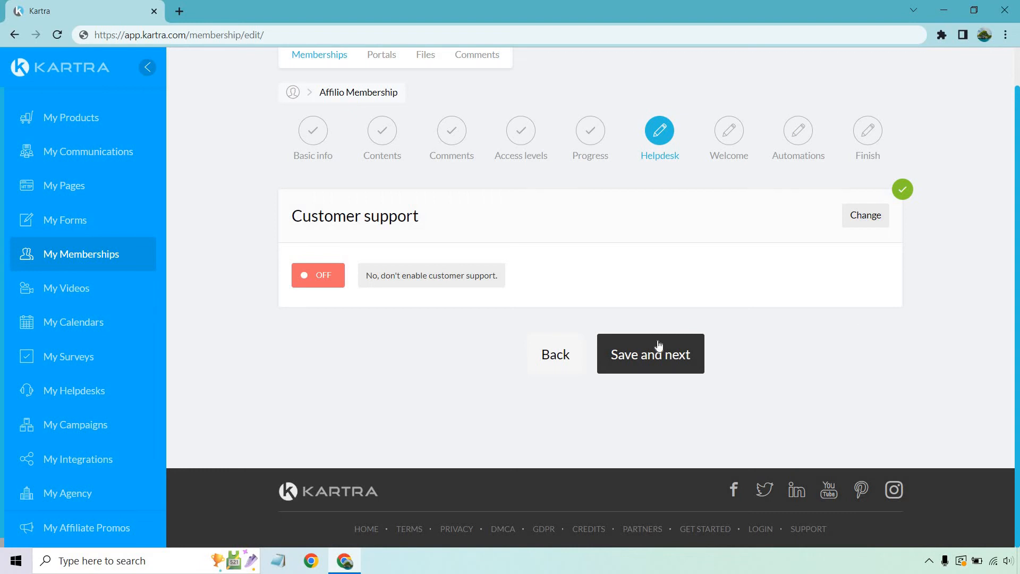
- Continue past Helpdesk, then save the KartraMail welcome email sender and the default welcome message
{"action": "left_click", "coordinate": [649, 352]}
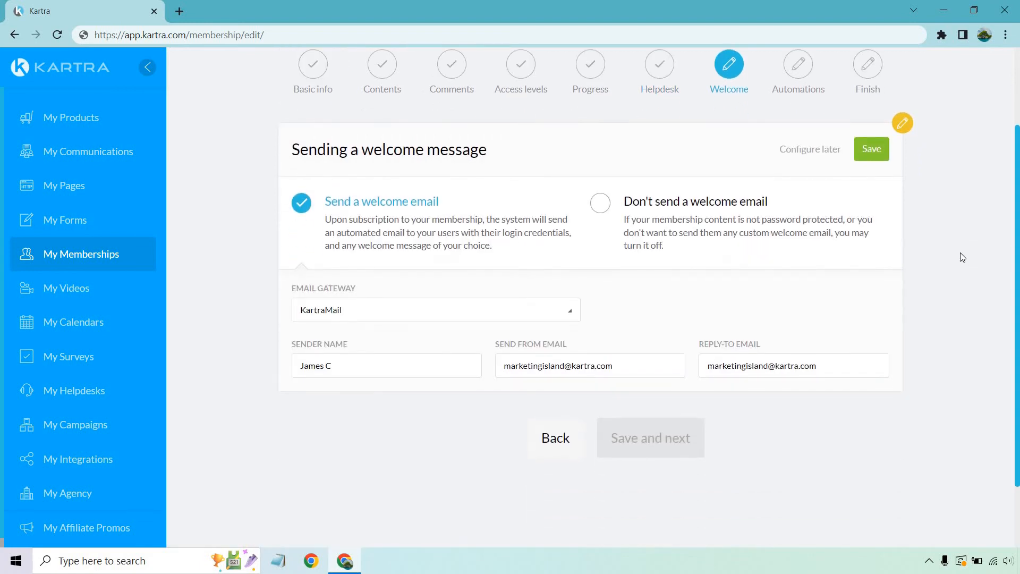
{"action": "left_click", "coordinate": [870, 148]}
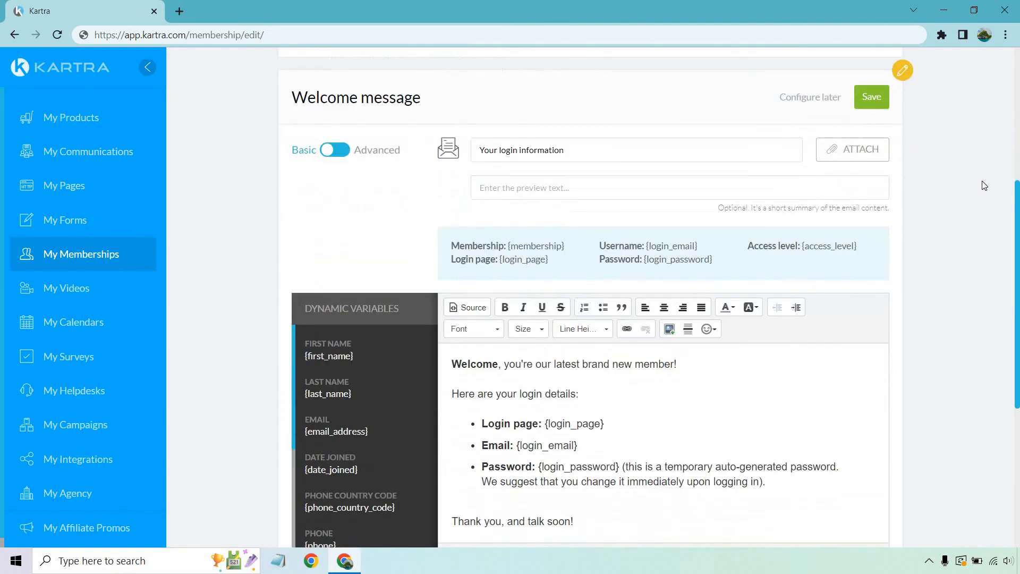
{"action": "scroll", "scroll_direction": "down", "scroll_amount": 3}
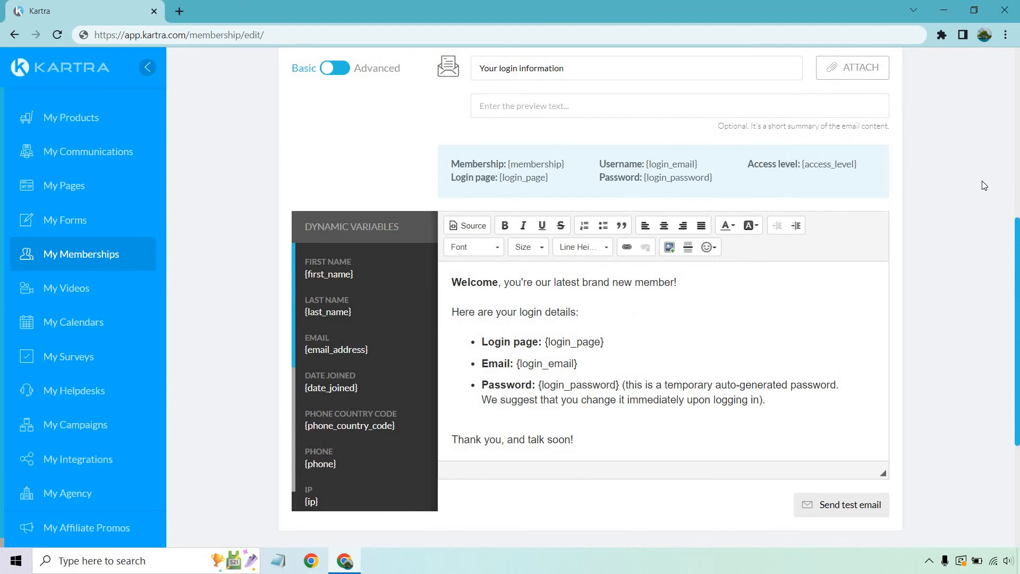
{"action": "mouse_move", "coordinate": [592, 347]}
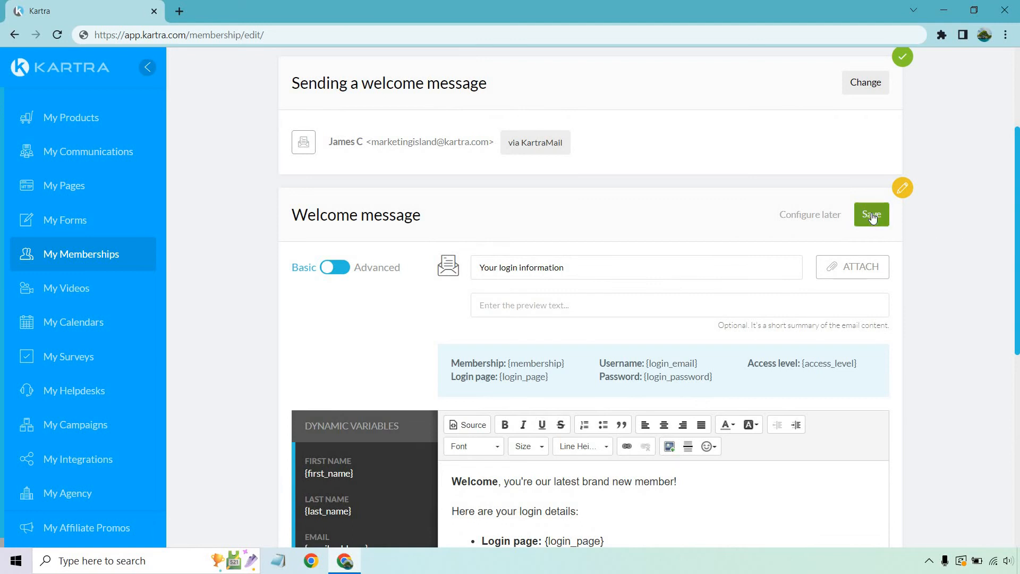
{"action": "left_click", "coordinate": [871, 214]}
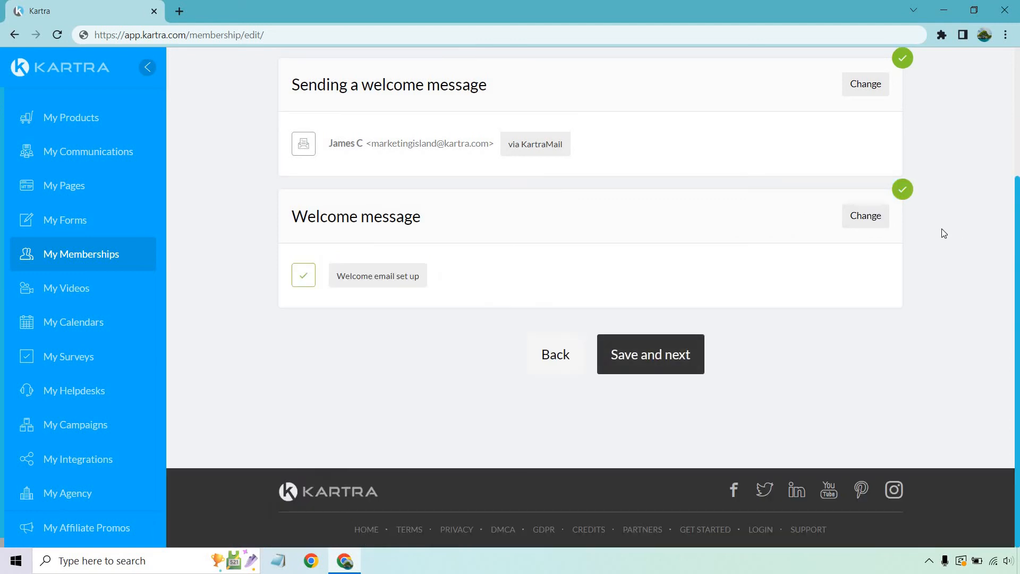
{"action": "mouse_move", "coordinate": [764, 331]}
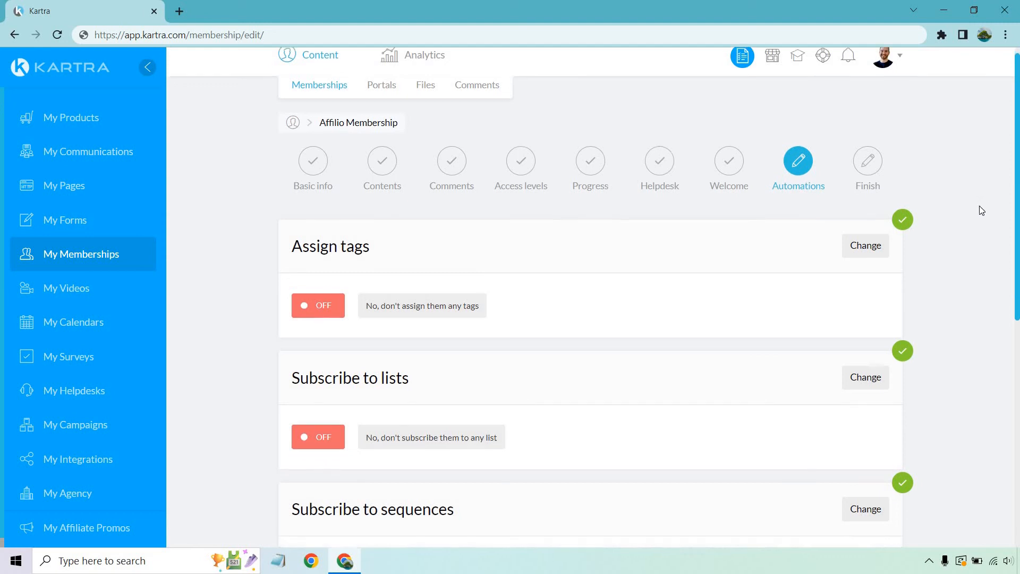
- Leave tags, lists, sequences and automation rules OFF and complete the Automations step
{"action": "scroll", "scroll_direction": "down", "scroll_amount": 3}
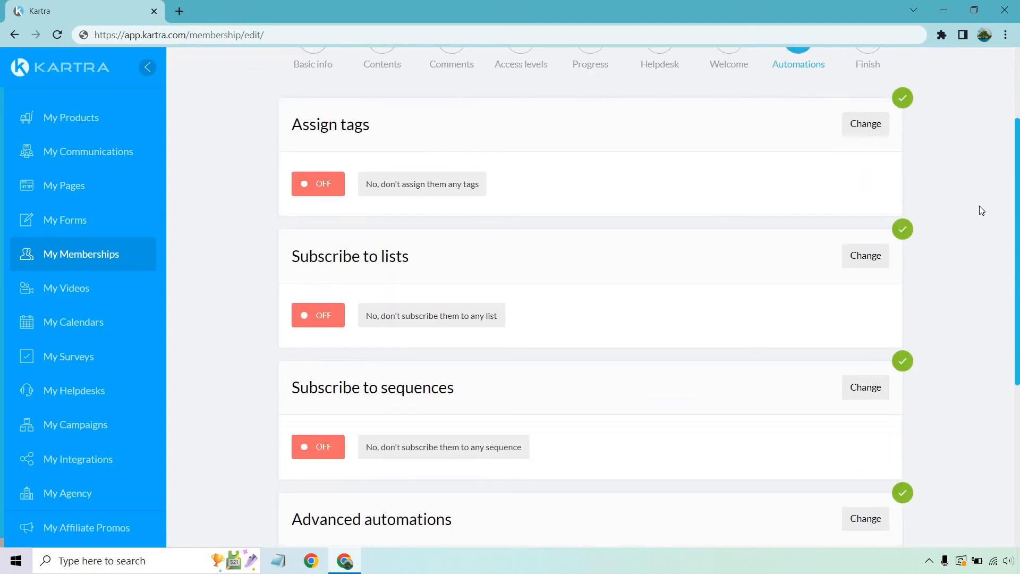
{"action": "scroll", "scroll_direction": "down", "scroll_amount": 3}
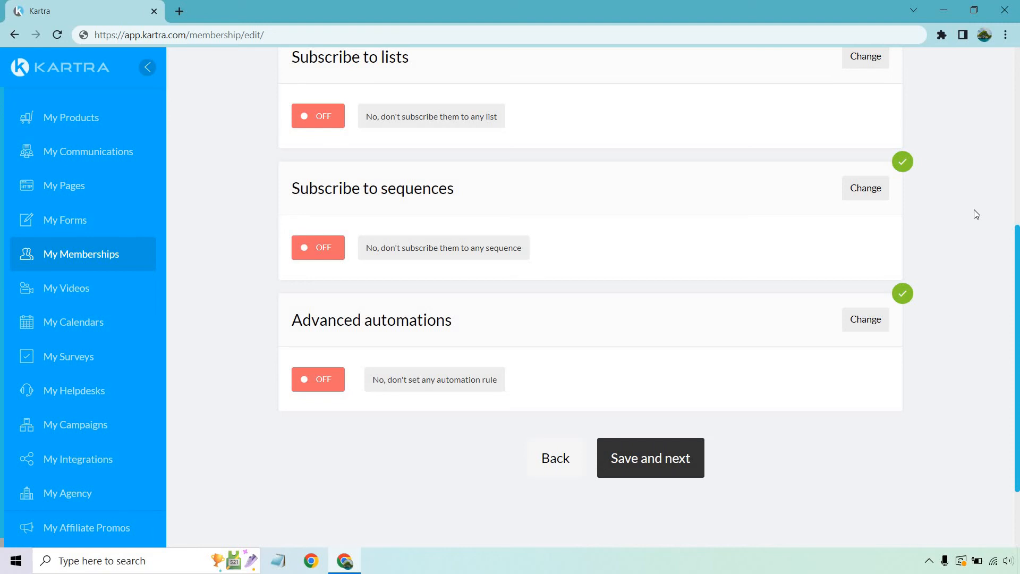
{"action": "mouse_move", "coordinate": [873, 412]}
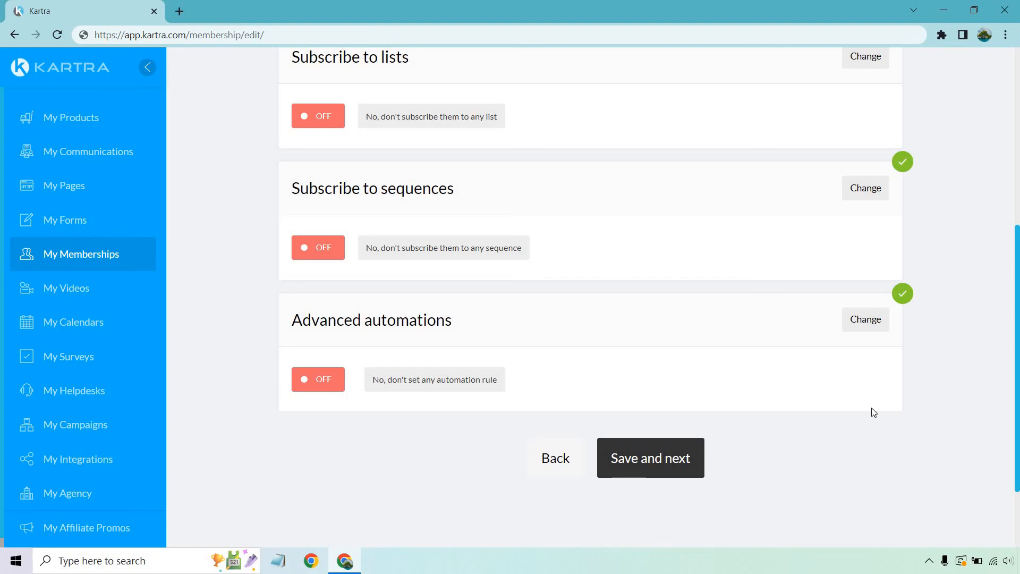
{"action": "left_click", "coordinate": [648, 457]}
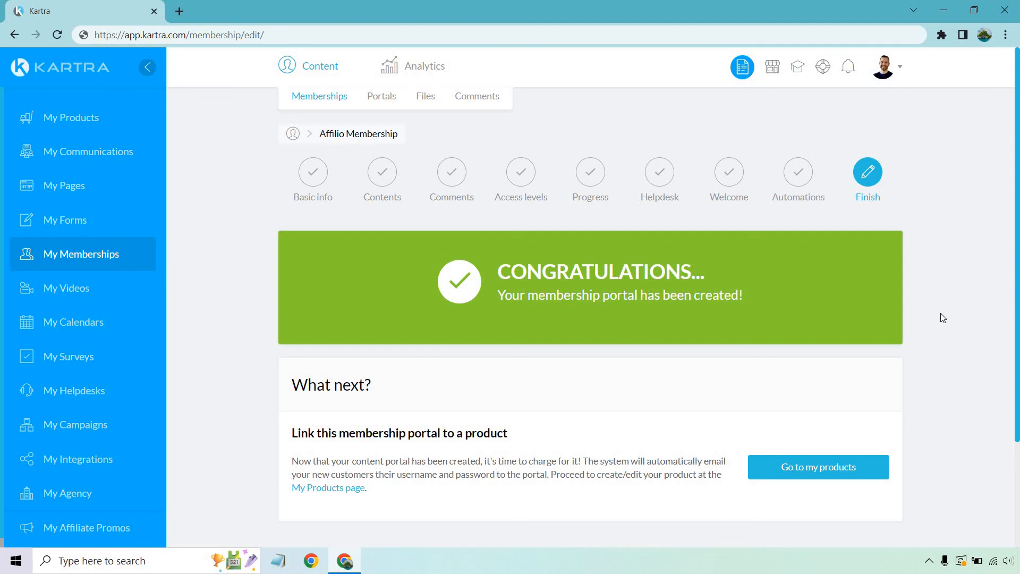
{"action": "mouse_move", "coordinate": [96, 261]}
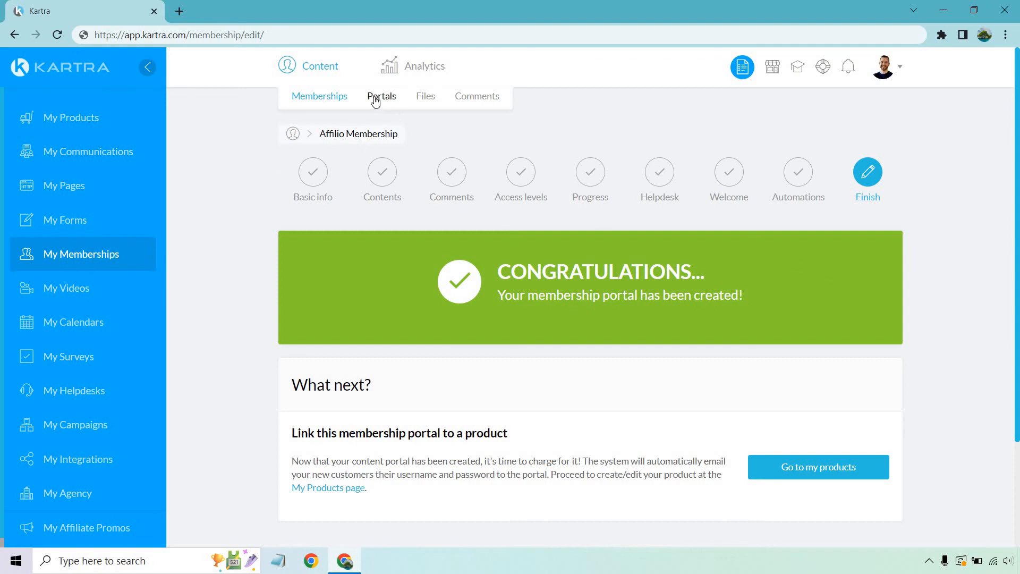
{"action": "mouse_move", "coordinate": [382, 97]}
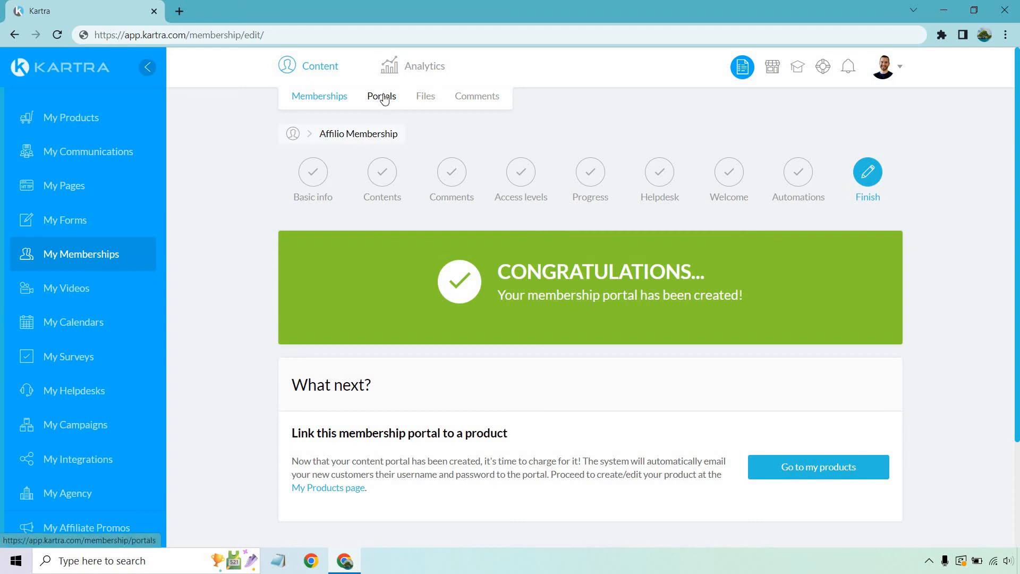
- Start a new portal that includes the Affilio Membership
{"action": "left_click", "coordinate": [382, 96]}
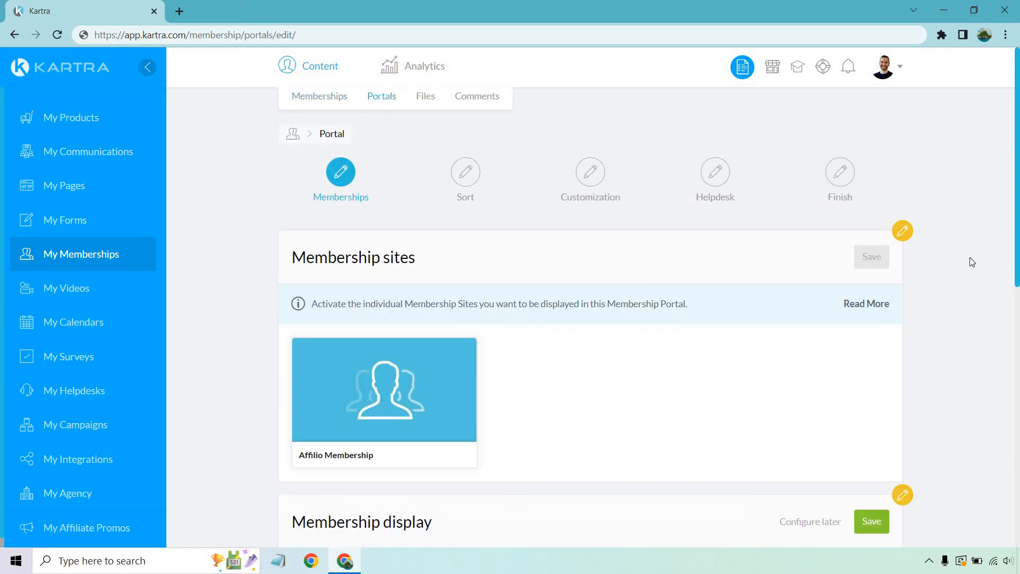
{"action": "scroll", "scroll_direction": "down", "scroll_amount": 3}
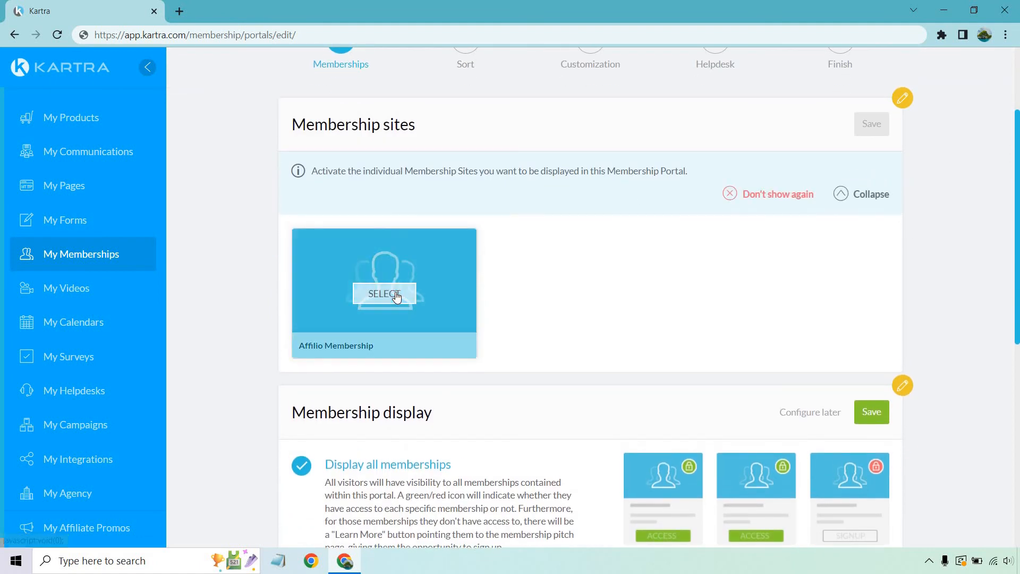
{"action": "left_click", "coordinate": [383, 293]}
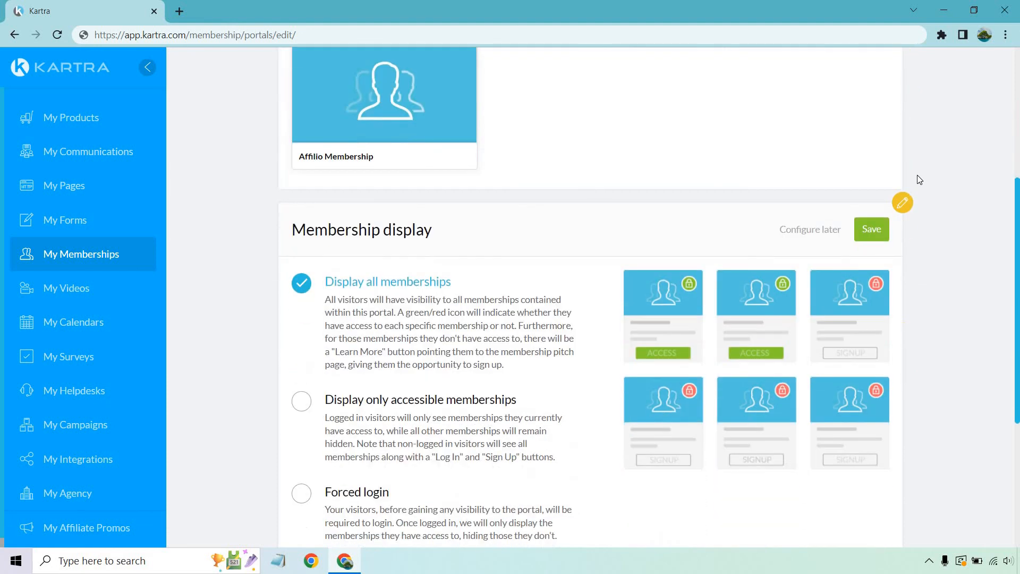
{"action": "scroll", "scroll_direction": "down", "scroll_amount": 3}
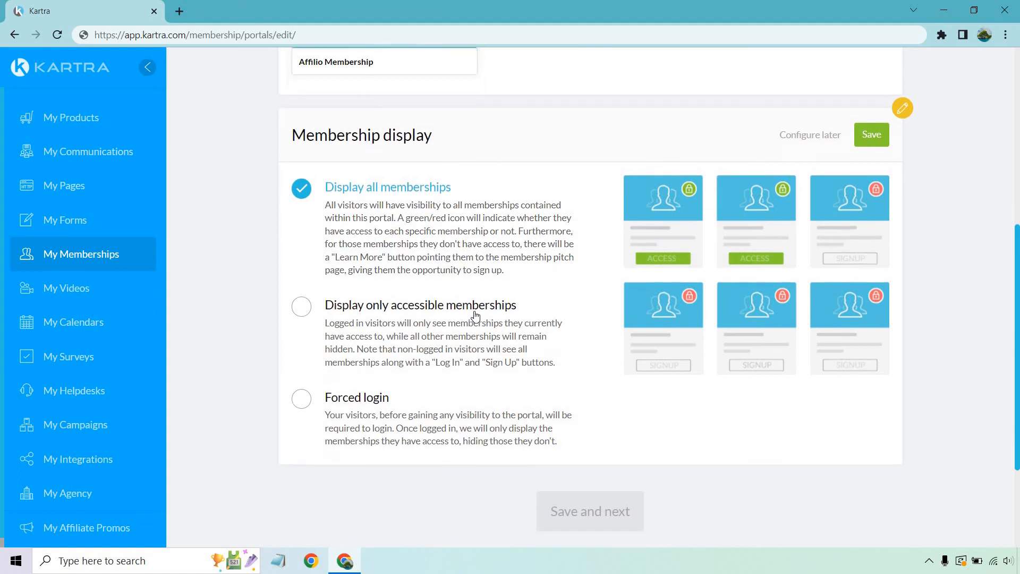
{"action": "scroll", "scroll_direction": "down", "scroll_amount": 3}
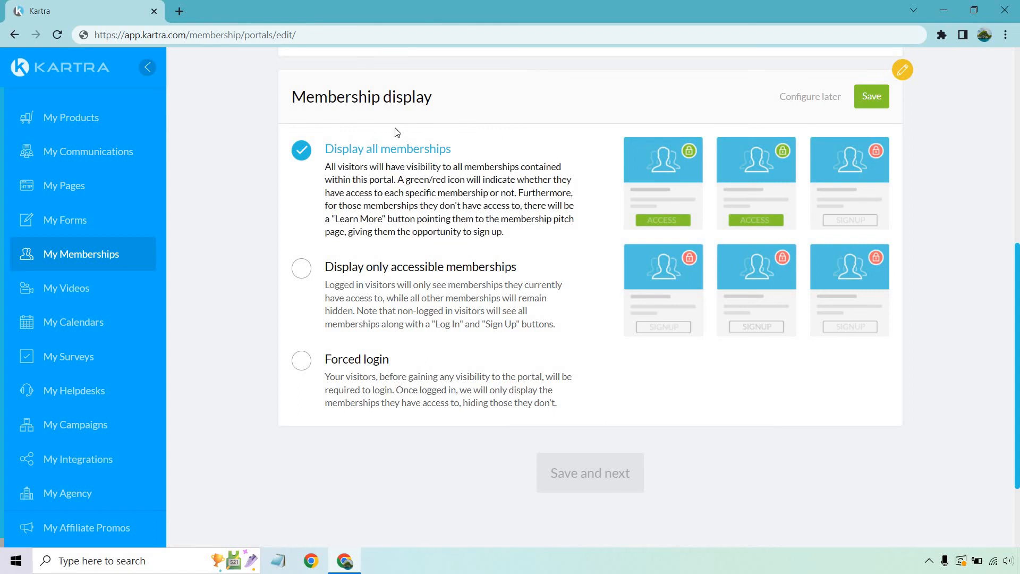
{"action": "mouse_move", "coordinate": [456, 188]}
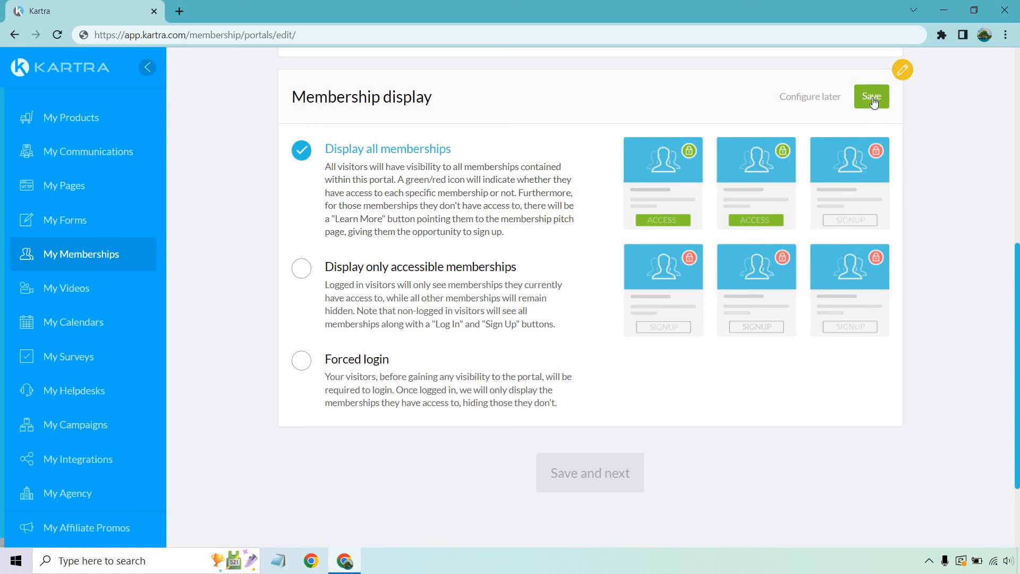
- Save 'Display all memberships', then save the membership sort order and continue to Customization
{"action": "left_click", "coordinate": [870, 96]}
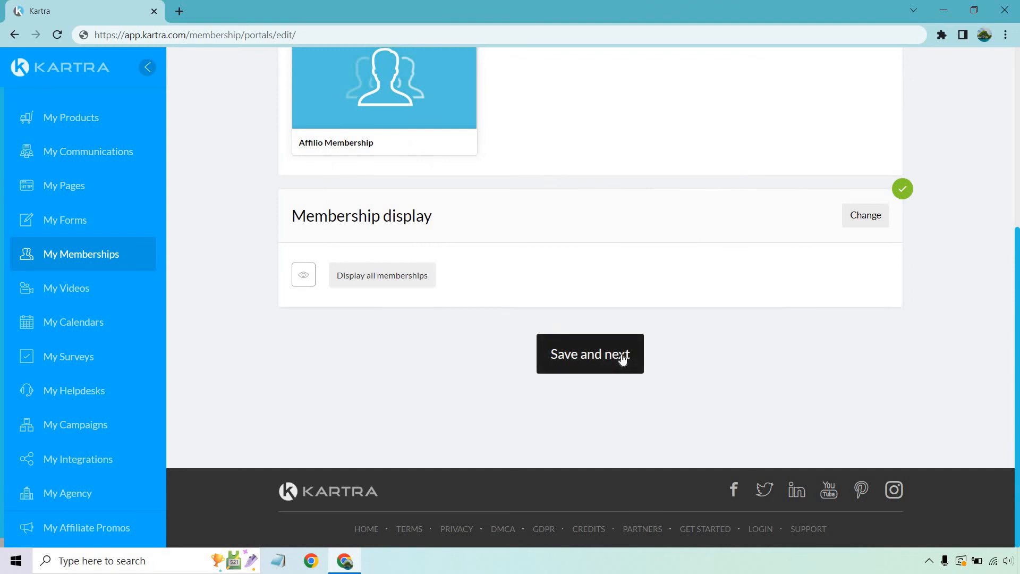
{"action": "left_click", "coordinate": [588, 353]}
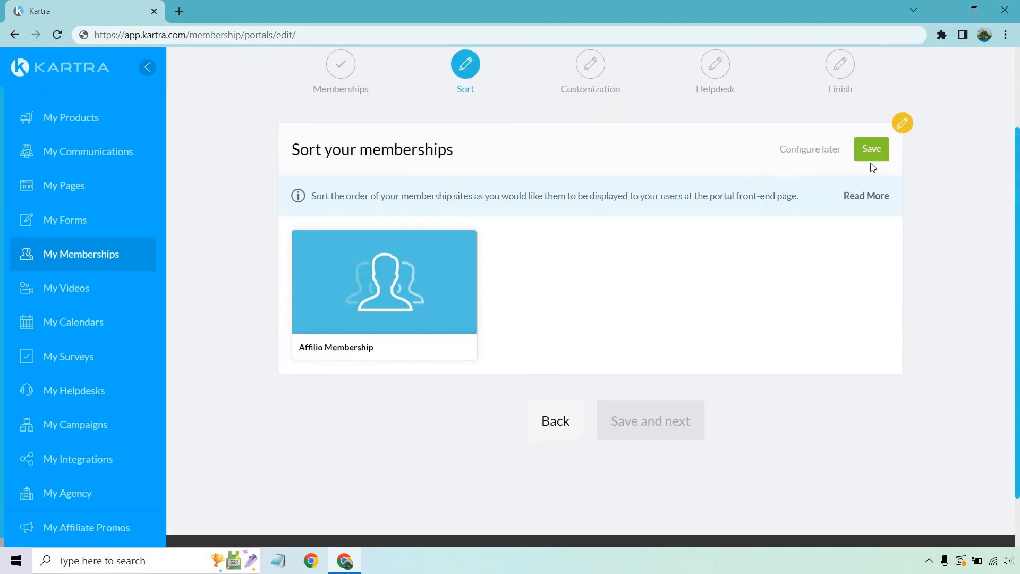
{"action": "left_click", "coordinate": [871, 149]}
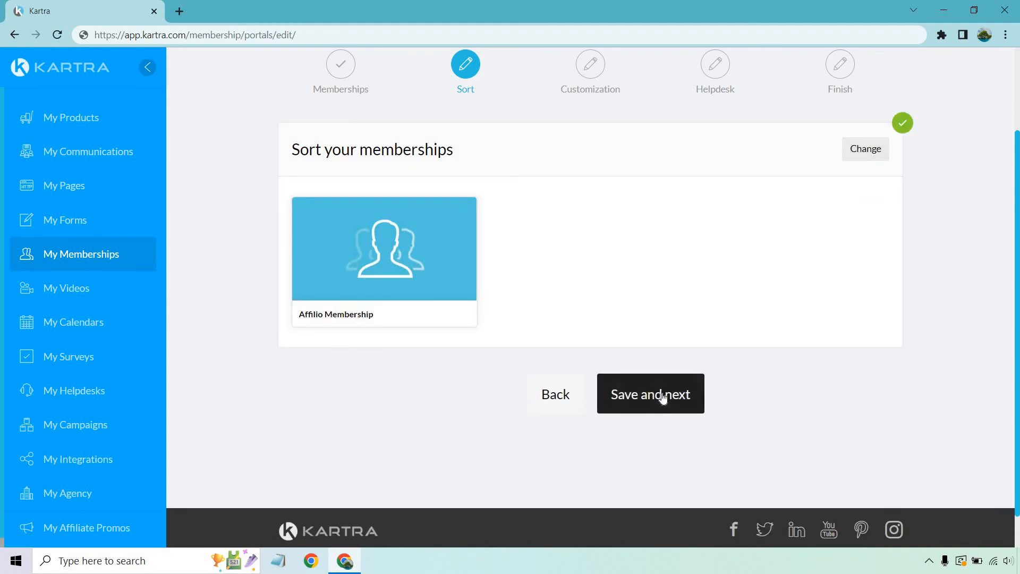
{"action": "left_click", "coordinate": [649, 394]}
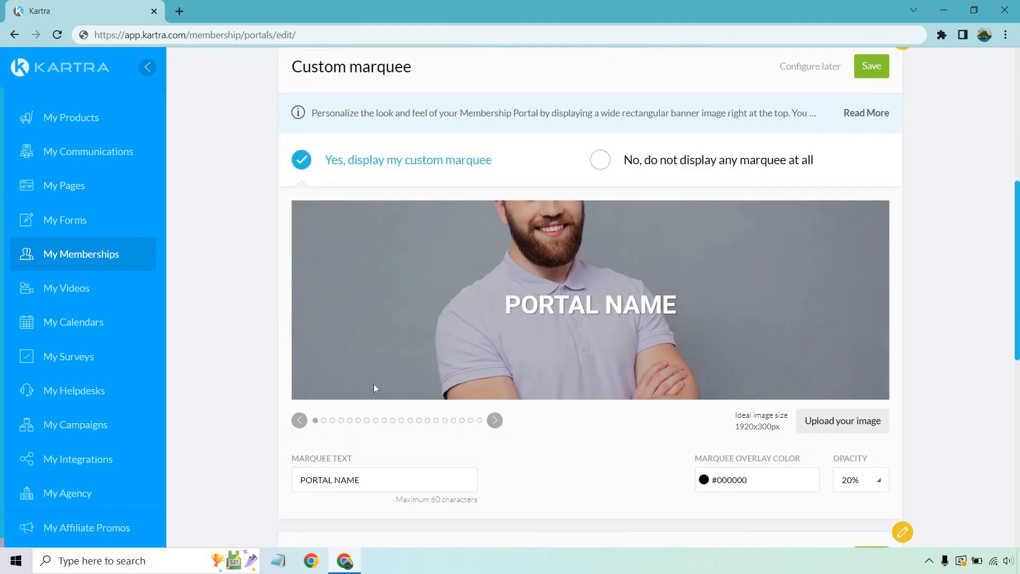
- Name the portal 'BRAND NAME PORTAL' and save the keyboard-and-watch photo as the marquee banner
{"action": "type", "text": "BRAND NAME PORTAL"}
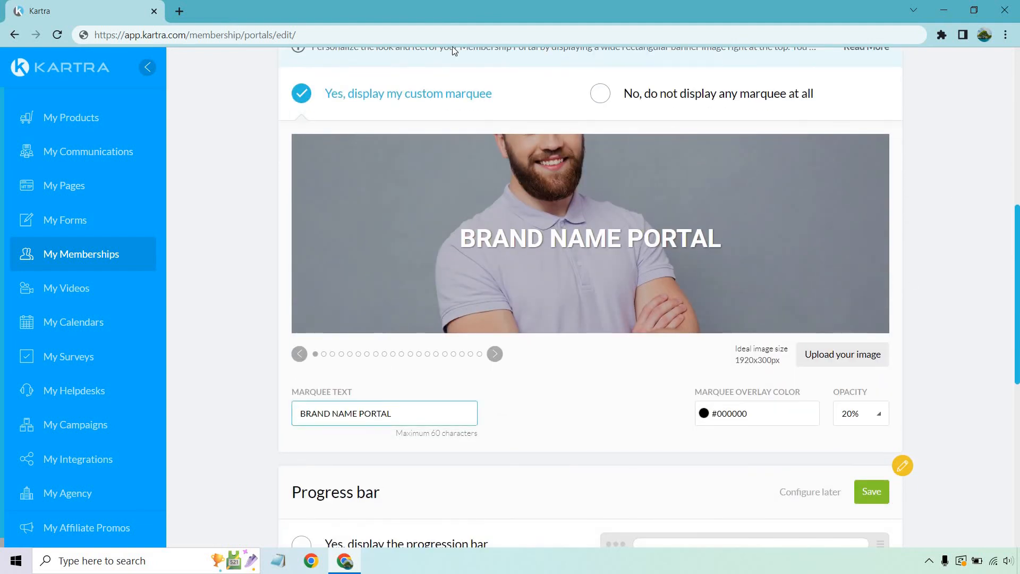
{"action": "left_click", "coordinate": [383, 413]}
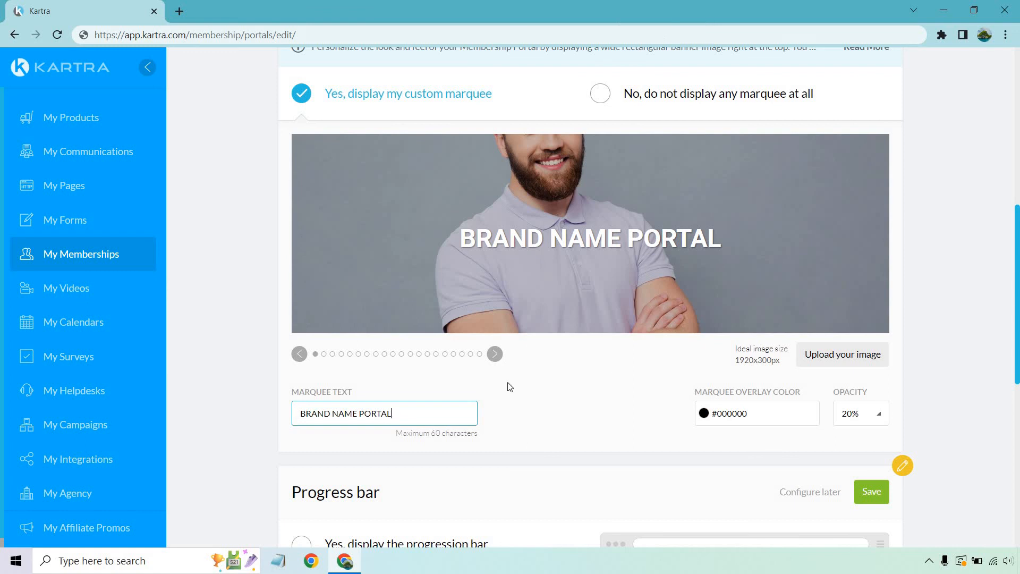
{"action": "left_click", "coordinate": [299, 353]}
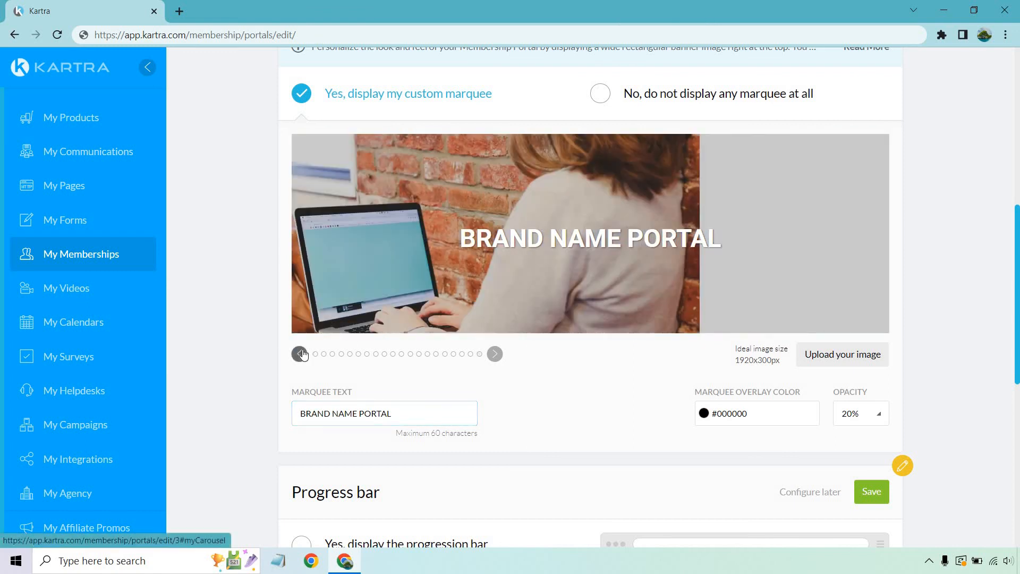
{"action": "left_click", "coordinate": [299, 354]}
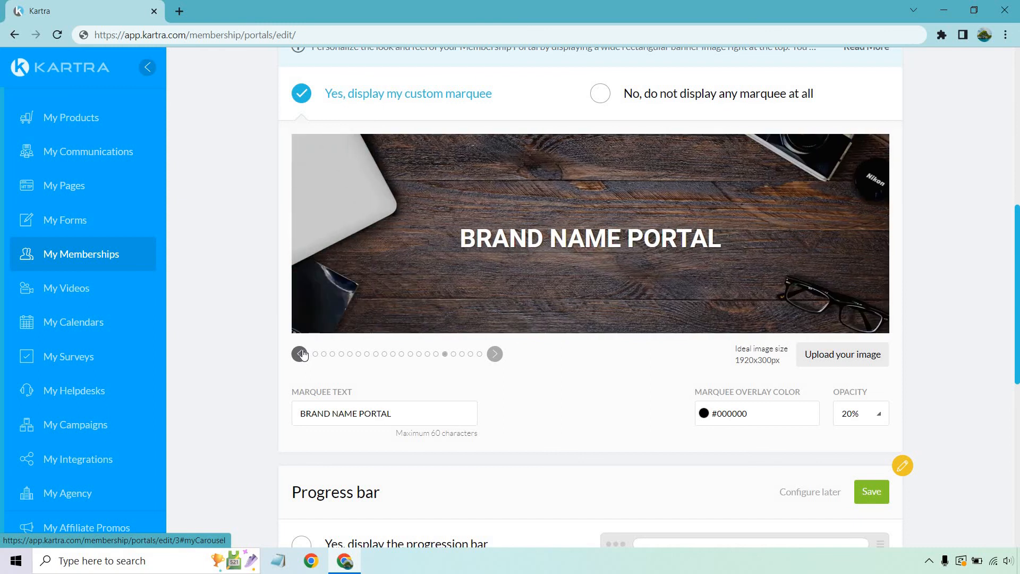
{"action": "left_click", "coordinate": [301, 353]}
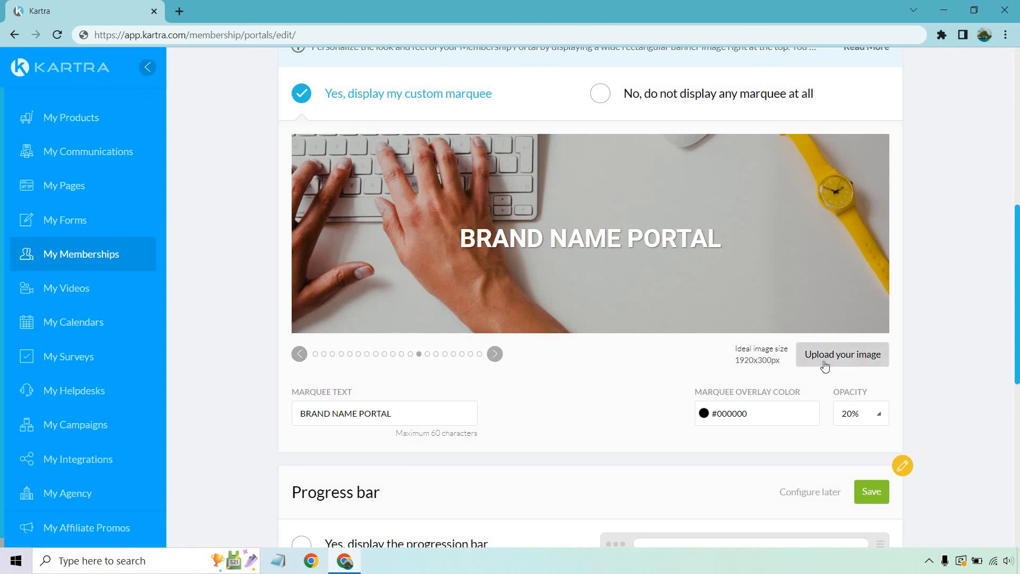
{"action": "mouse_move", "coordinate": [967, 284]}
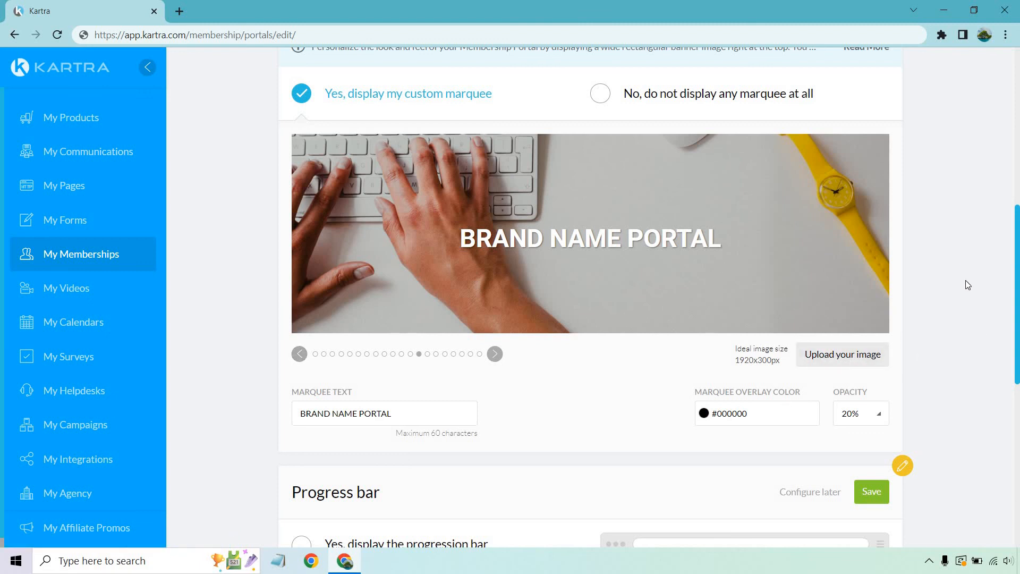
{"action": "scroll", "scroll_direction": "down", "scroll_amount": 3}
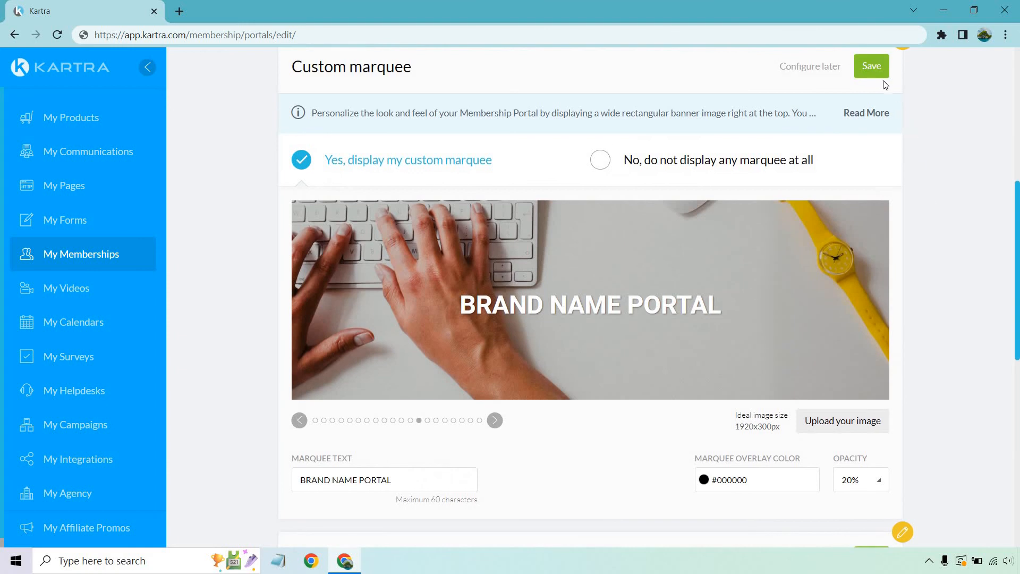
{"action": "left_click", "coordinate": [870, 66]}
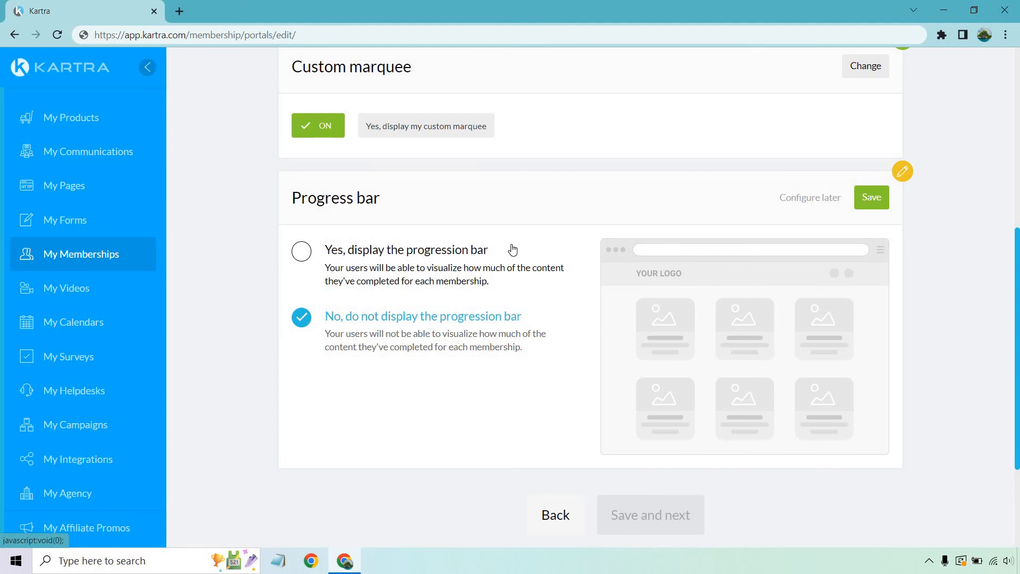
{"action": "mouse_move", "coordinate": [513, 250]}
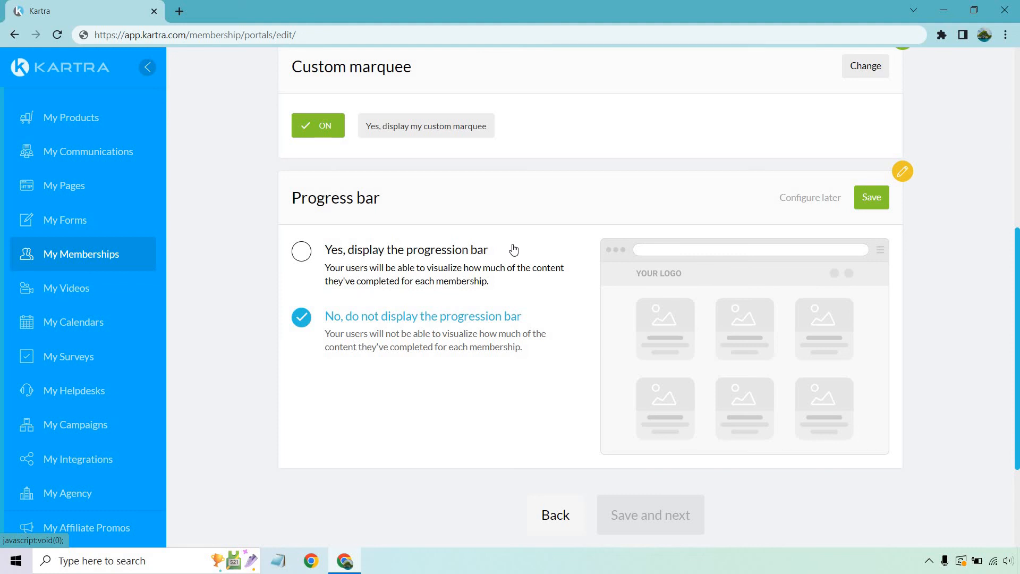
- Turn on the progression bar, save the portal logo, and continue to the Helpdesk step
{"action": "left_click", "coordinate": [300, 251]}
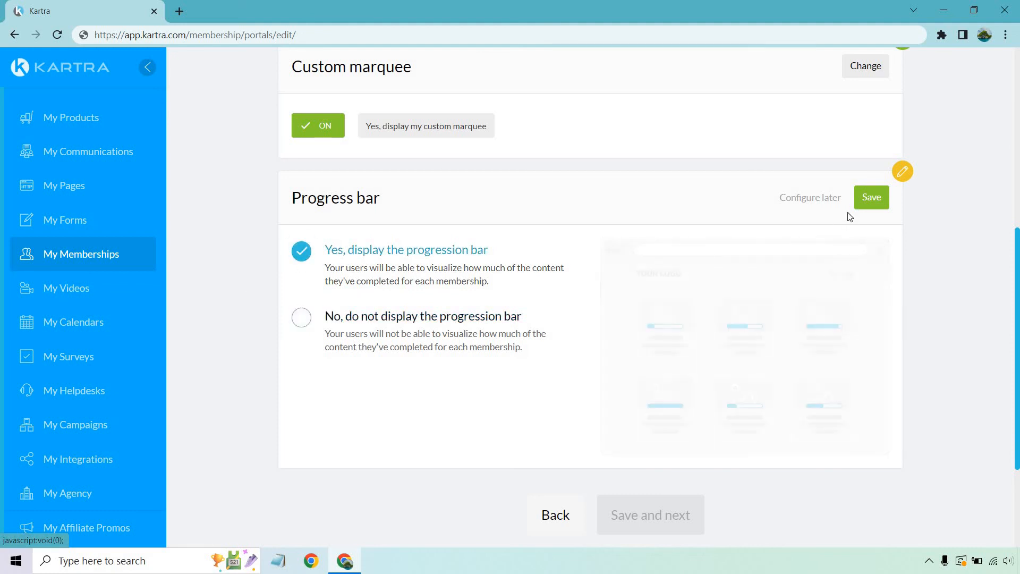
{"action": "left_click", "coordinate": [871, 197]}
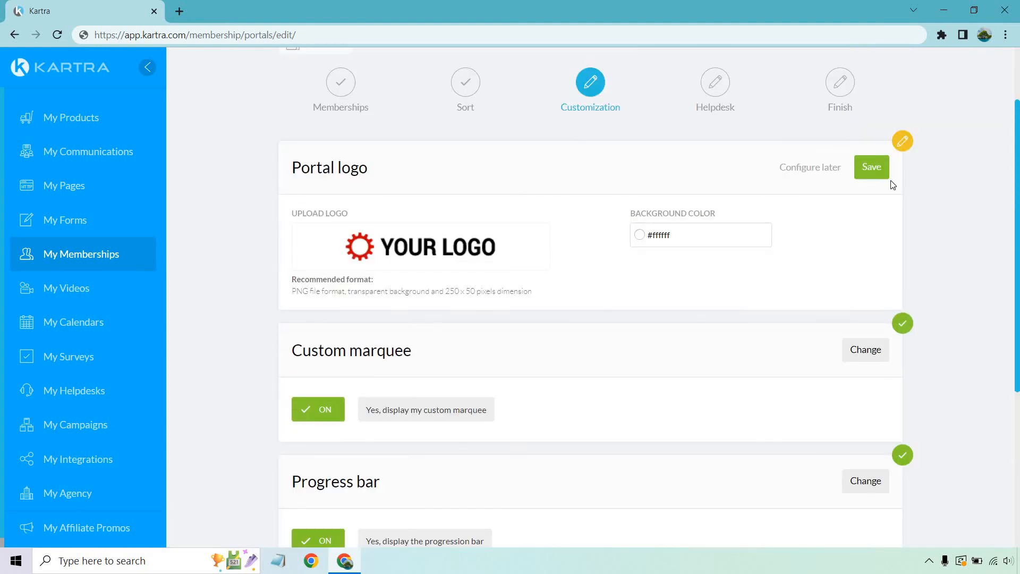
{"action": "left_click", "coordinate": [872, 167]}
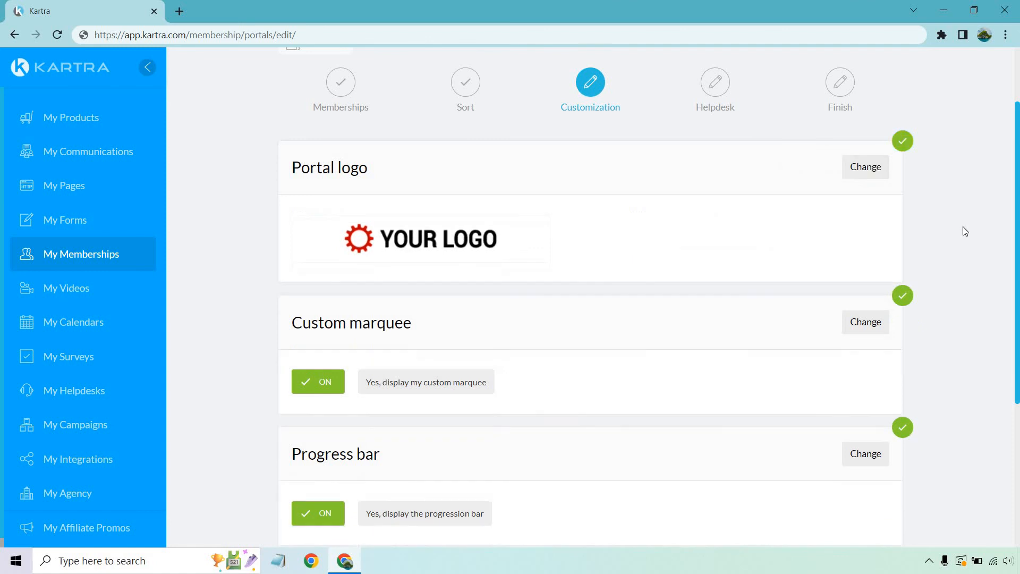
{"action": "left_click", "coordinate": [714, 81]}
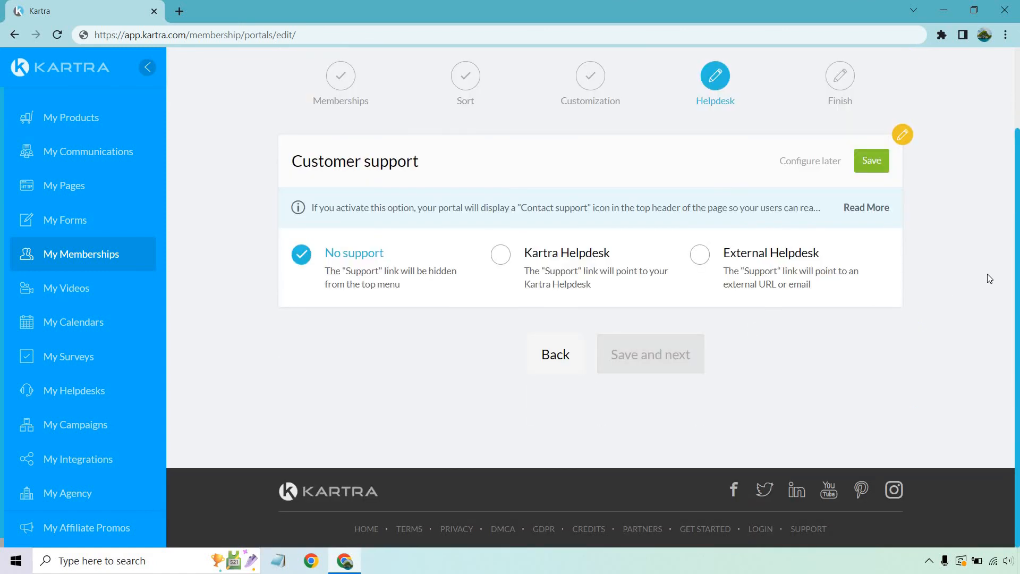
{"action": "mouse_move", "coordinate": [991, 280]}
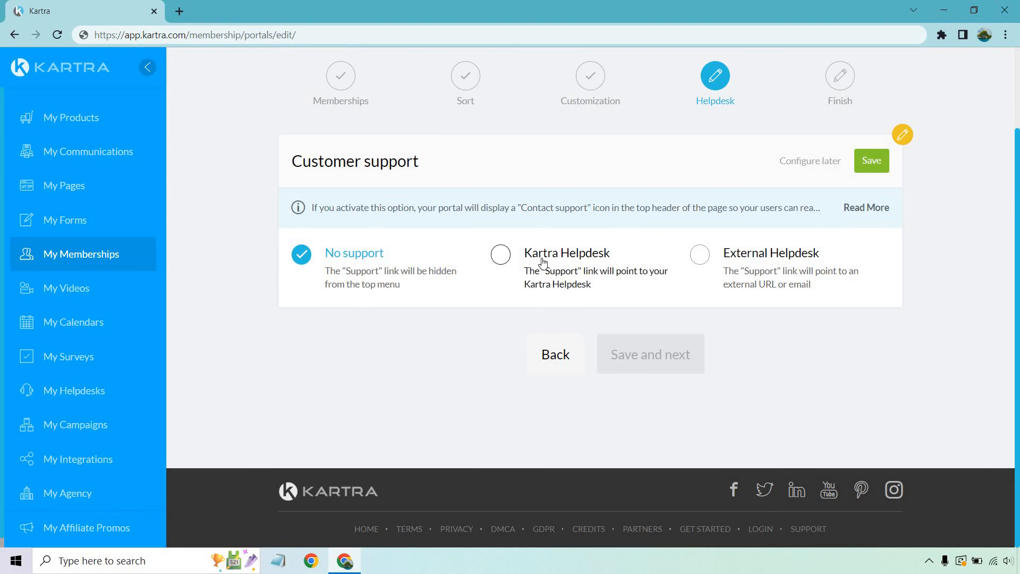
{"action": "mouse_move", "coordinate": [744, 263]}
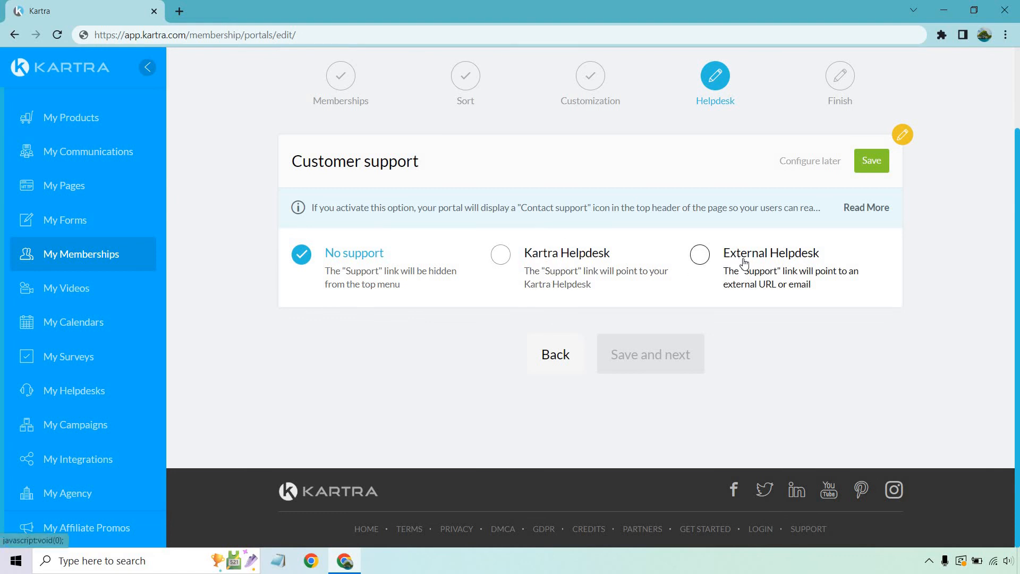
{"action": "mouse_move", "coordinate": [462, 281]}
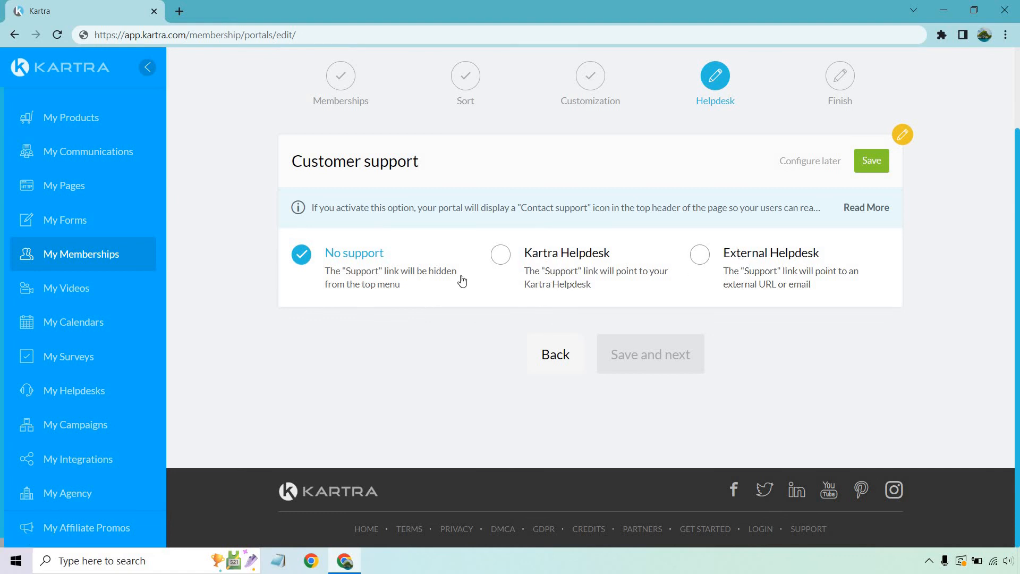
- Save the portal with 'No support' and continue past the Helpdesk step
{"action": "left_click", "coordinate": [871, 160]}
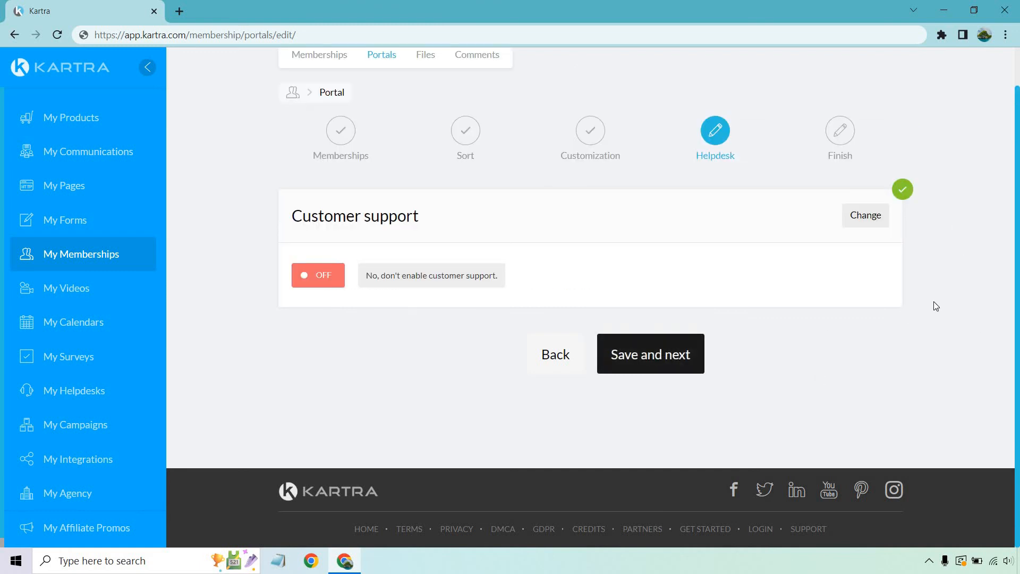
{"action": "left_click", "coordinate": [650, 354]}
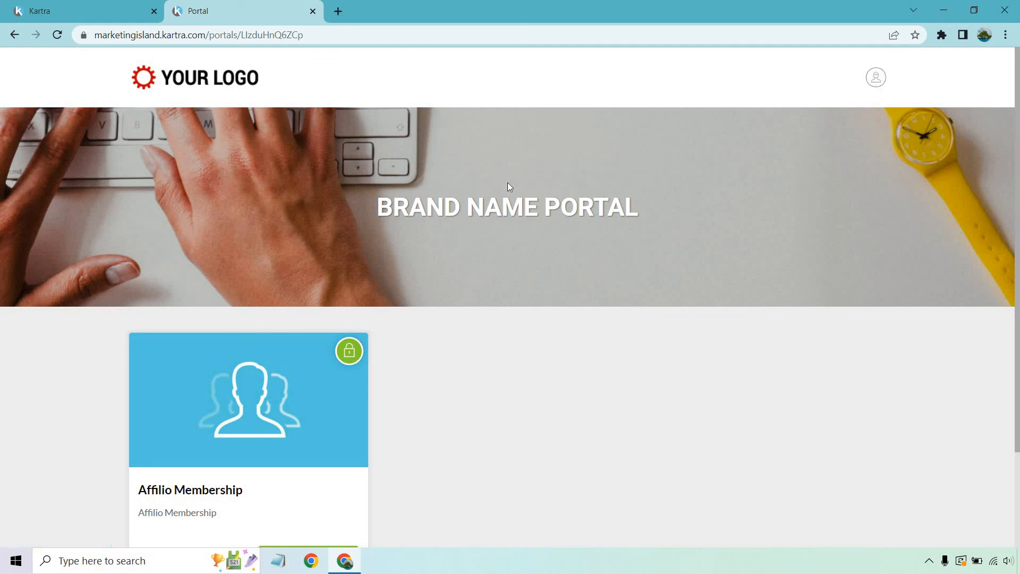
{"action": "mouse_move", "coordinate": [647, 202]}
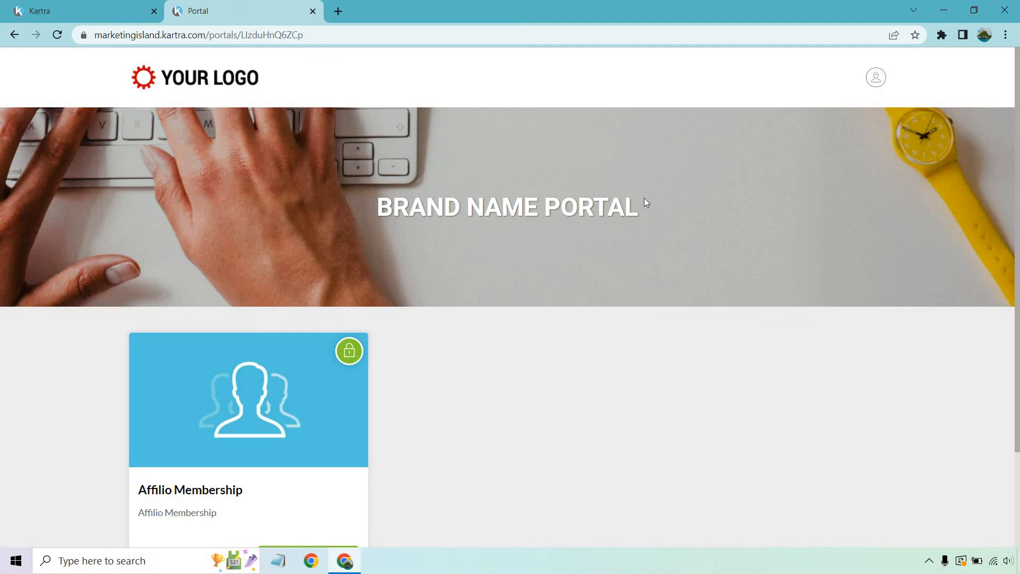
- In the live Brand Name Portal preview, enter the Affilio Membership via ACCESS NOW
{"action": "scroll", "scroll_direction": "down", "scroll_amount": 3}
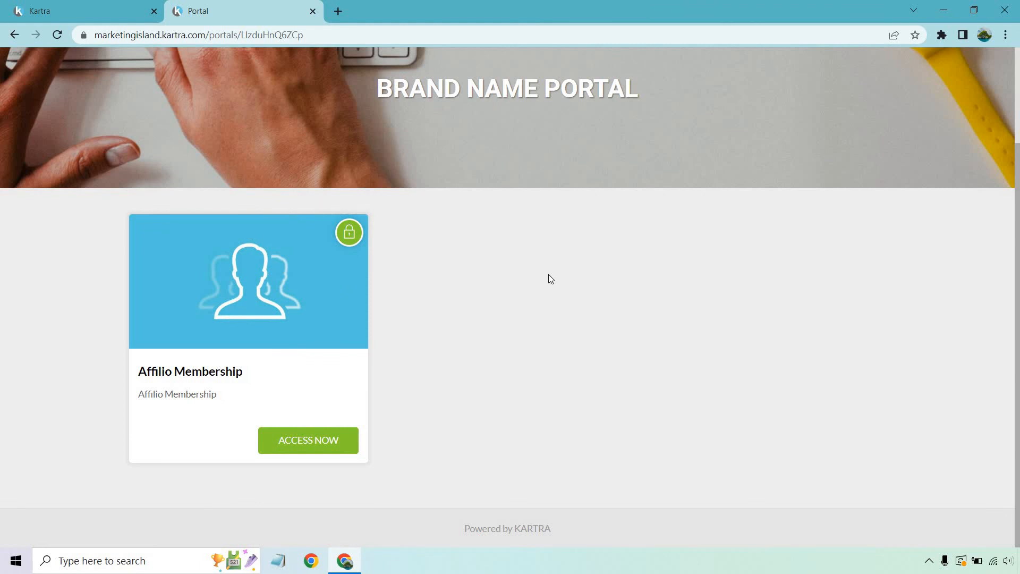
{"action": "mouse_move", "coordinate": [646, 376]}
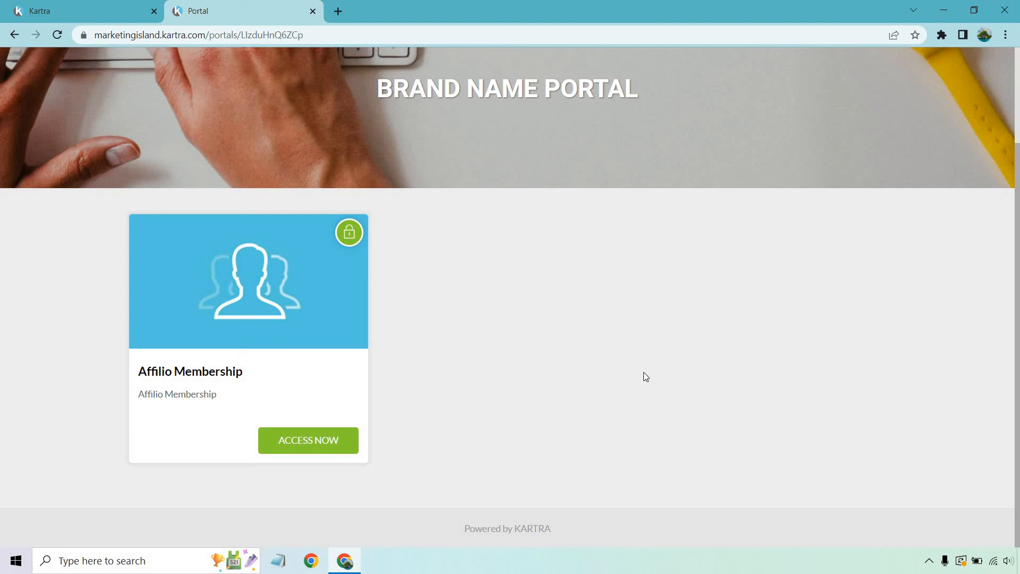
{"action": "mouse_move", "coordinate": [788, 274]}
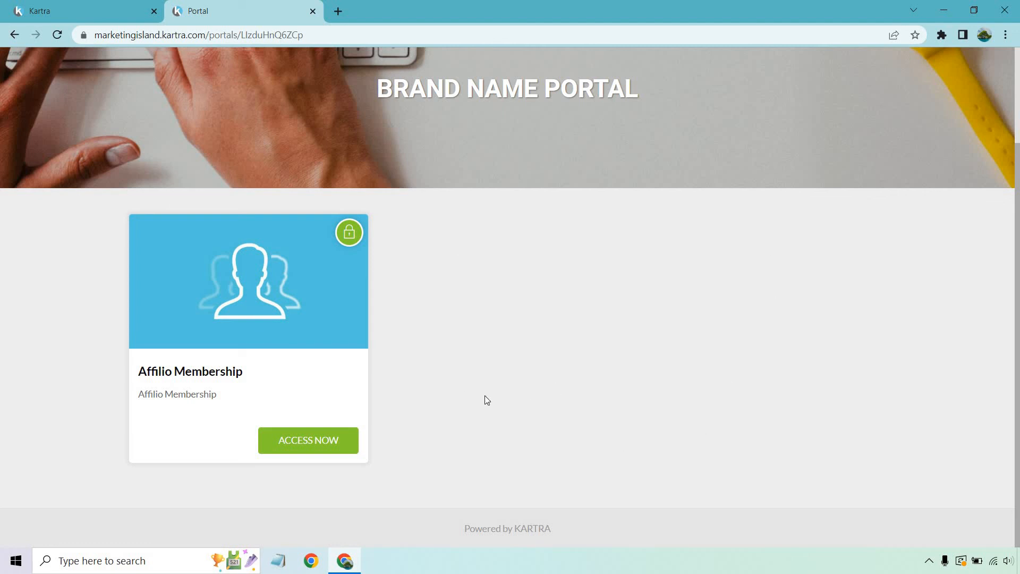
{"action": "mouse_move", "coordinate": [416, 389]}
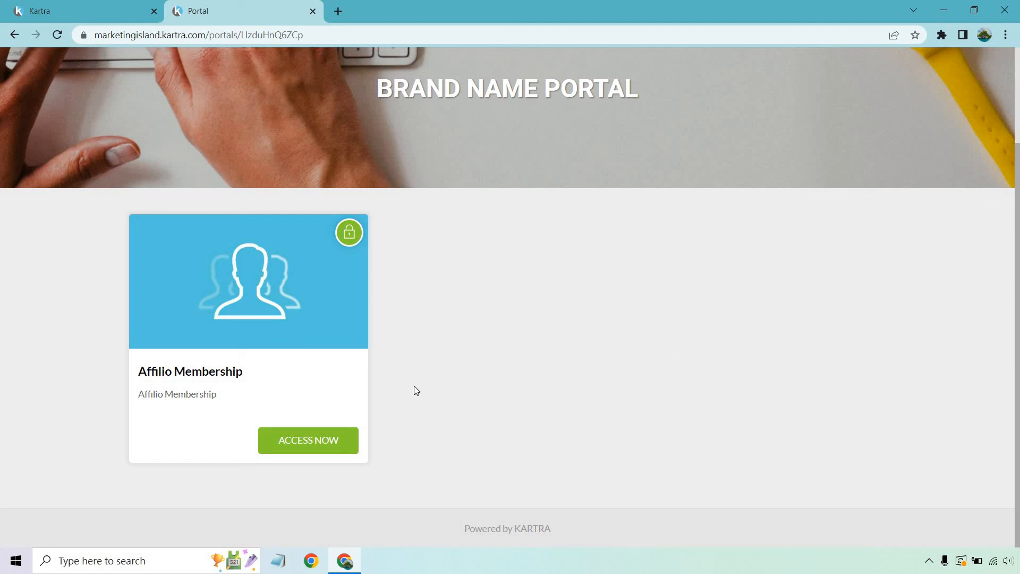
{"action": "mouse_move", "coordinate": [667, 277]}
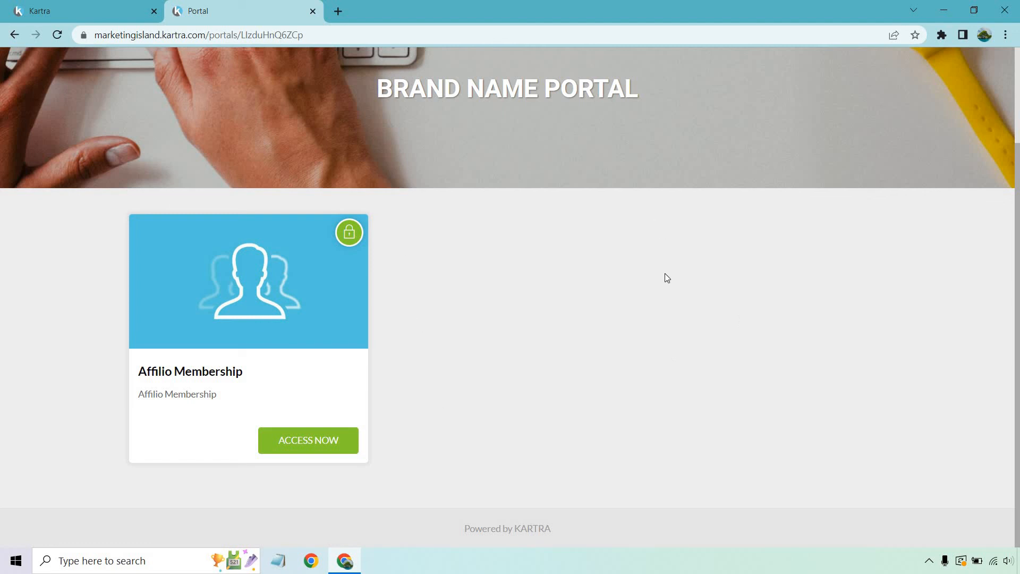
{"action": "mouse_move", "coordinate": [653, 286]}
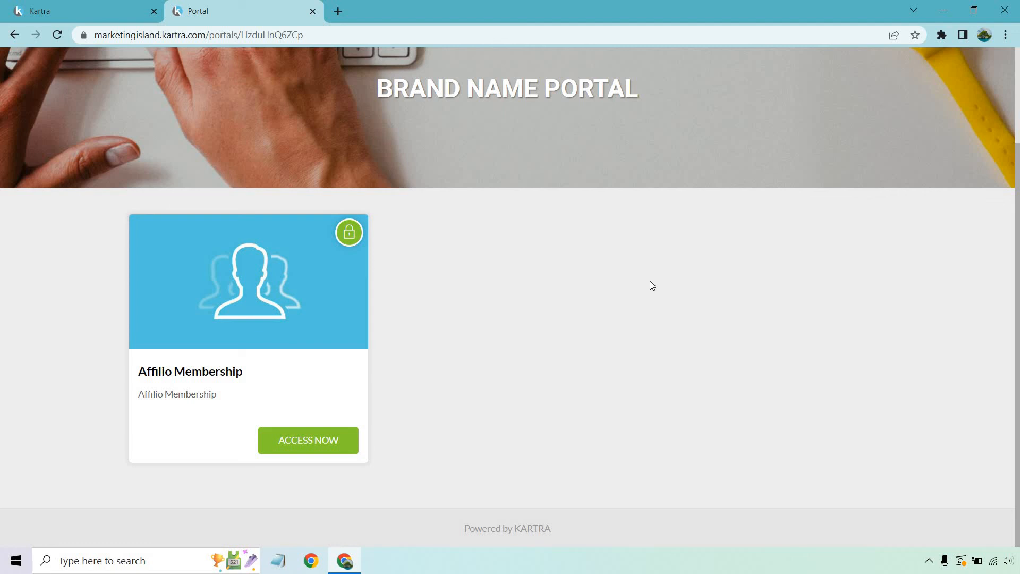
{"action": "mouse_move", "coordinate": [308, 442]}
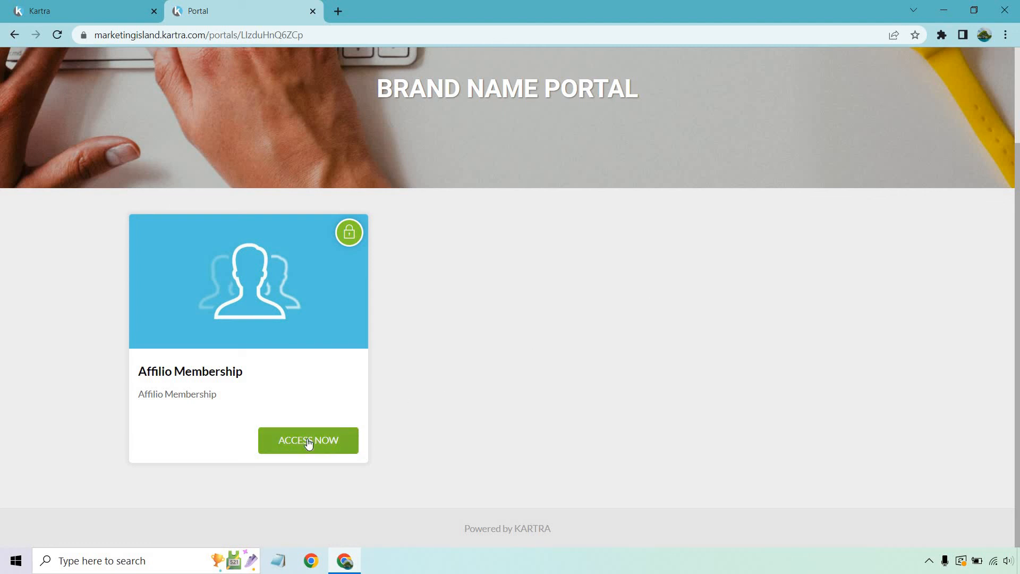
{"action": "left_click", "coordinate": [308, 439]}
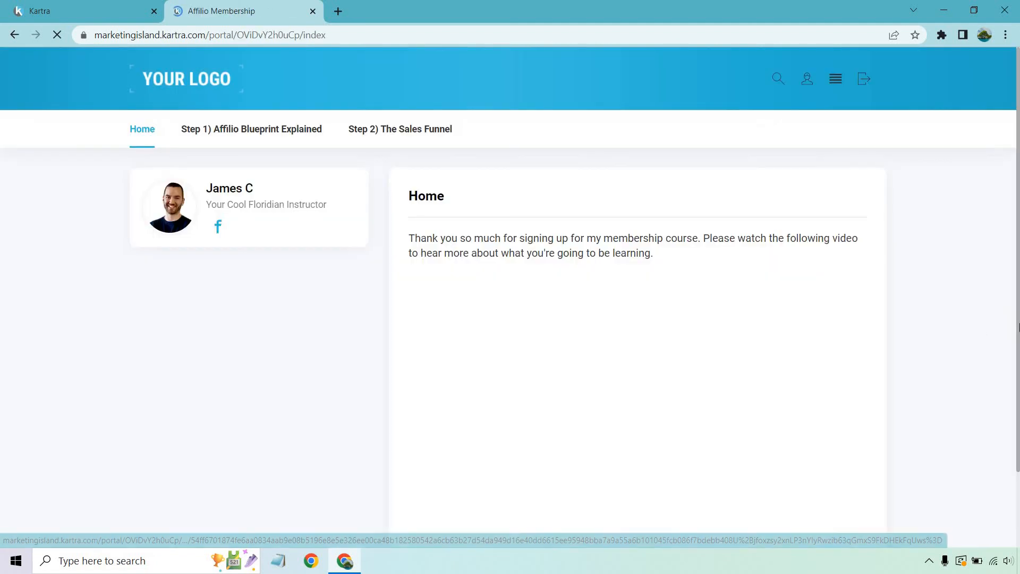